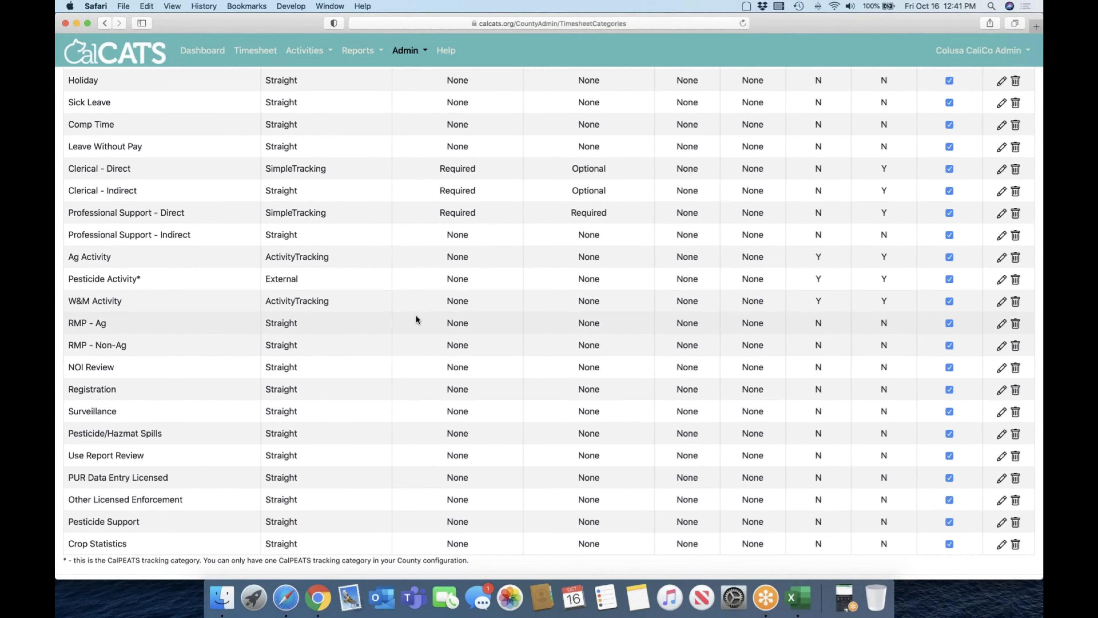
mouse_move(196, 312)
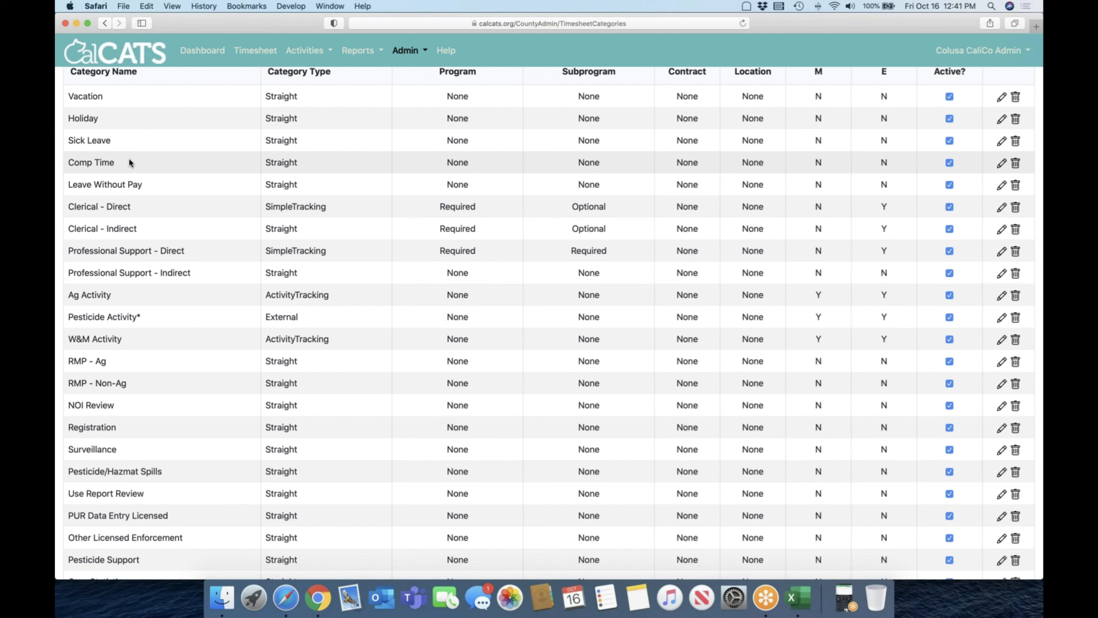
- Scroll through the Manage County Timesheet Categories list on the test site
scroll(down, 3)
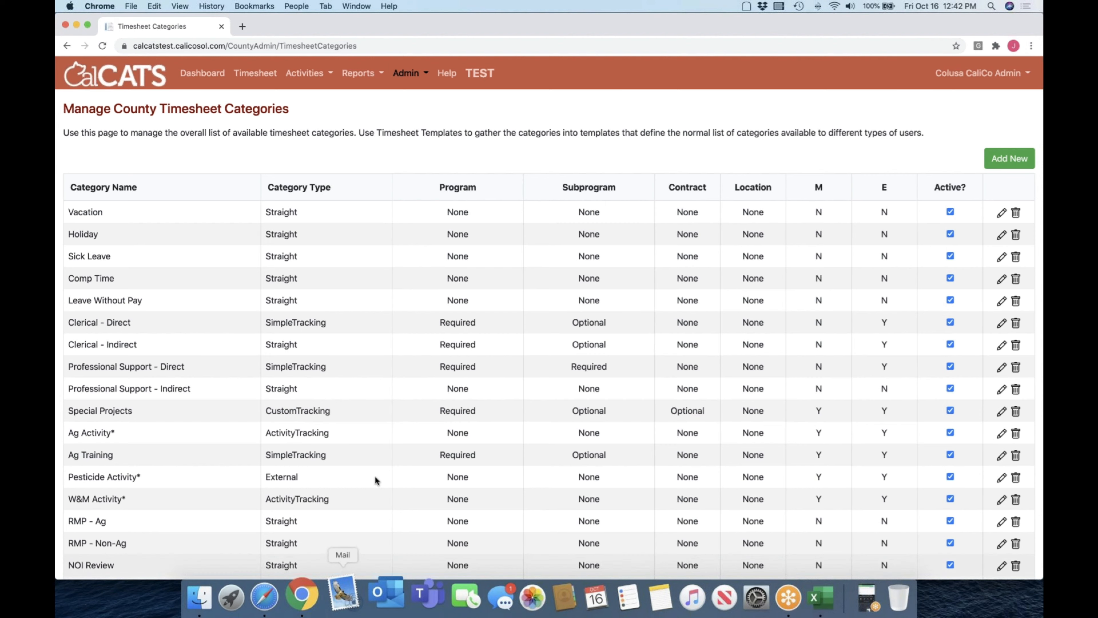
scroll(down, 3)
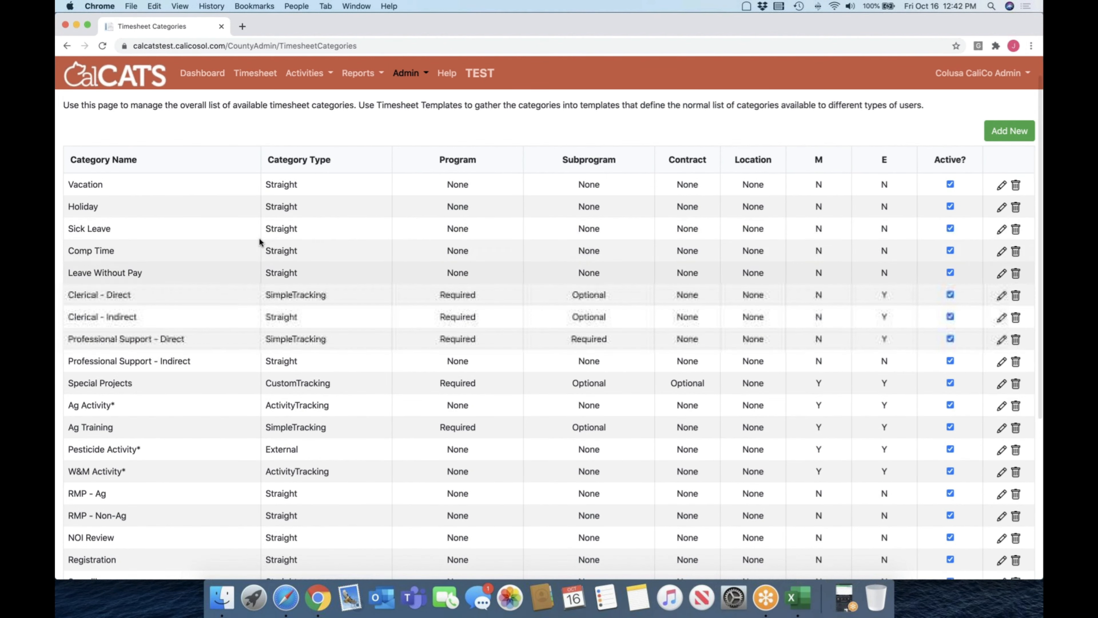
- Add a new category named 'Comp Time Earned' of type Straight
click(1010, 130)
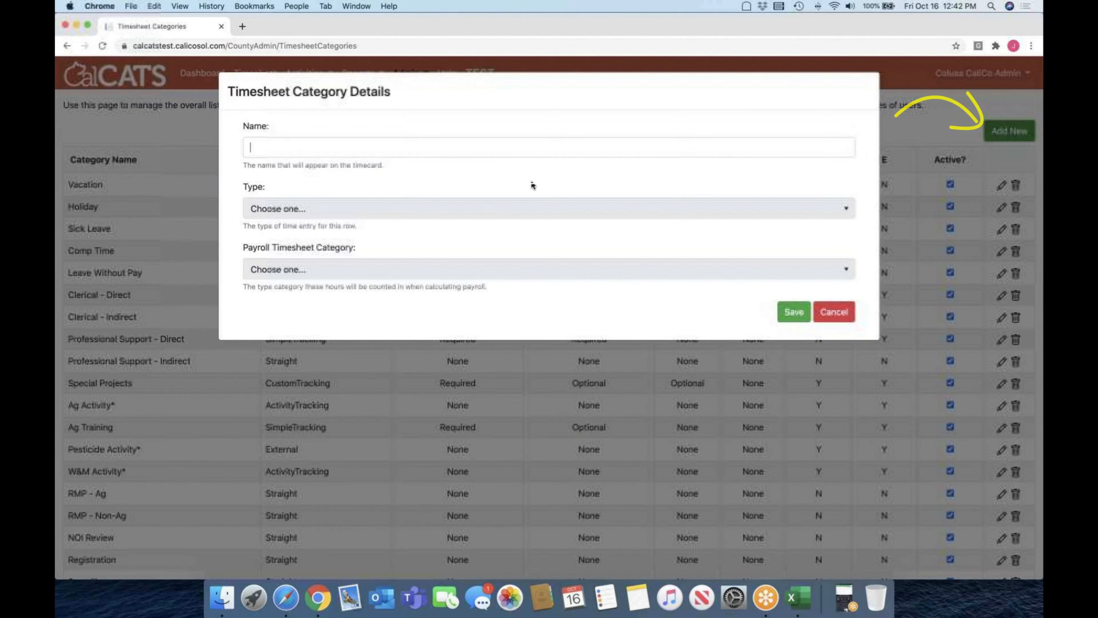
text(Comp Time R)
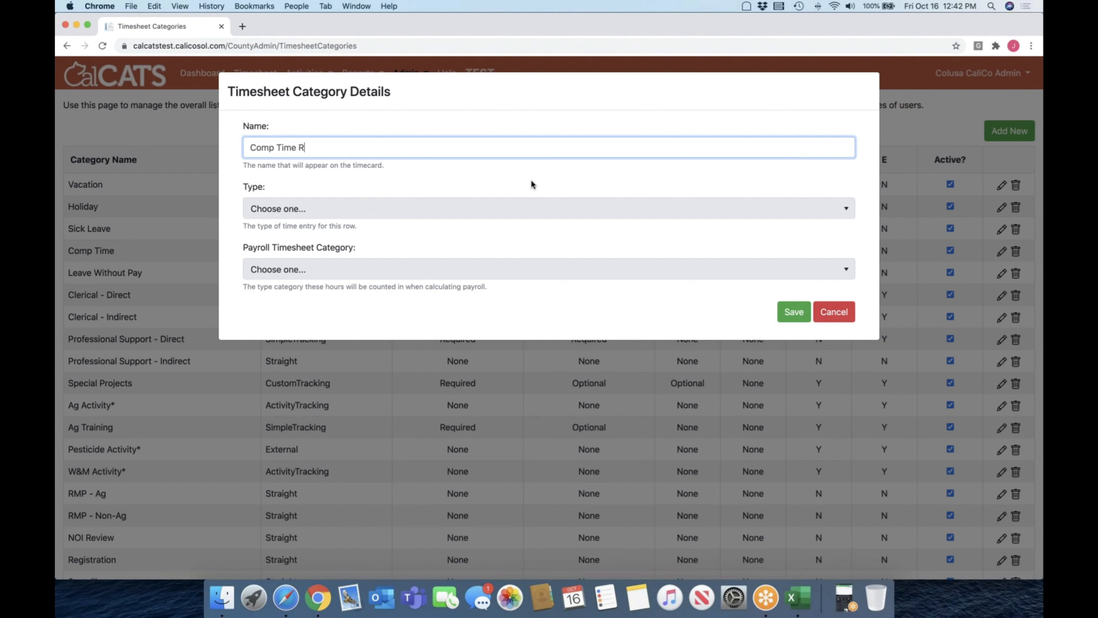
text(Earned)
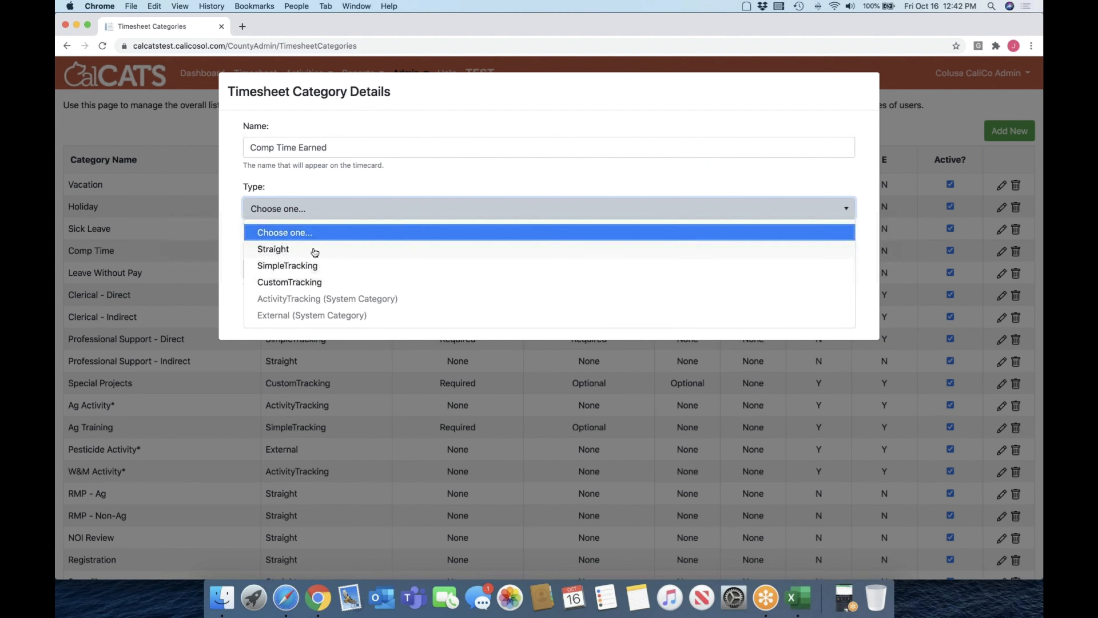
click(273, 250)
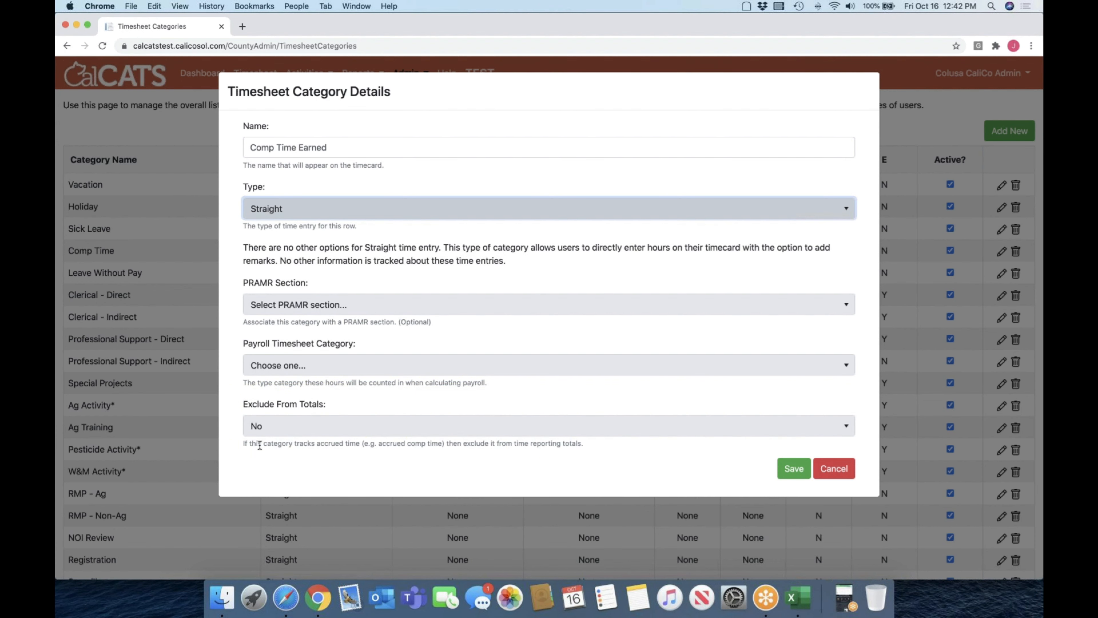
drag(243, 446, 596, 447)
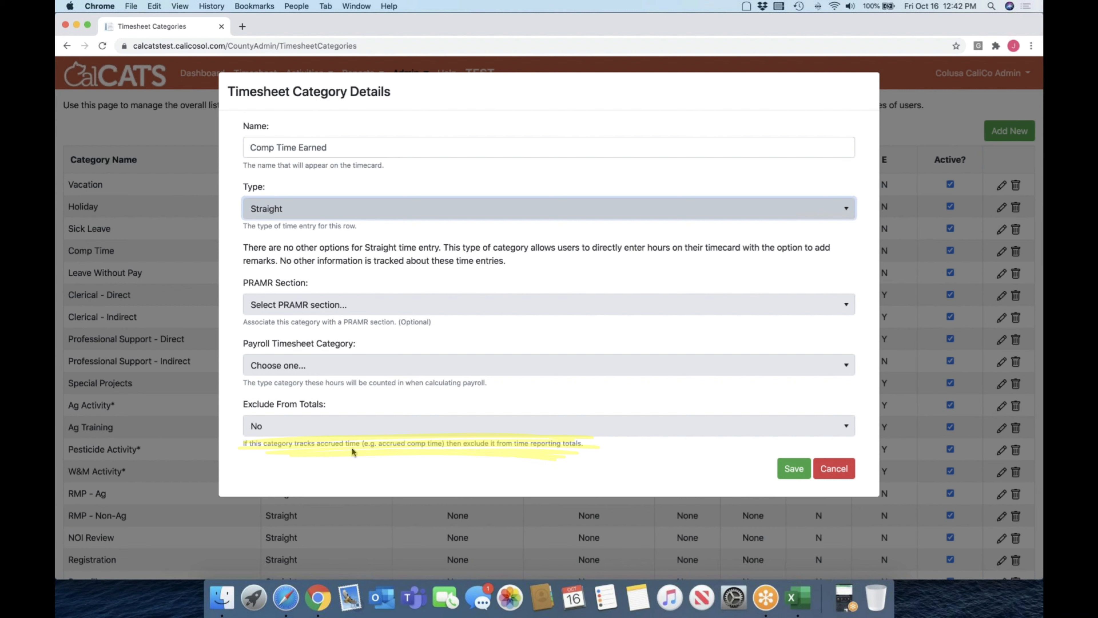
mouse_move(542, 449)
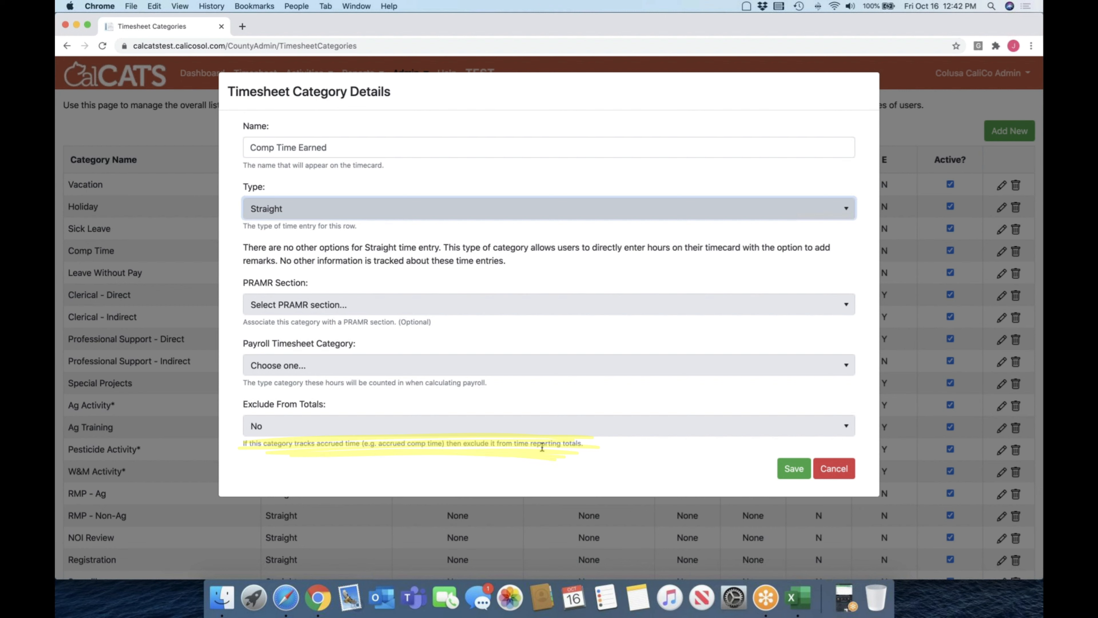
mouse_move(465, 428)
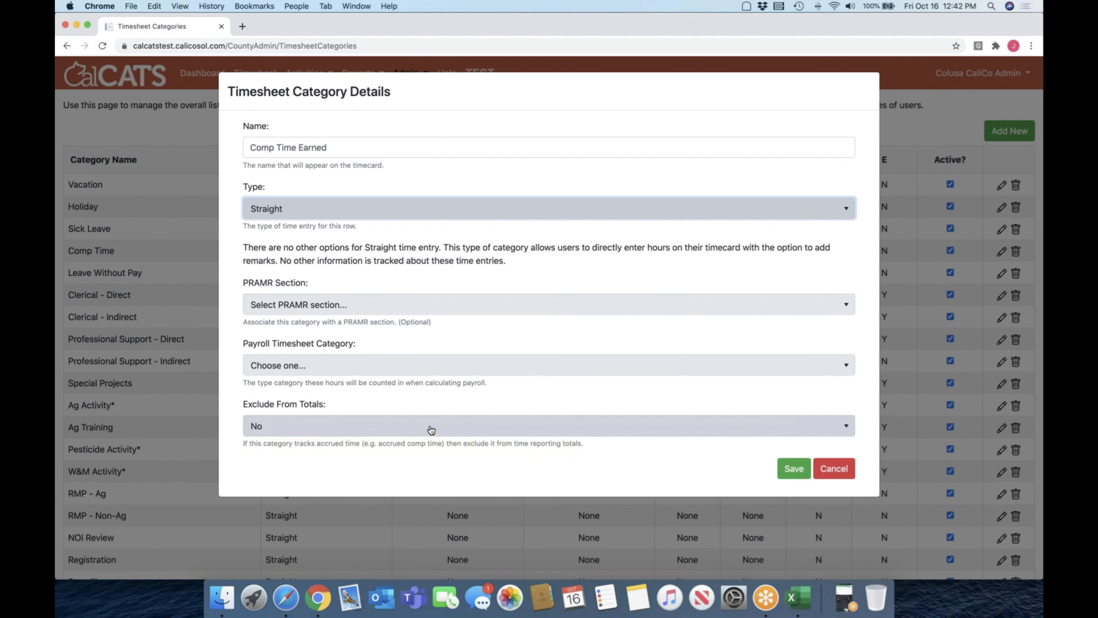
mouse_move(389, 437)
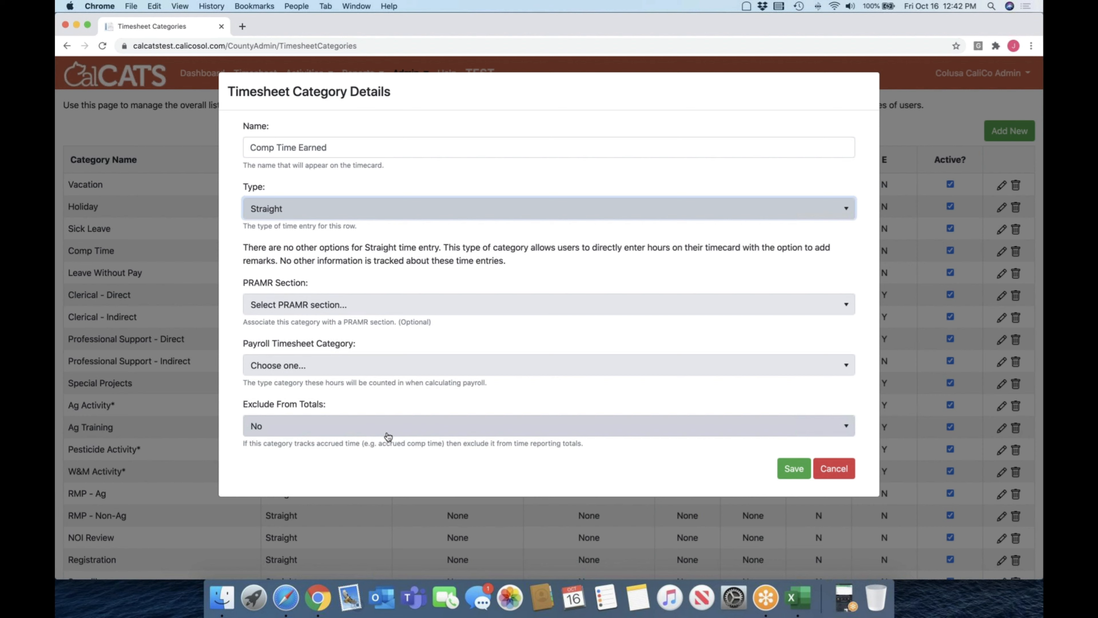
- Set it to Work Time for payroll, Exclude From Totals Yes, and save the category
click(549, 425)
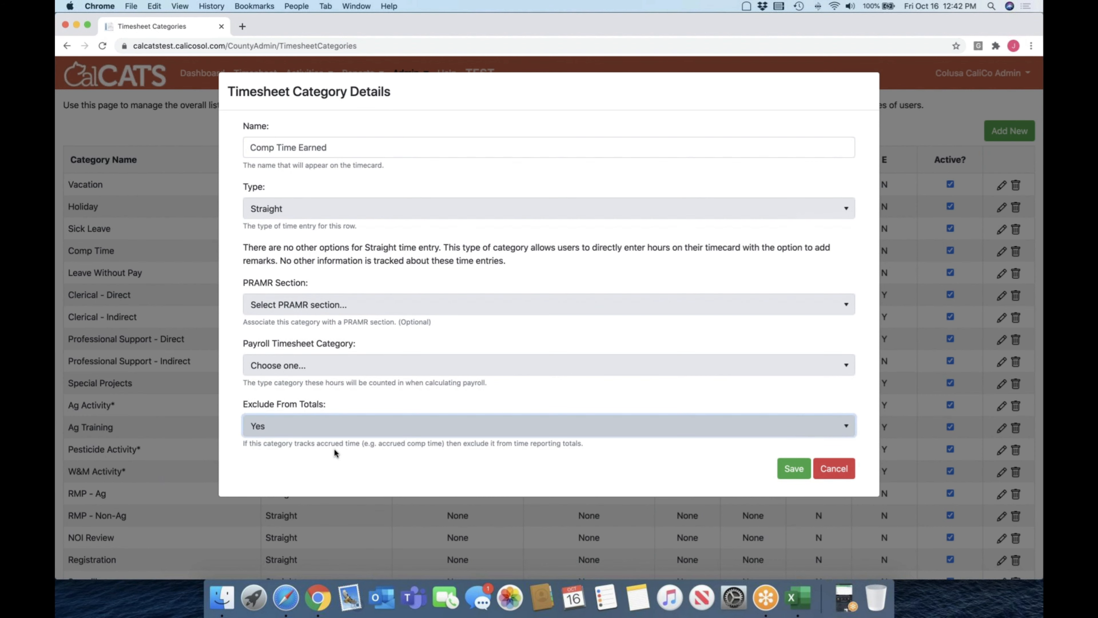
mouse_move(324, 371)
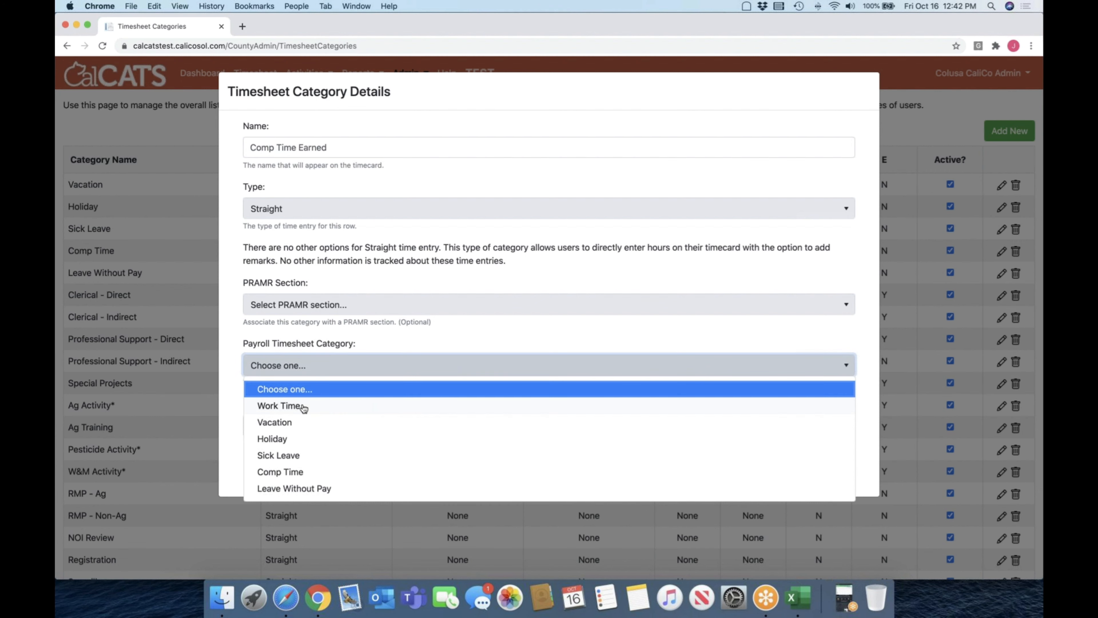
click(279, 406)
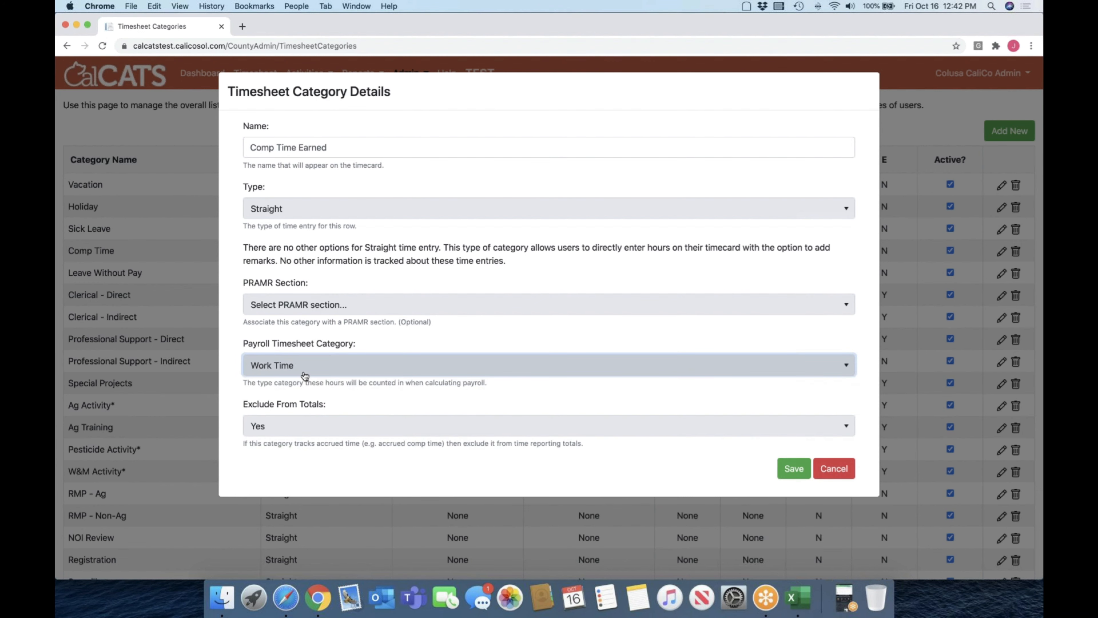
mouse_move(307, 367)
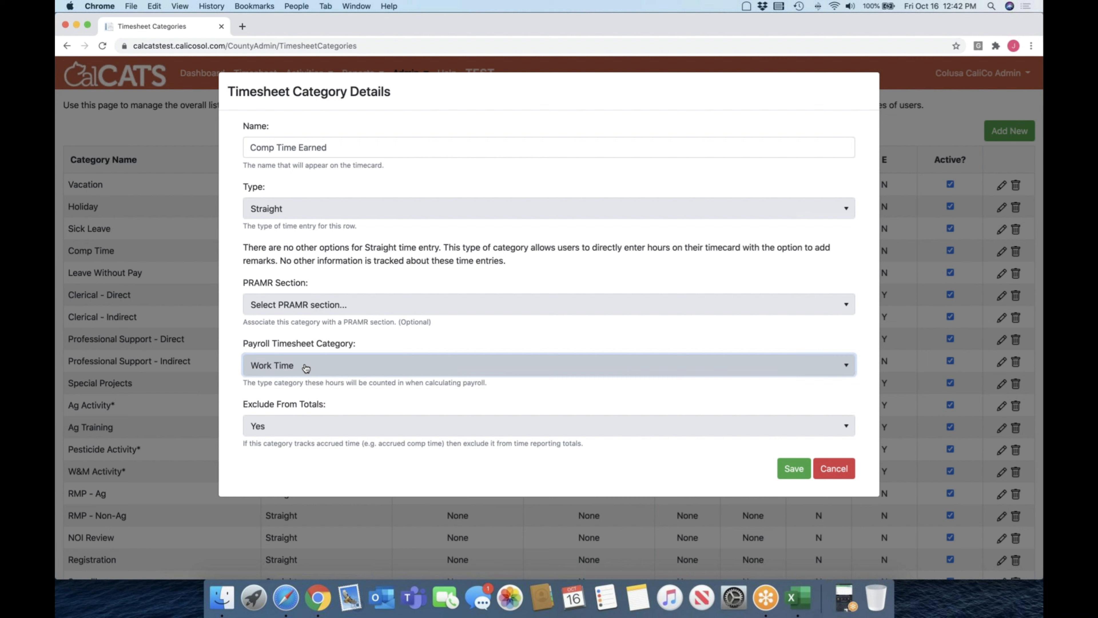
click(548, 365)
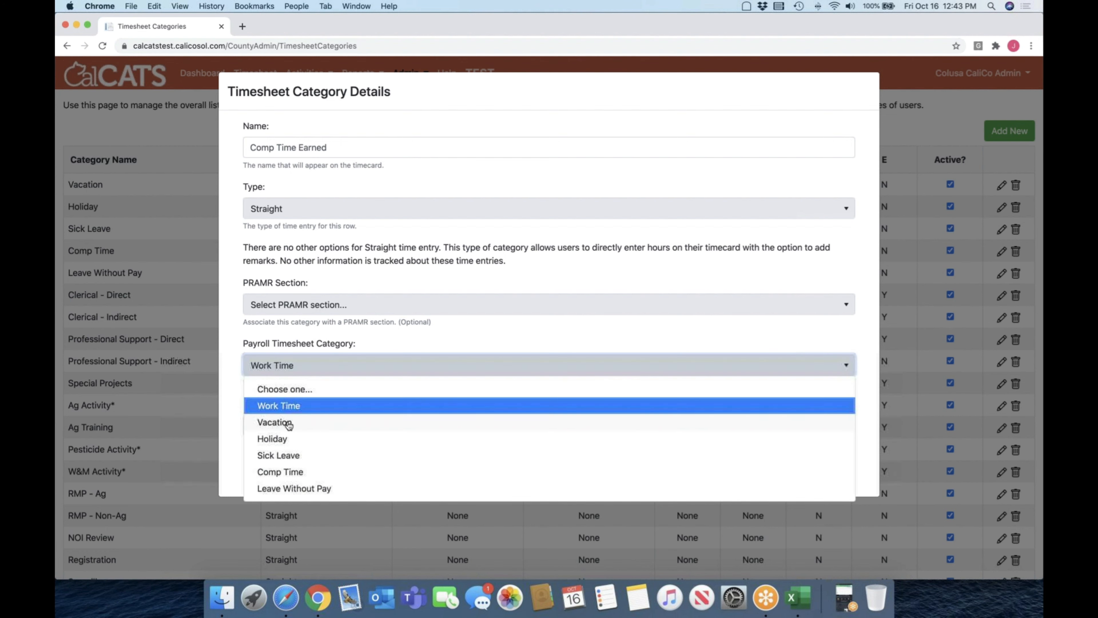
mouse_move(290, 408)
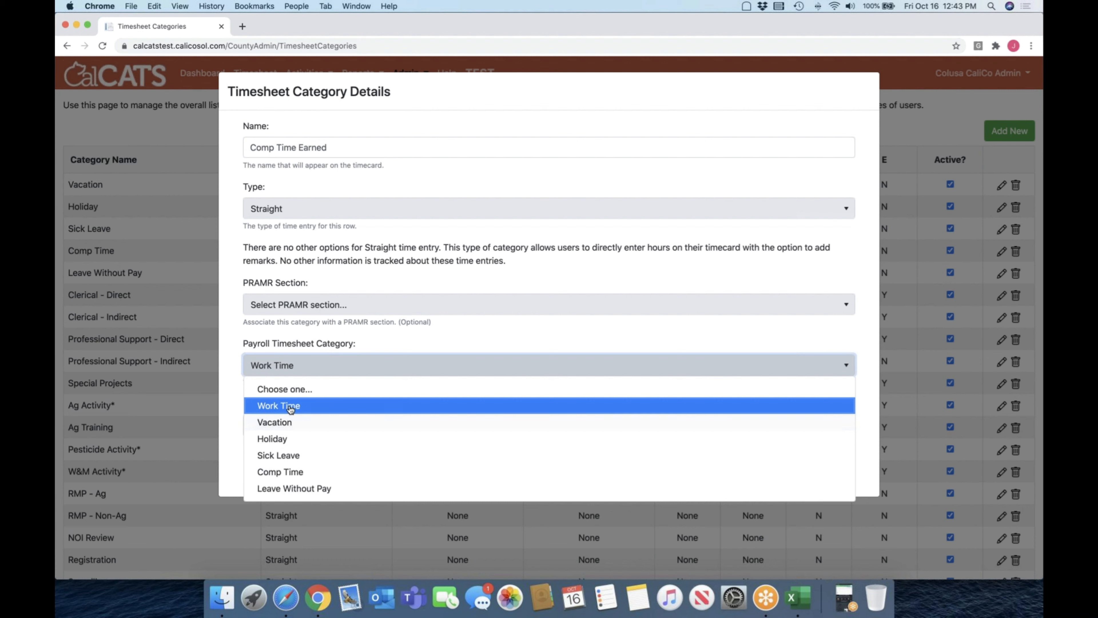
click(278, 406)
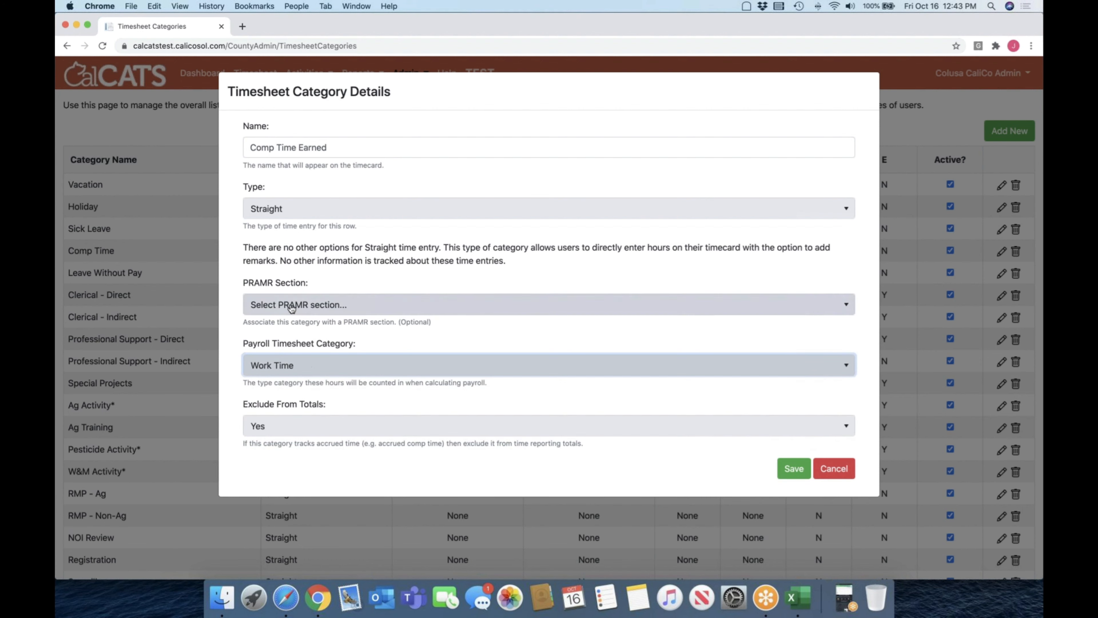
mouse_move(318, 314)
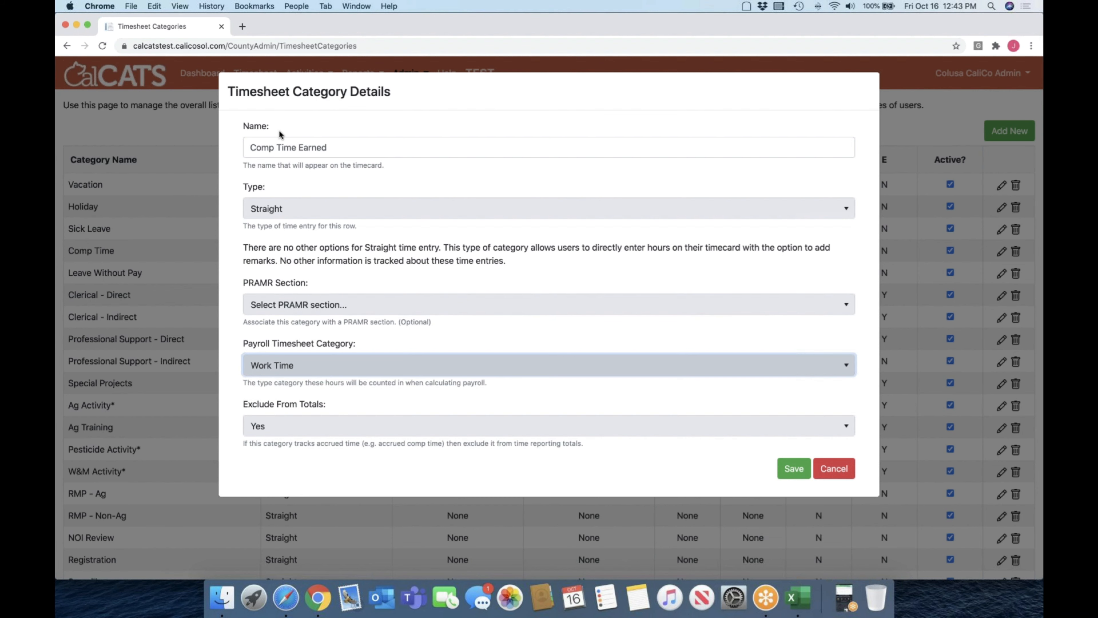
mouse_move(360, 463)
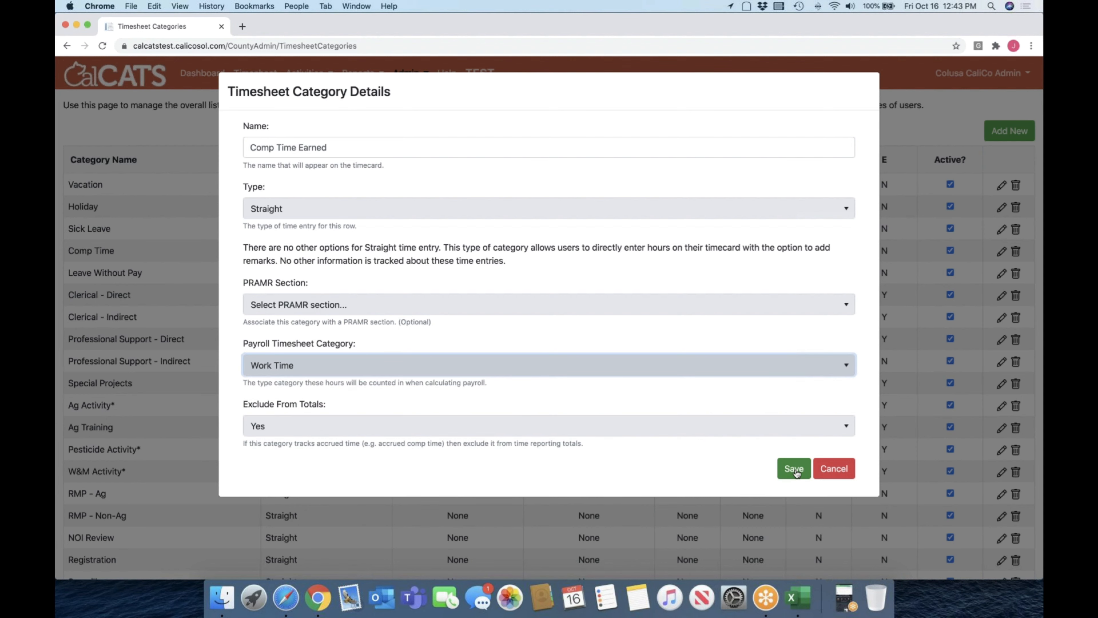
click(794, 469)
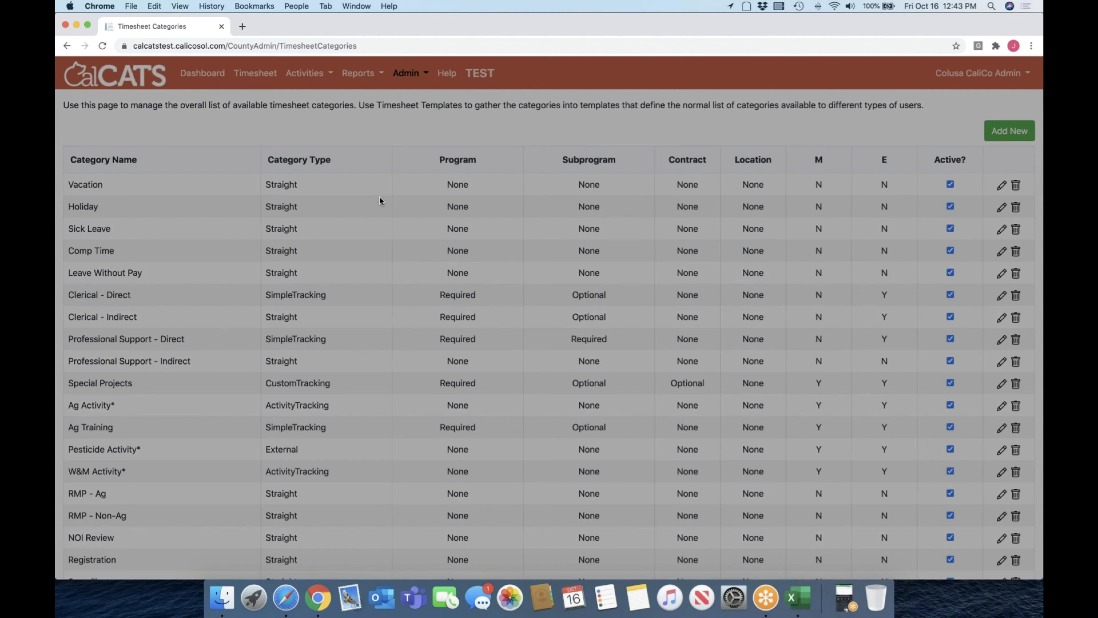
- Go to the timesheet entry page and add another row for Comp Time Earned
click(255, 73)
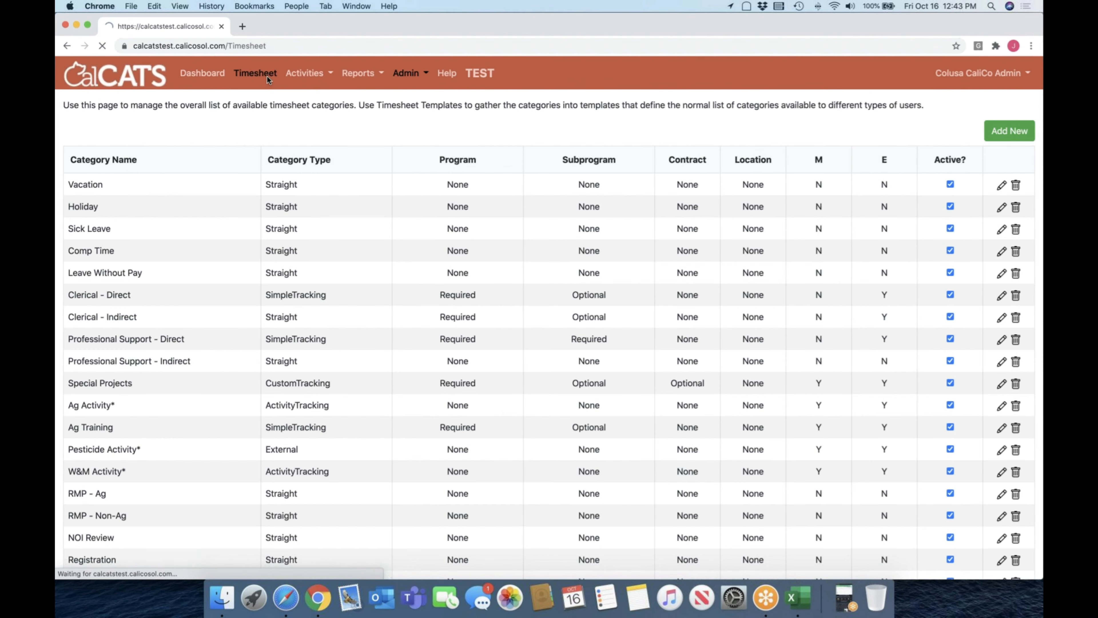
click(256, 73)
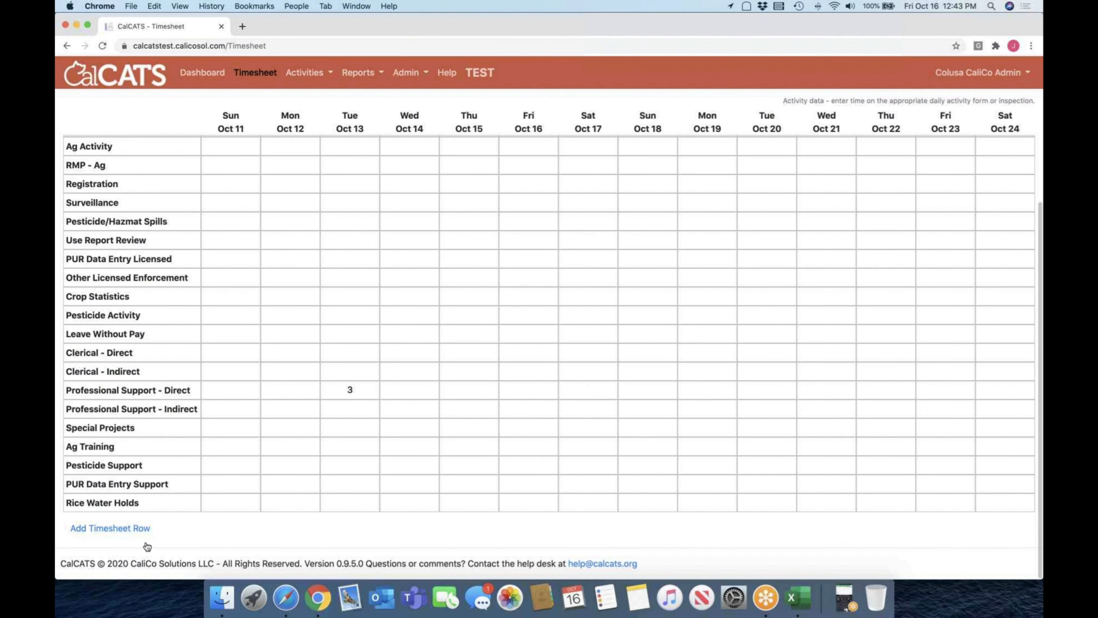
click(110, 528)
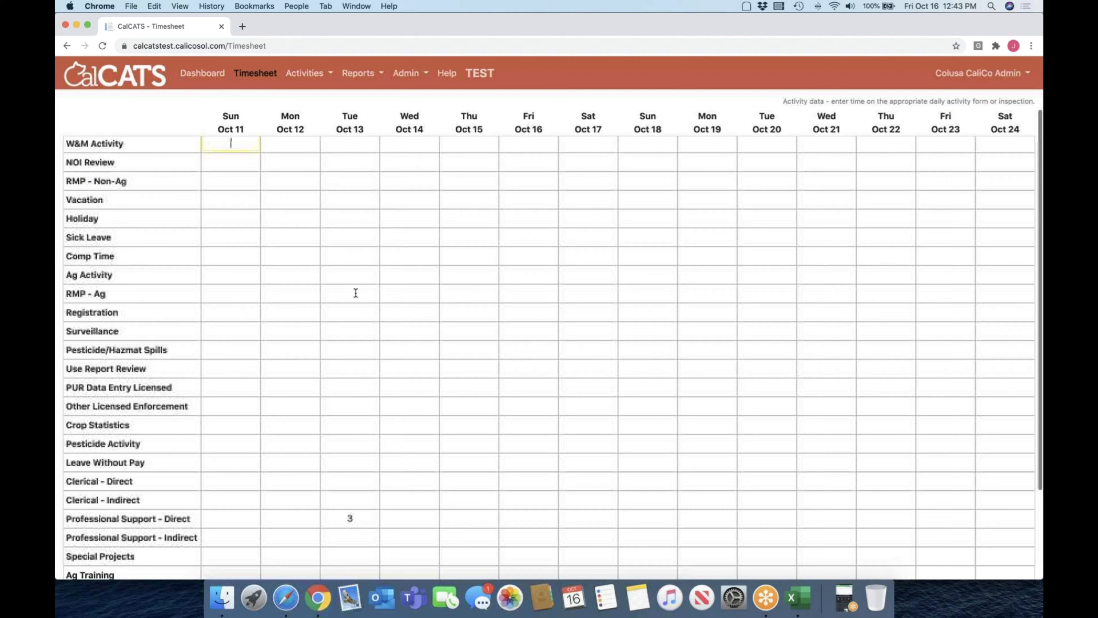
scroll(down, 3)
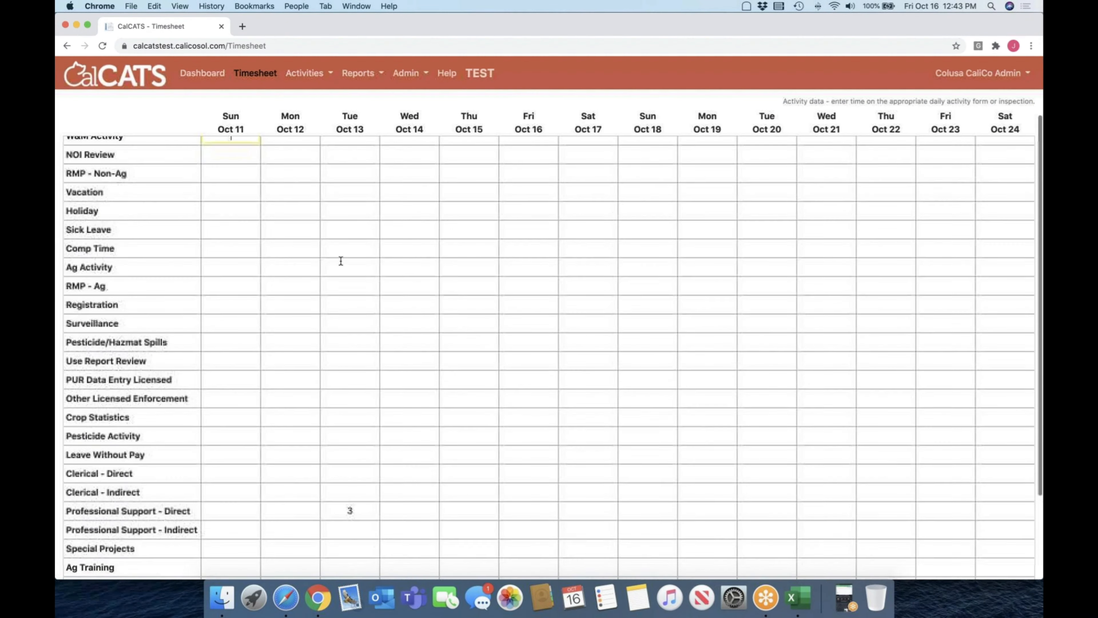
scroll(down, 3)
text(9)
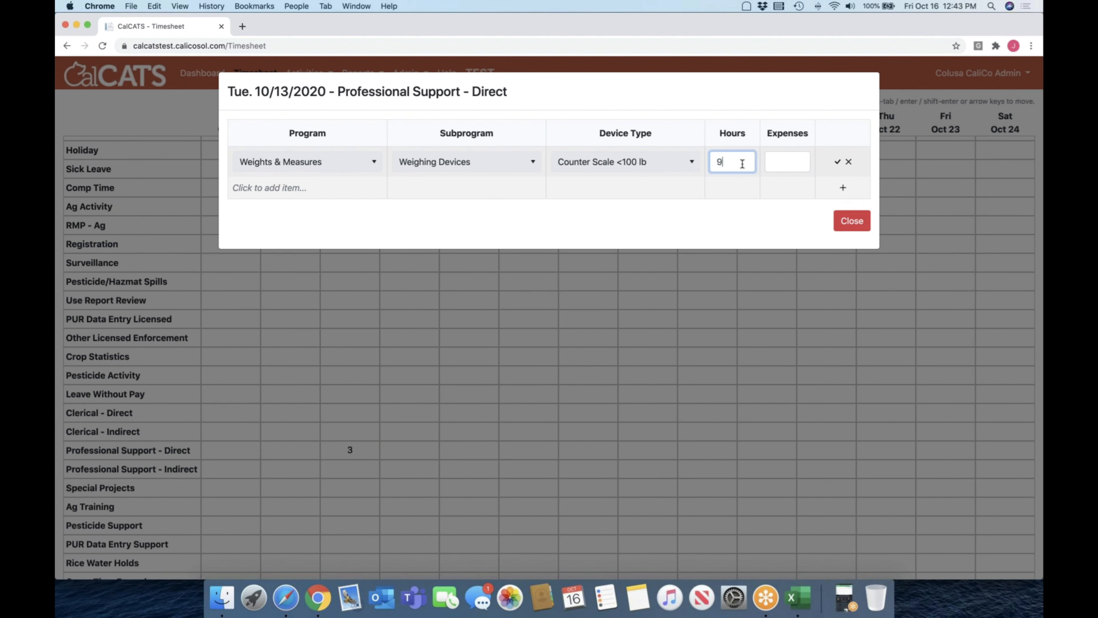
- Close the detail breakdown for Tuesday Oct 13's 9 direct and 1 comp hours
click(837, 161)
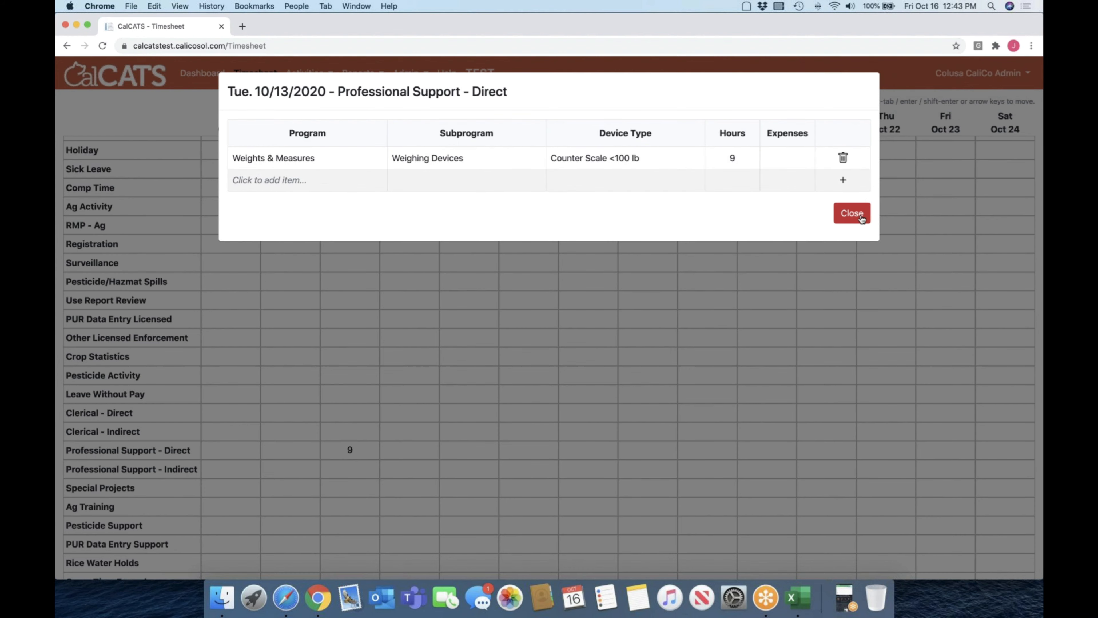
click(853, 213)
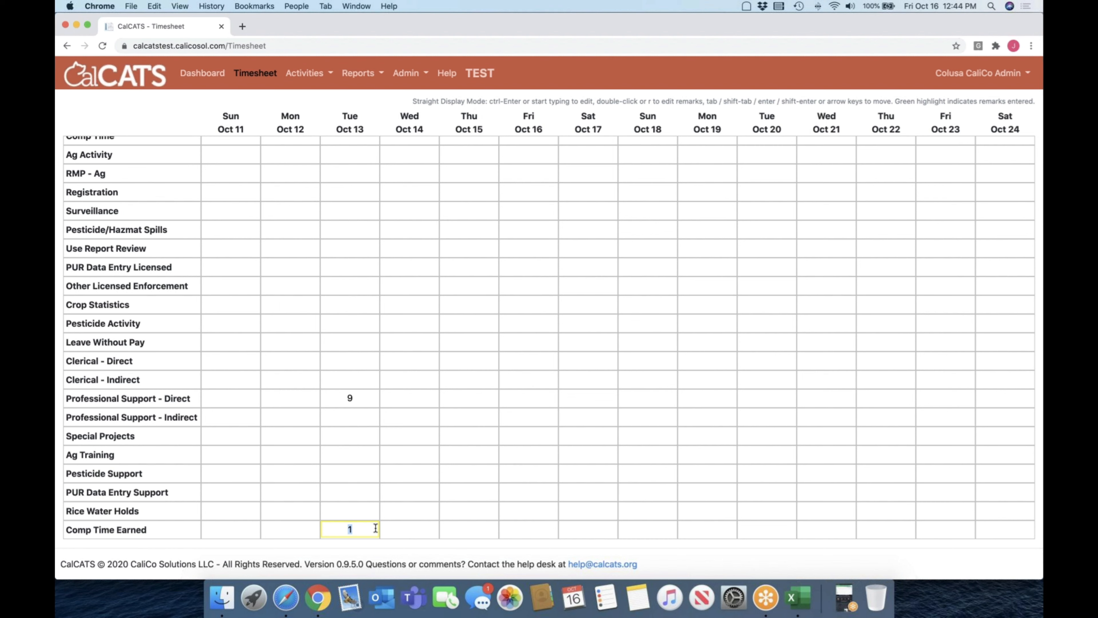
mouse_move(396, 525)
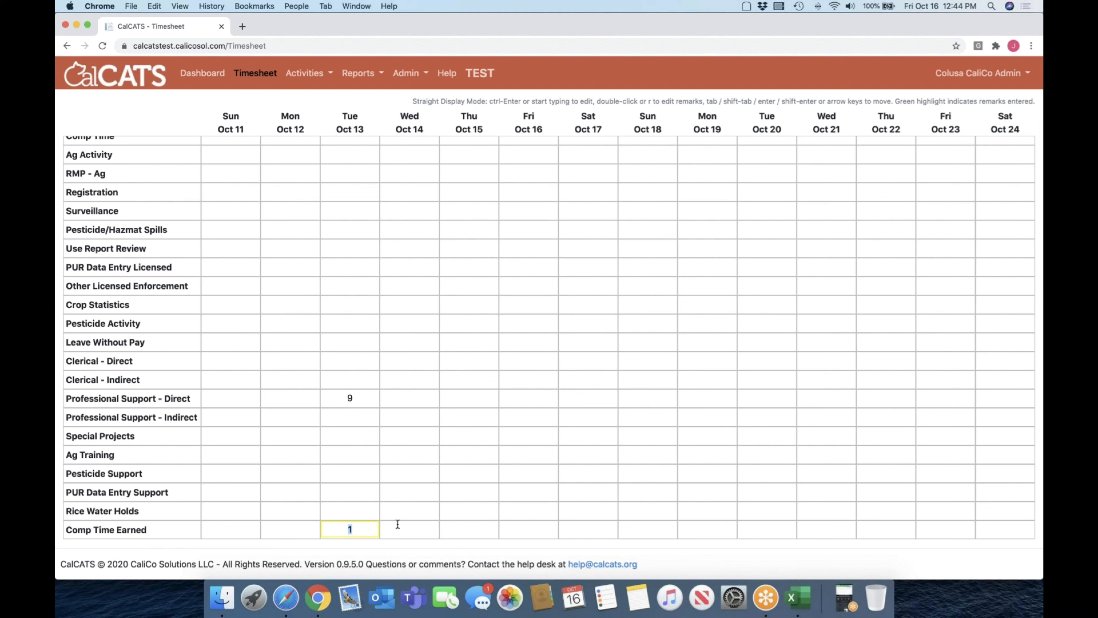
mouse_move(708, 290)
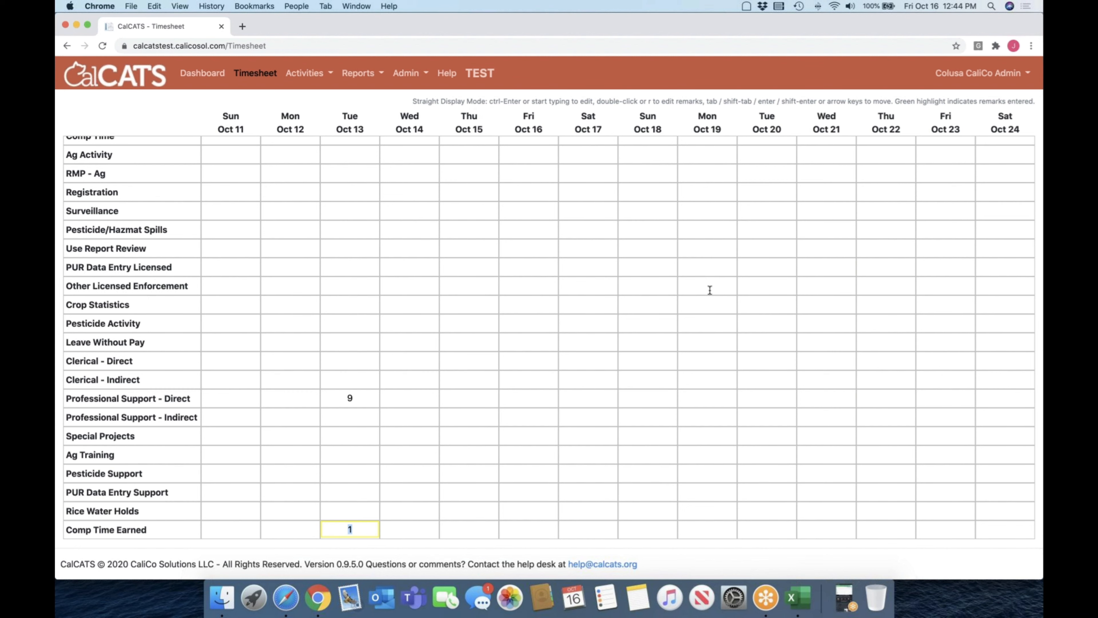
scroll(up, 3)
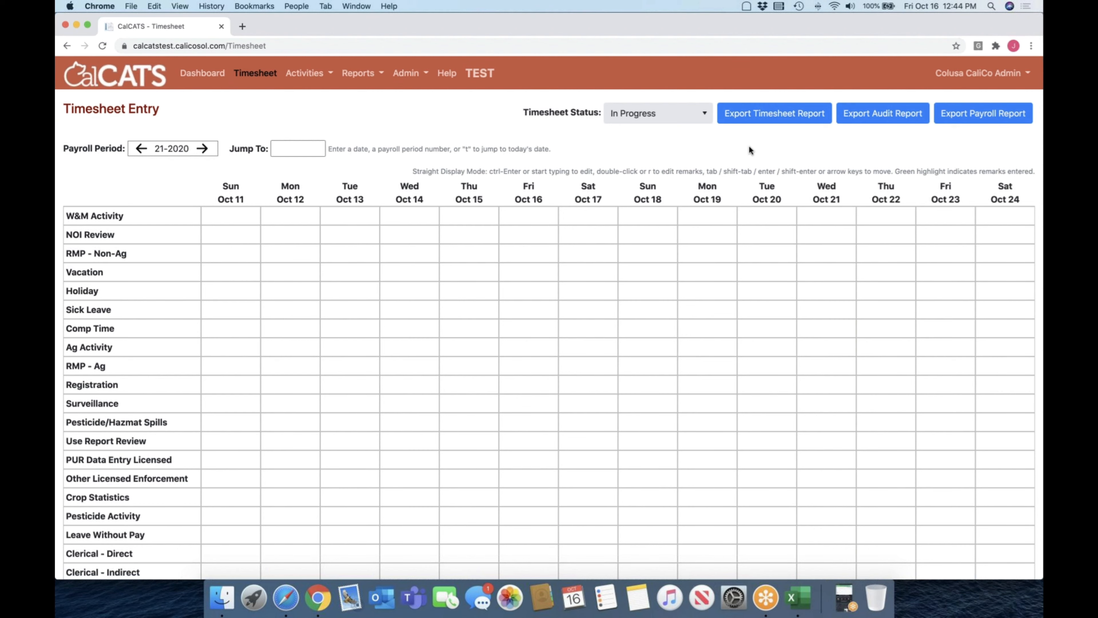
- Export the period 21-2020 timesheet report to Downloads and open the spreadsheet
scroll(down, 3)
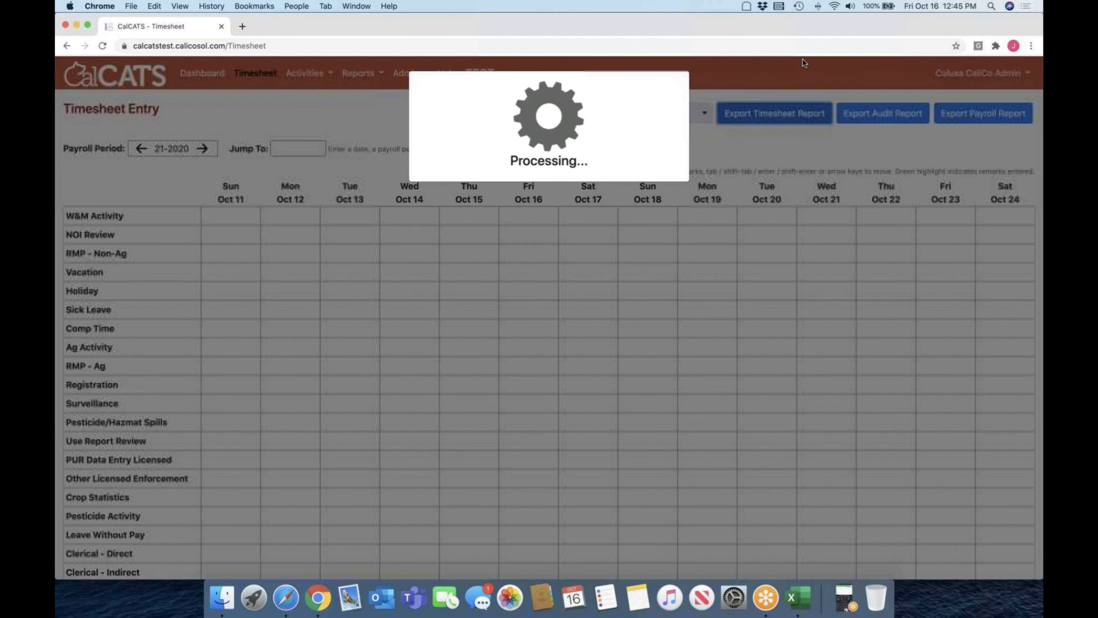
mouse_move(820, 36)
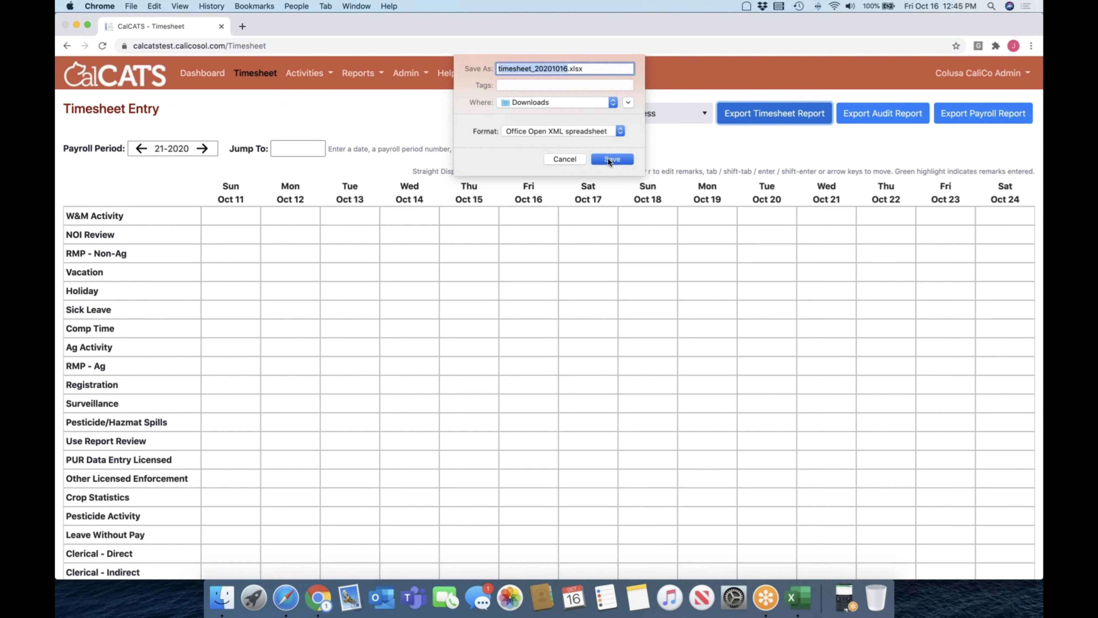
click(612, 159)
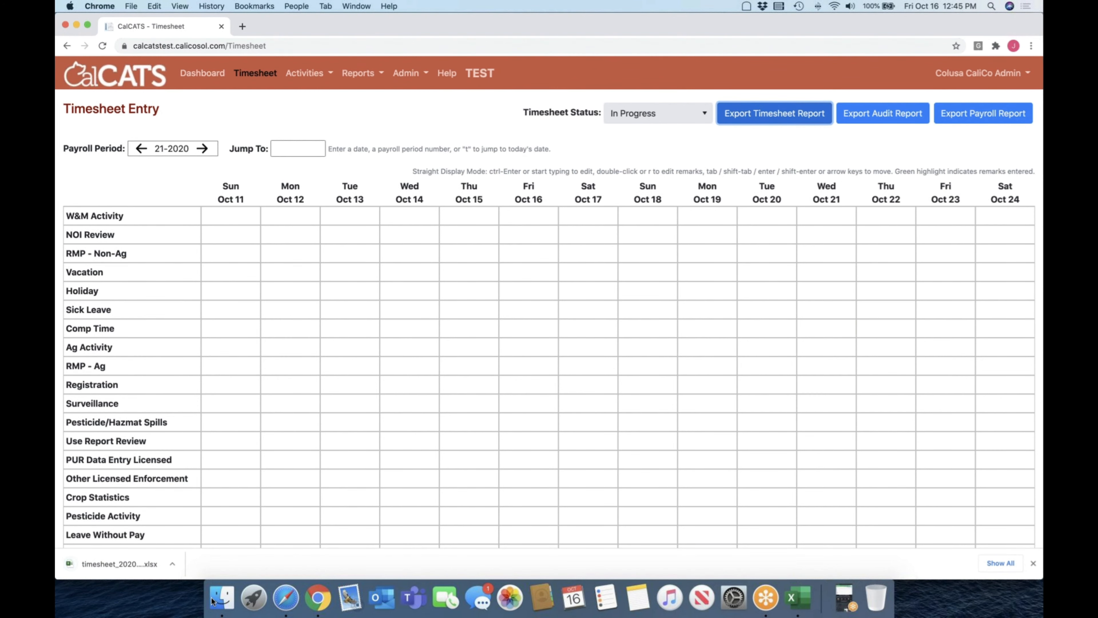
click(115, 564)
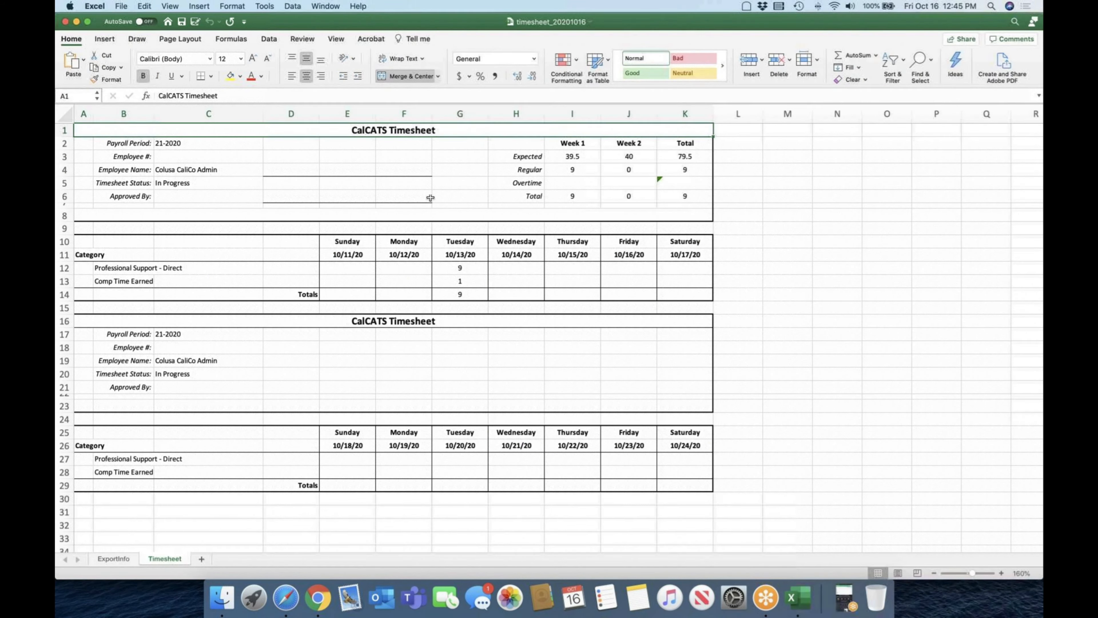
- Review Tuesday's 9 regular and 1 Comp Time Earned hours against 39.5 expected in Excel
click(124, 281)
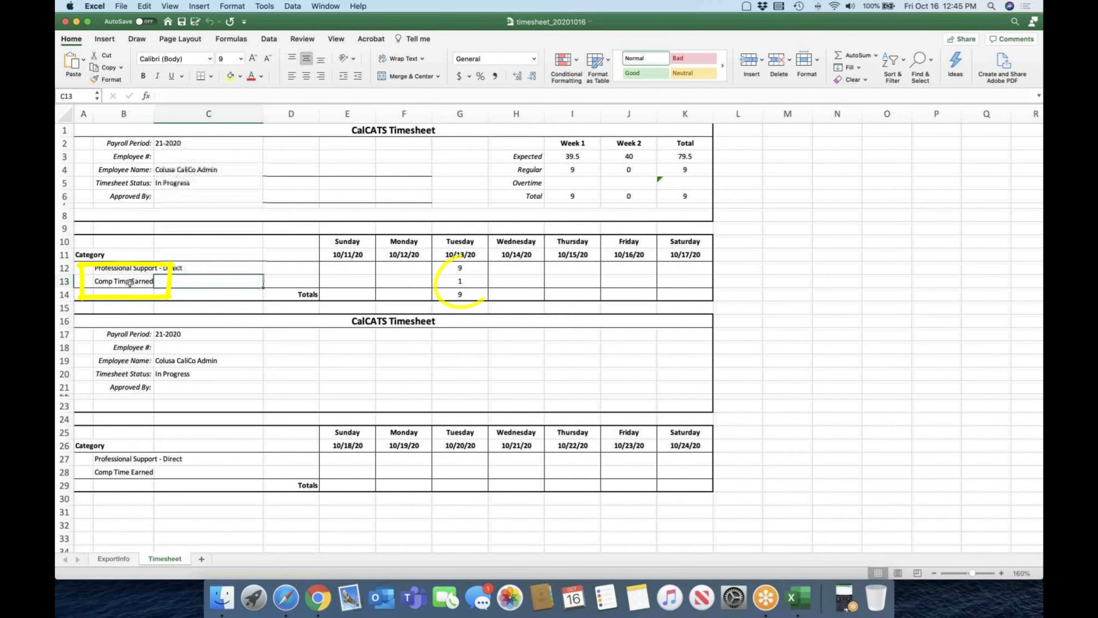
click(460, 268)
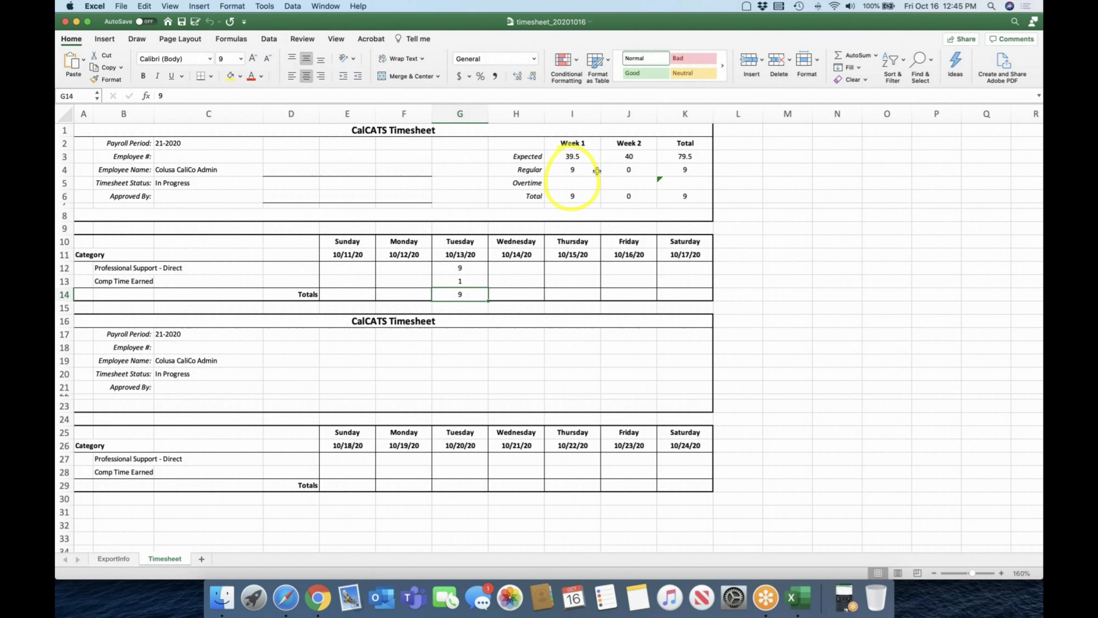
mouse_move(510, 191)
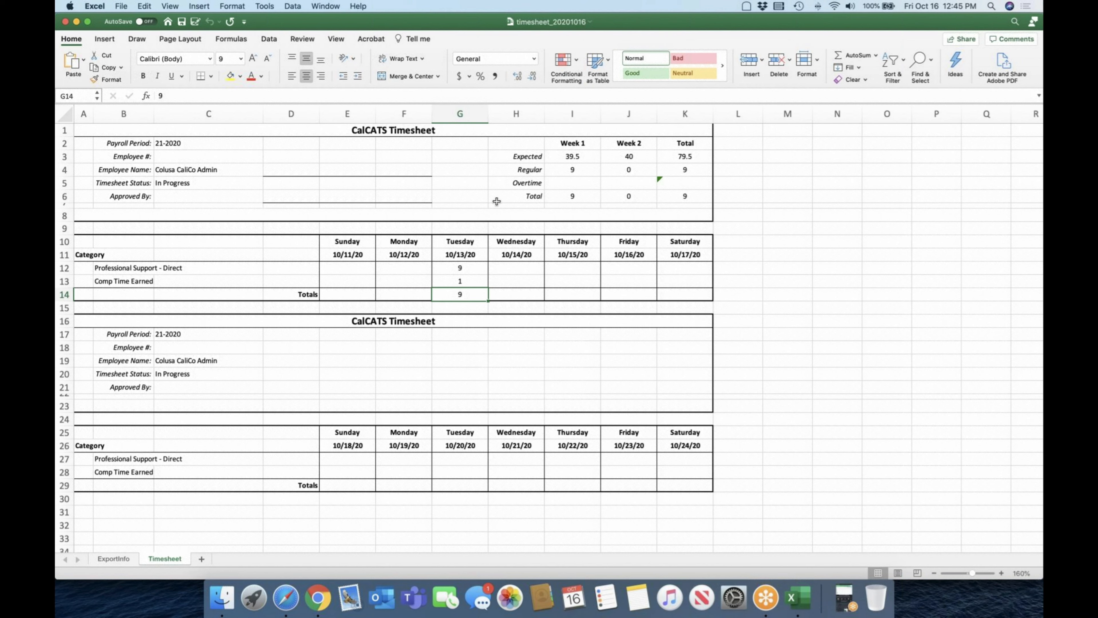
mouse_move(423, 179)
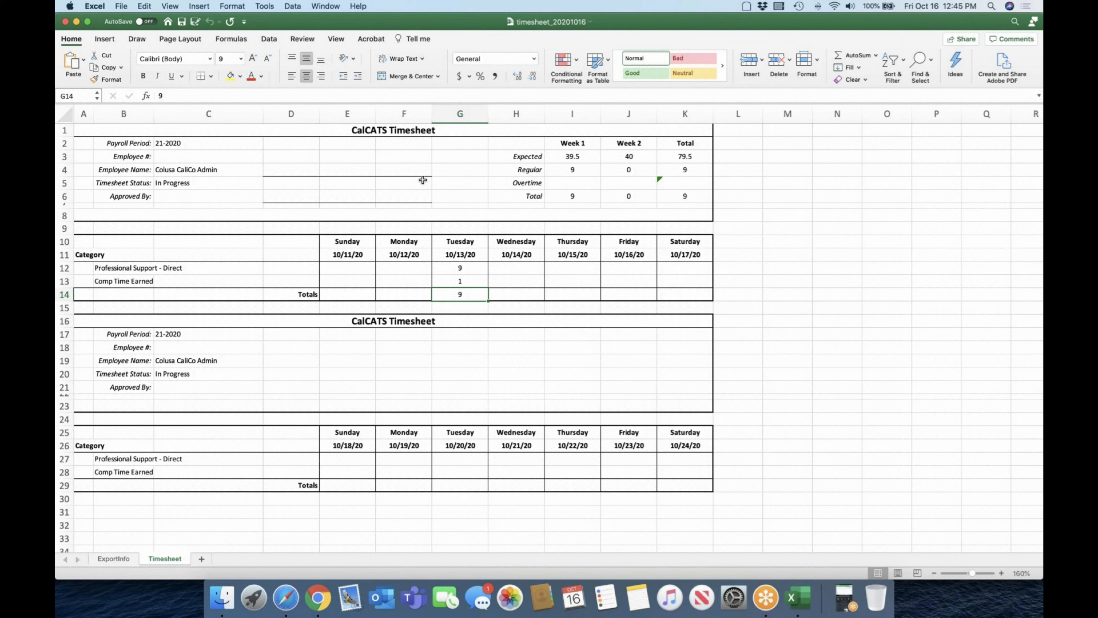
mouse_move(190, 123)
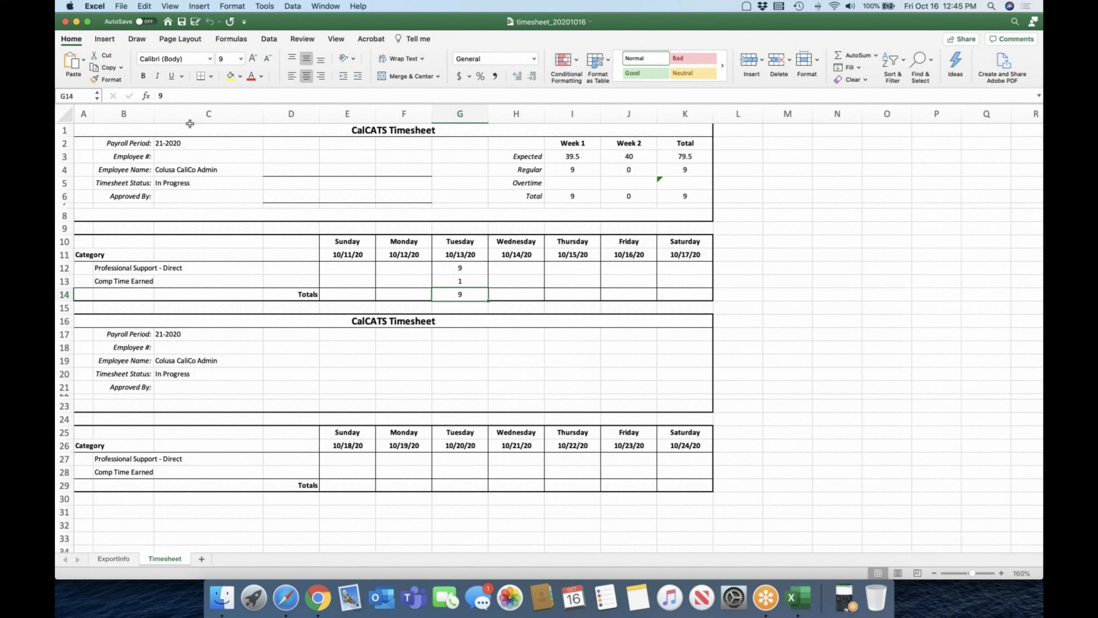
mouse_move(64, 21)
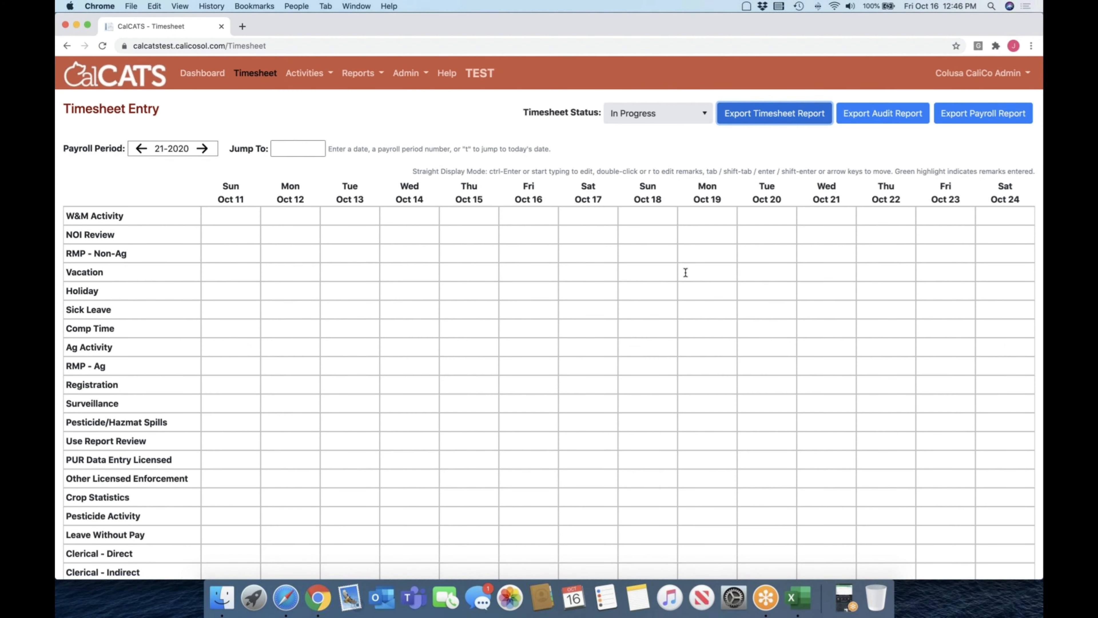
mouse_move(508, 139)
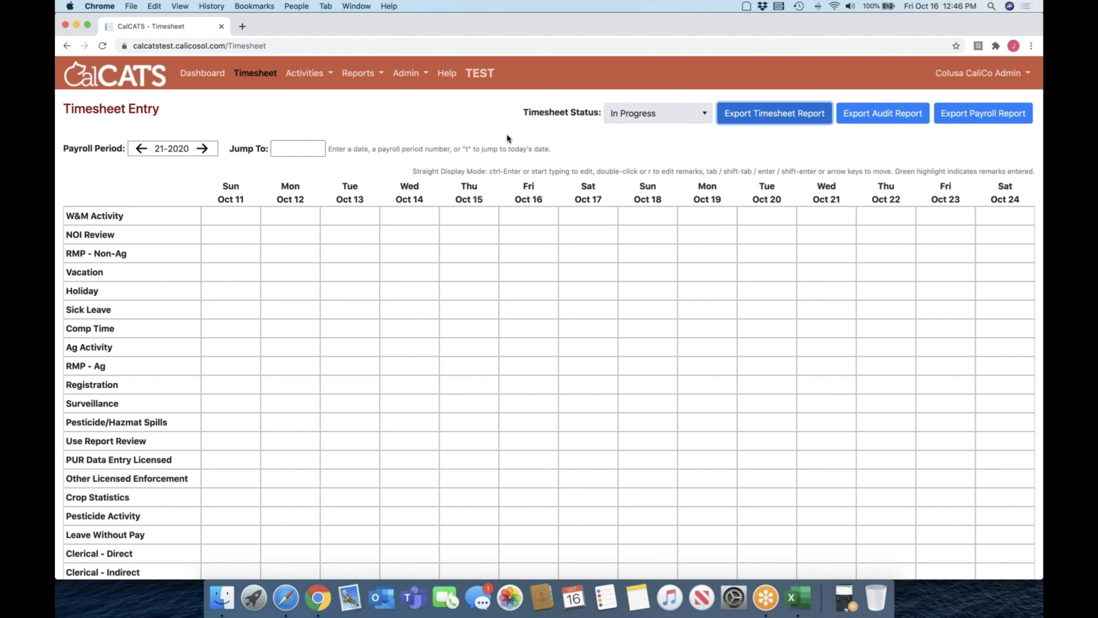
mouse_move(497, 135)
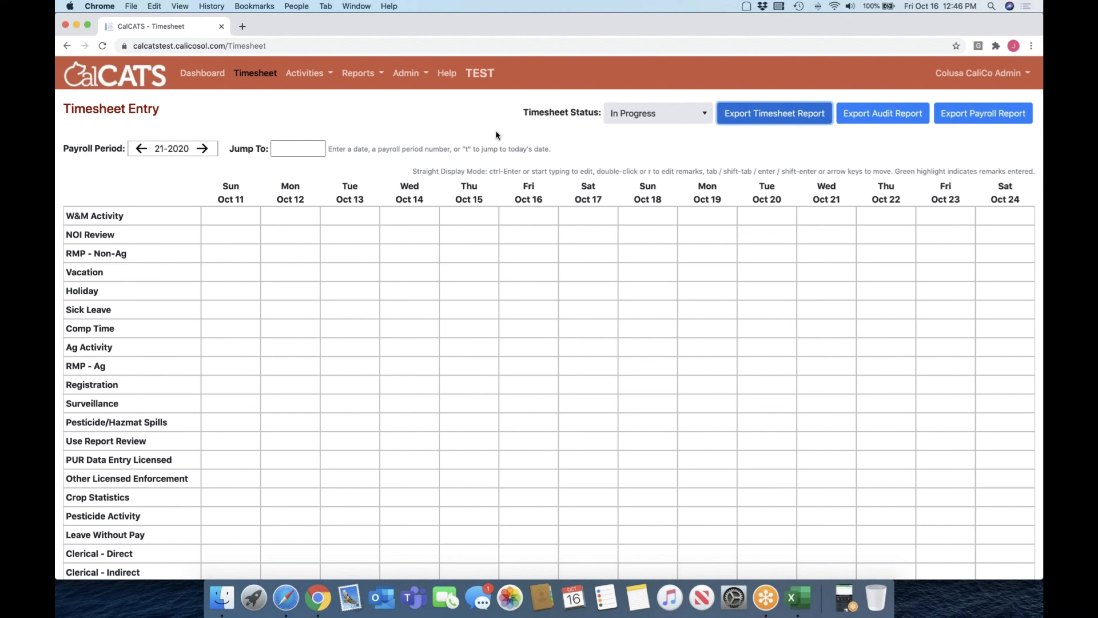
mouse_move(459, 125)
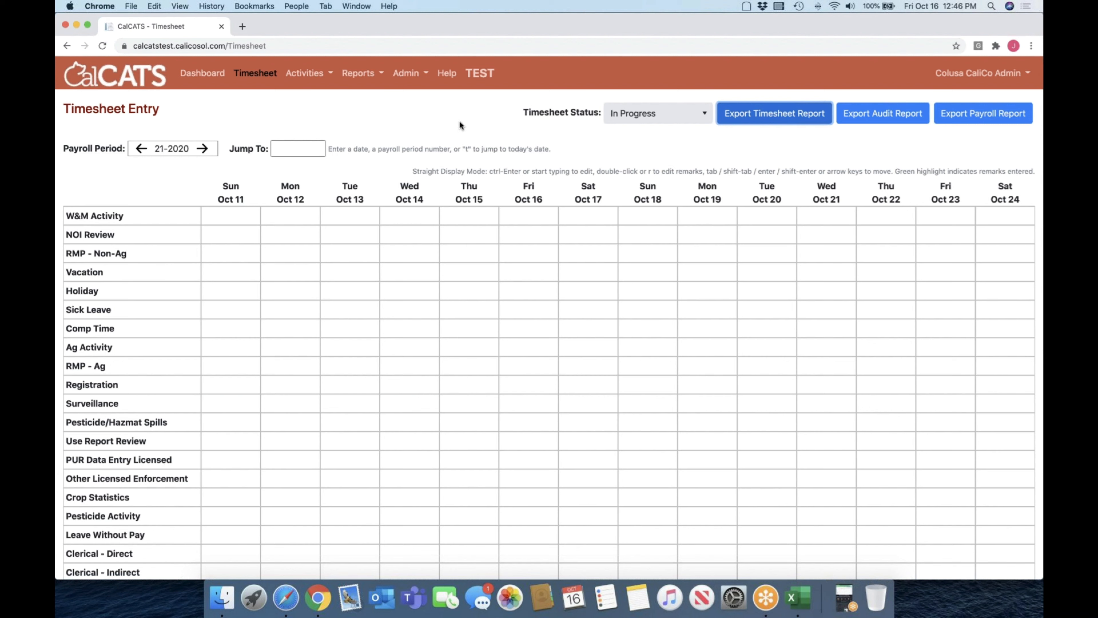
mouse_move(431, 98)
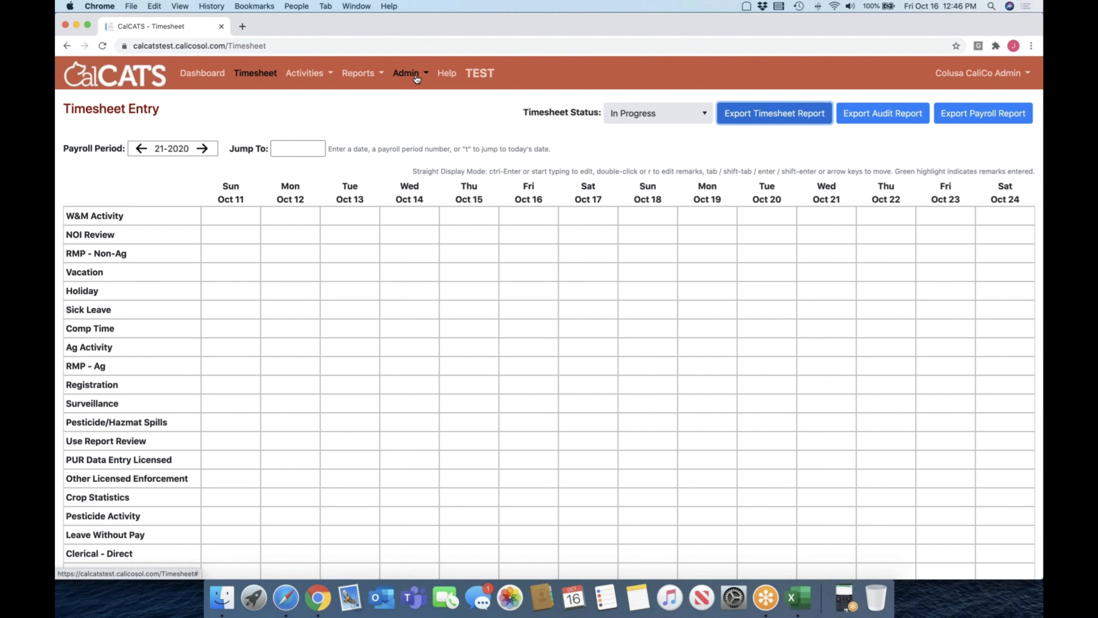
- Open the Admin menu from the CalCATS timesheet entry page
click(407, 73)
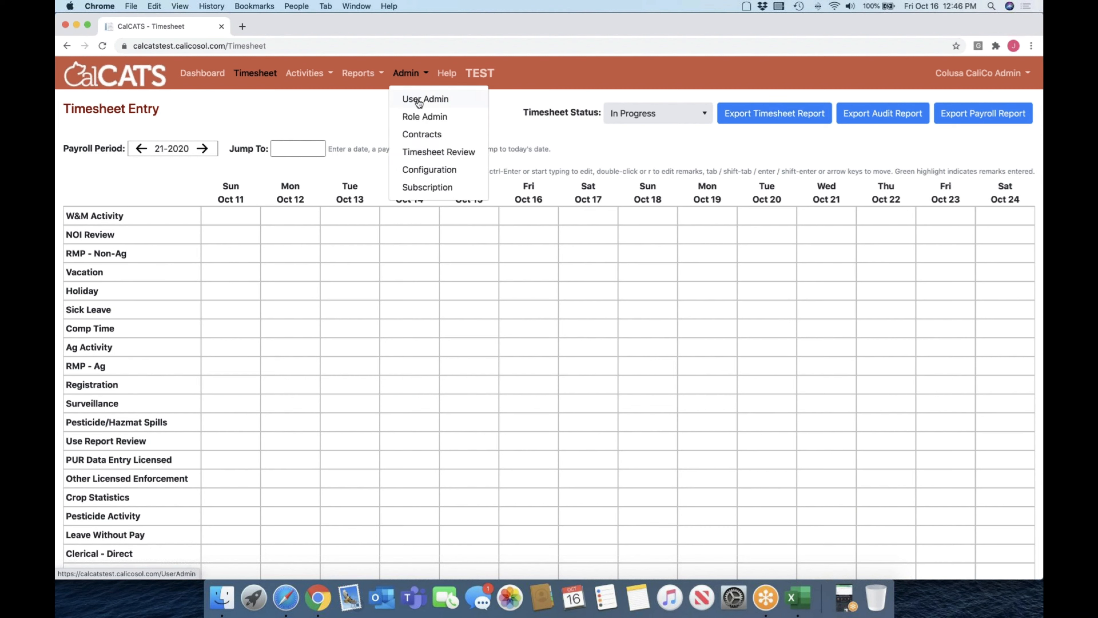
- Go to User Admin and open the first account's Manage expected hours grid
click(421, 99)
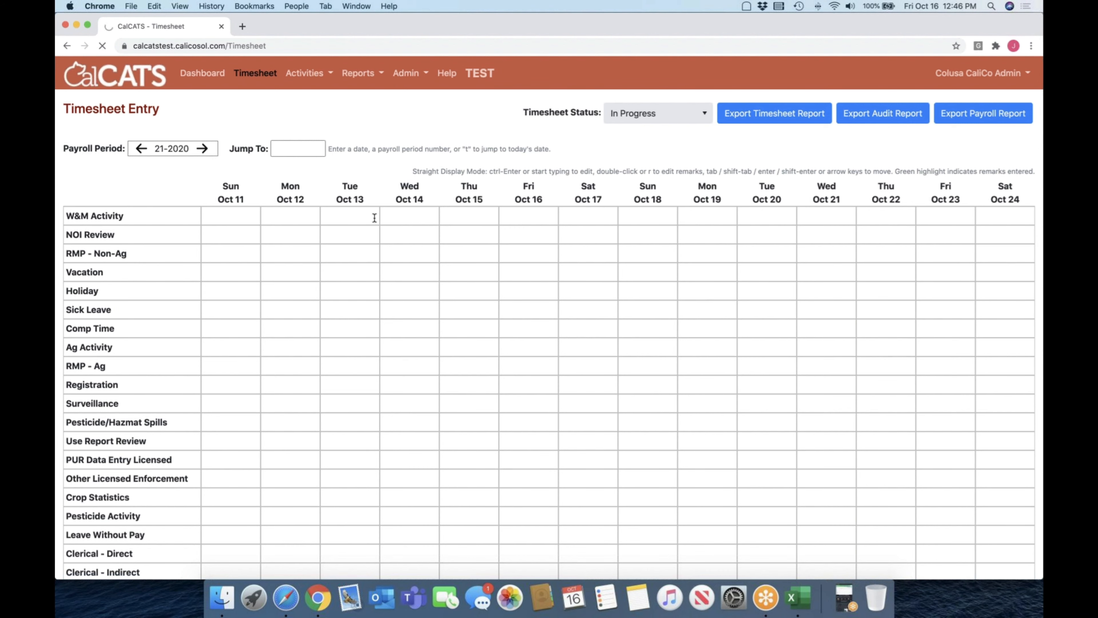
click(406, 73)
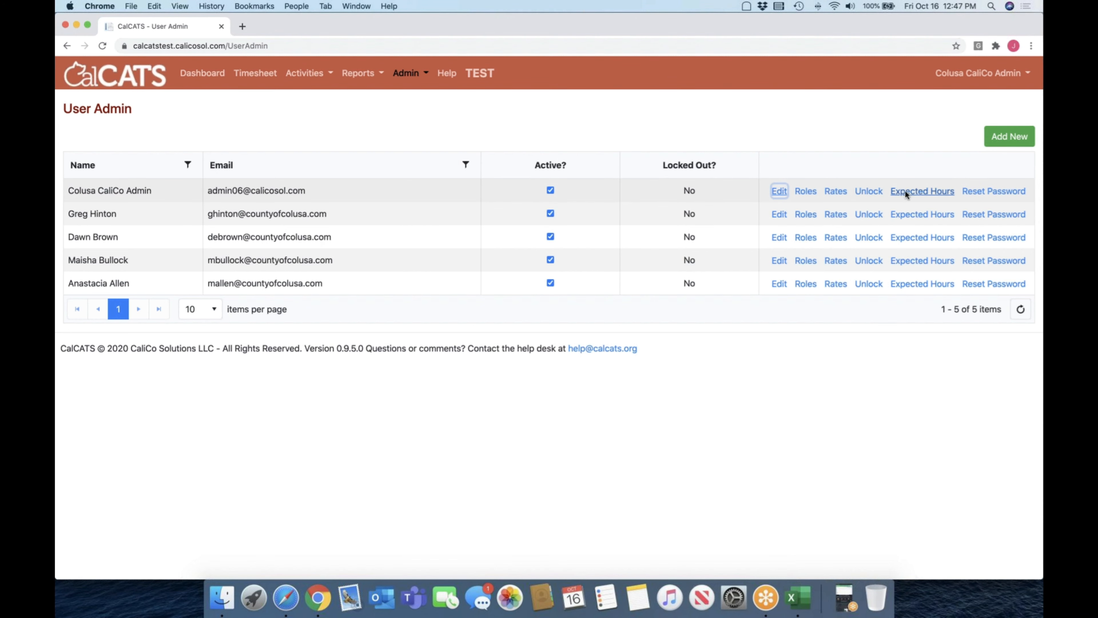
click(923, 191)
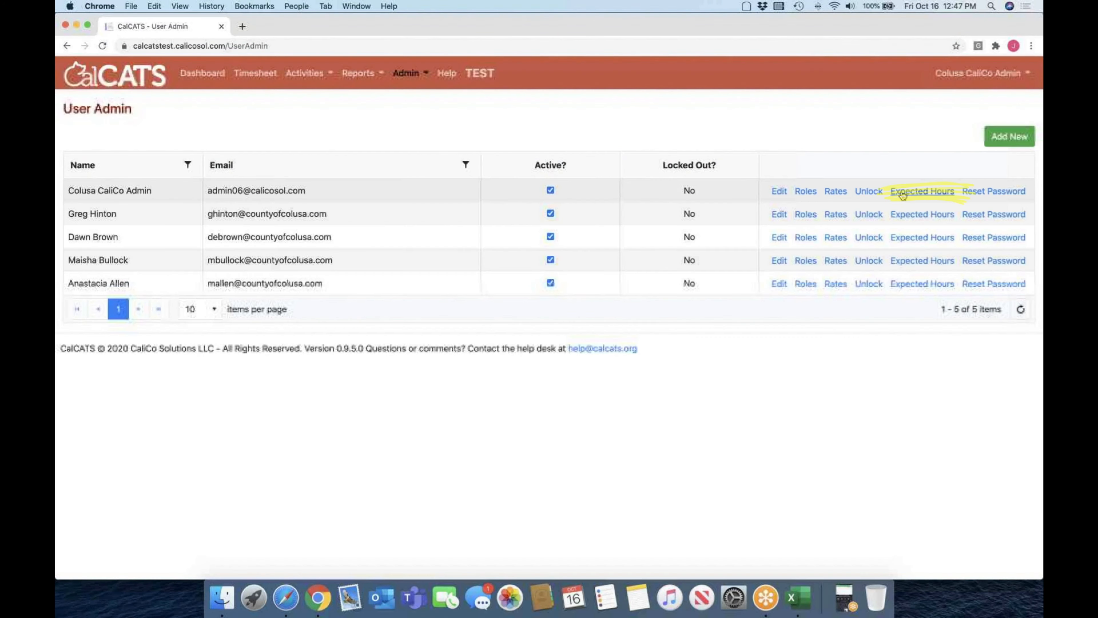
click(922, 191)
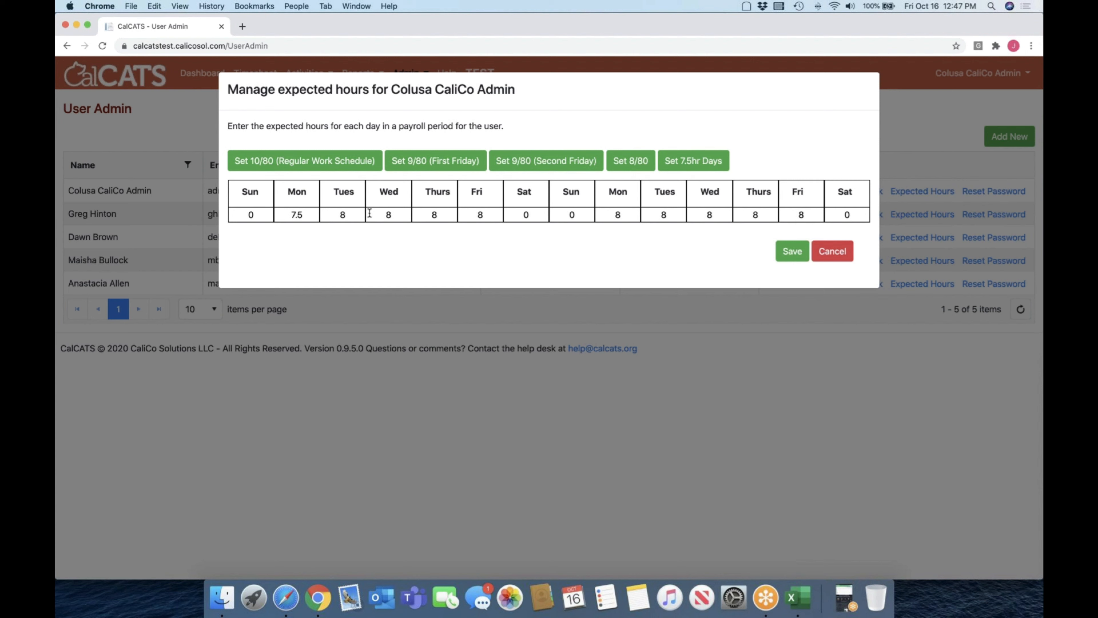
- Apply the preset schedule, set week two to 8.5, 8.5, 8.5, 8 and Friday to 0
click(693, 160)
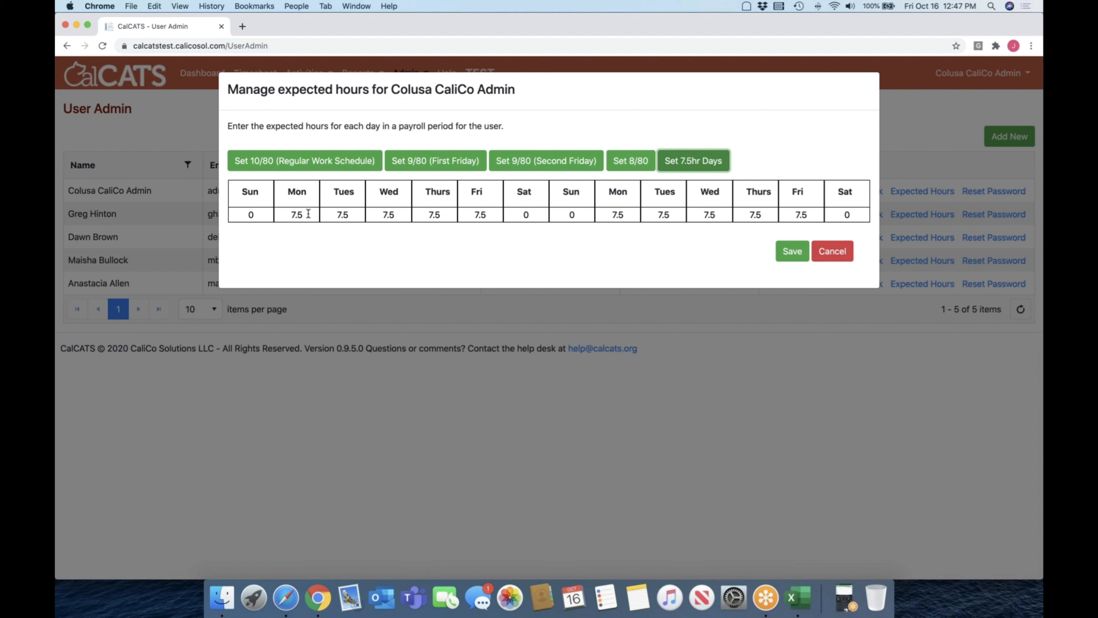
click(296, 214)
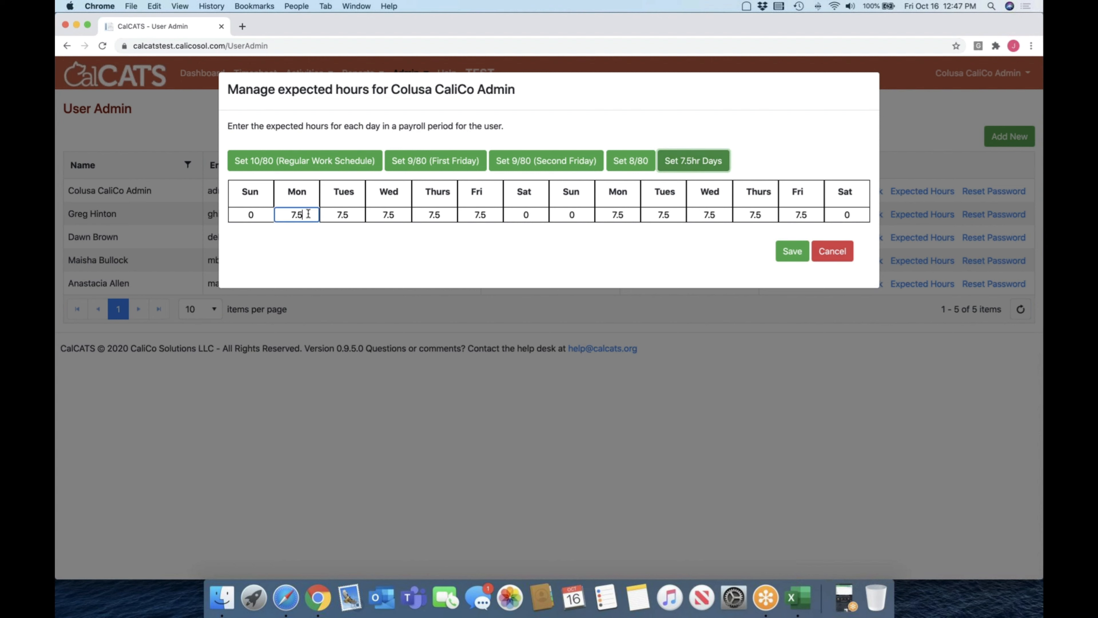
text(8.)
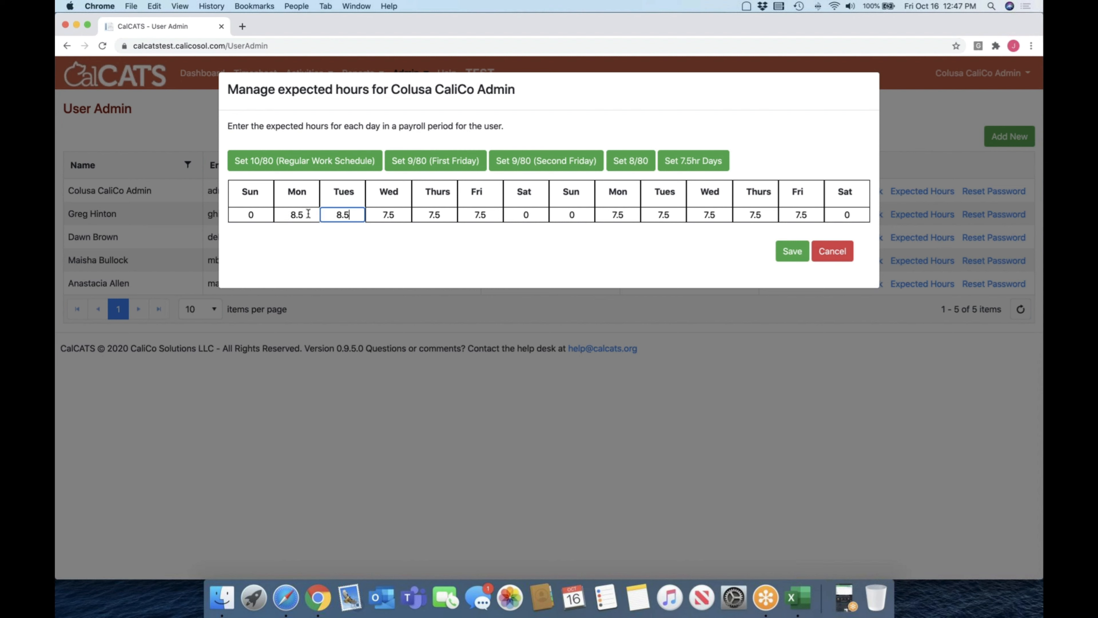
click(388, 215)
text(8.5)
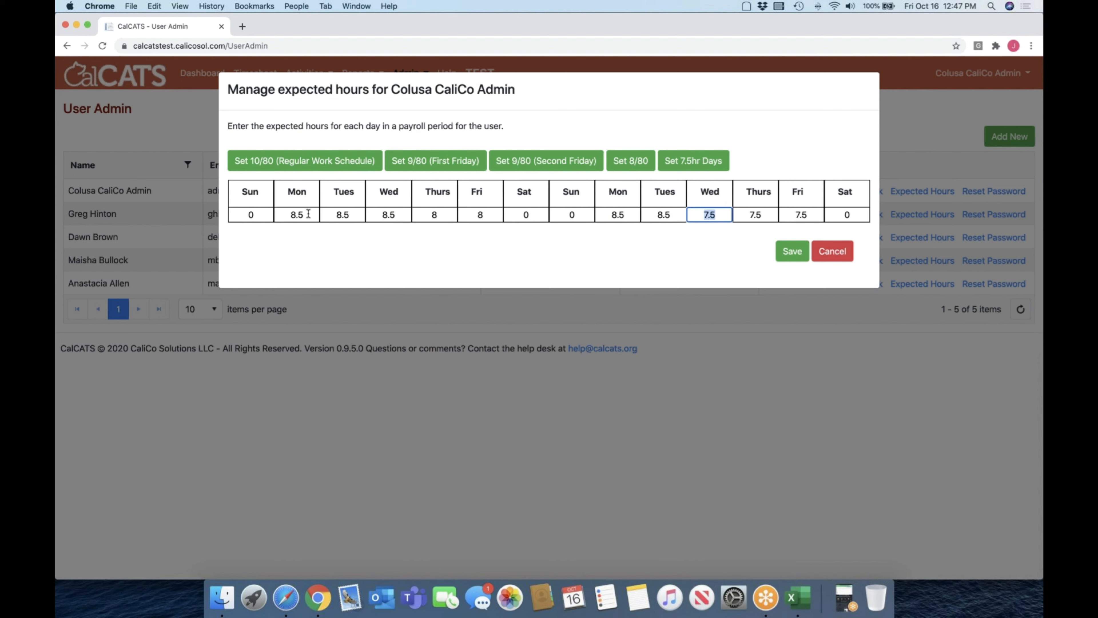
click(801, 214)
text(8)
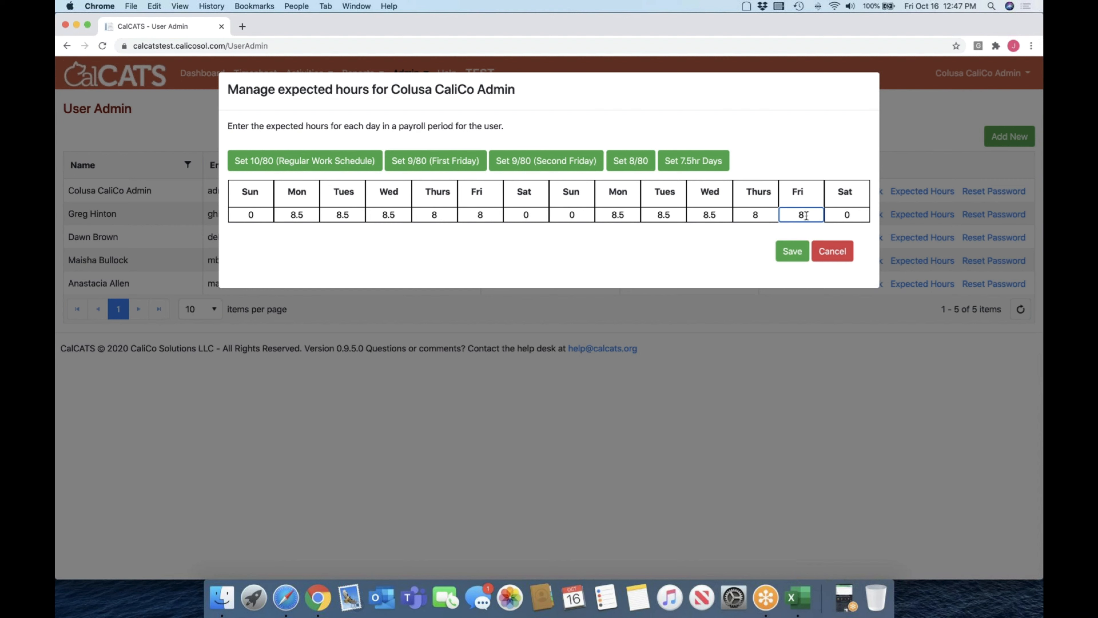
text(0)
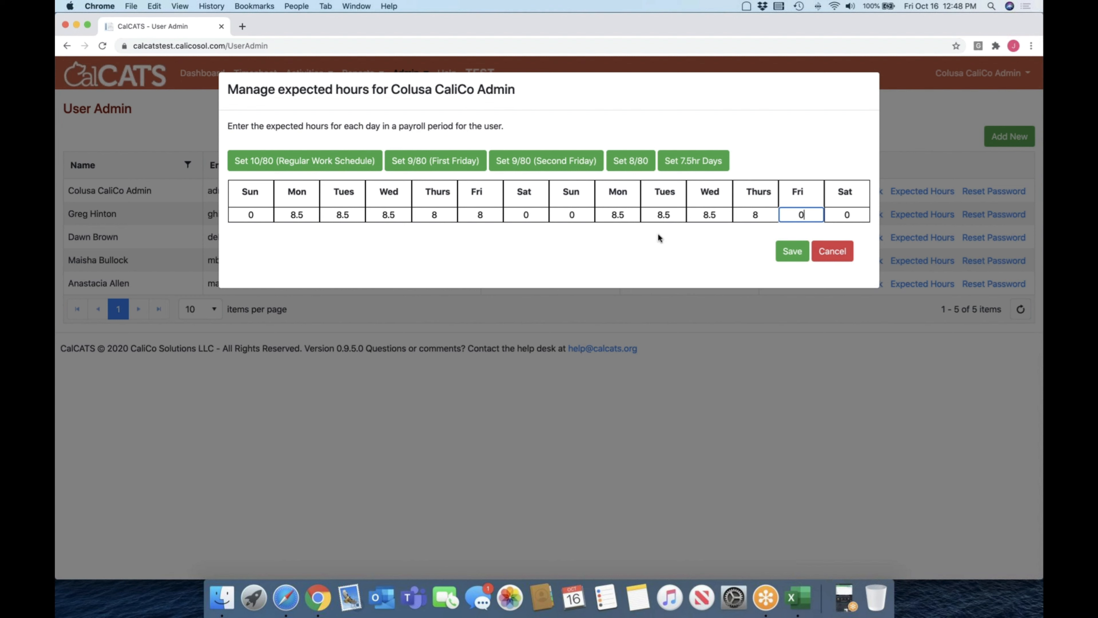
mouse_move(723, 245)
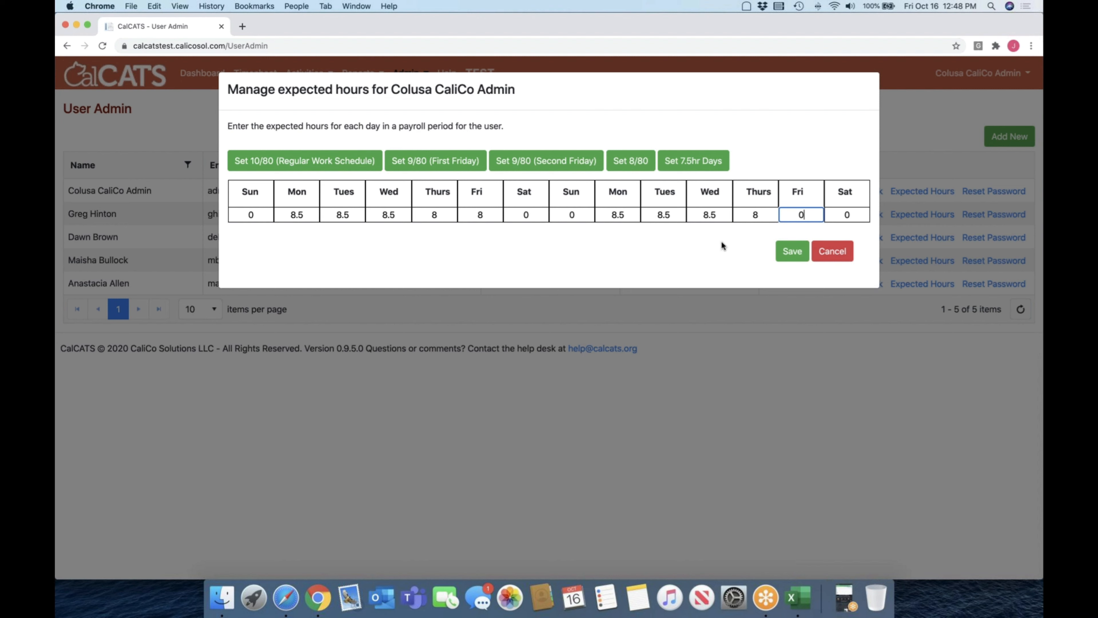
mouse_move(793, 255)
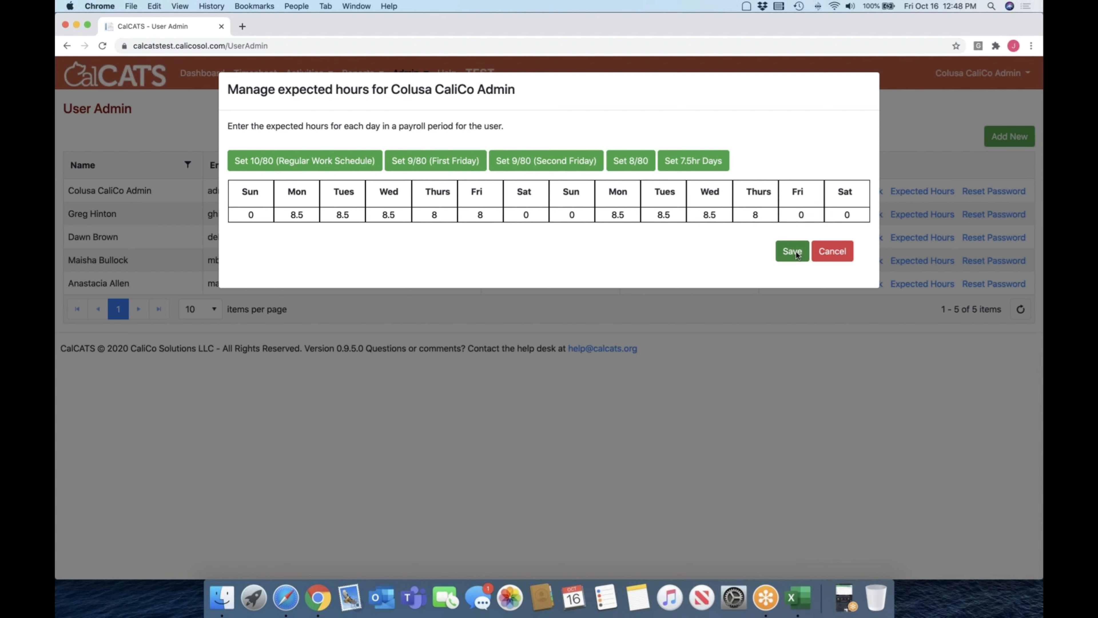
- Save the expected hours, then reduce Tuesday's direct support entry from 9 to 8.5 hours
click(792, 251)
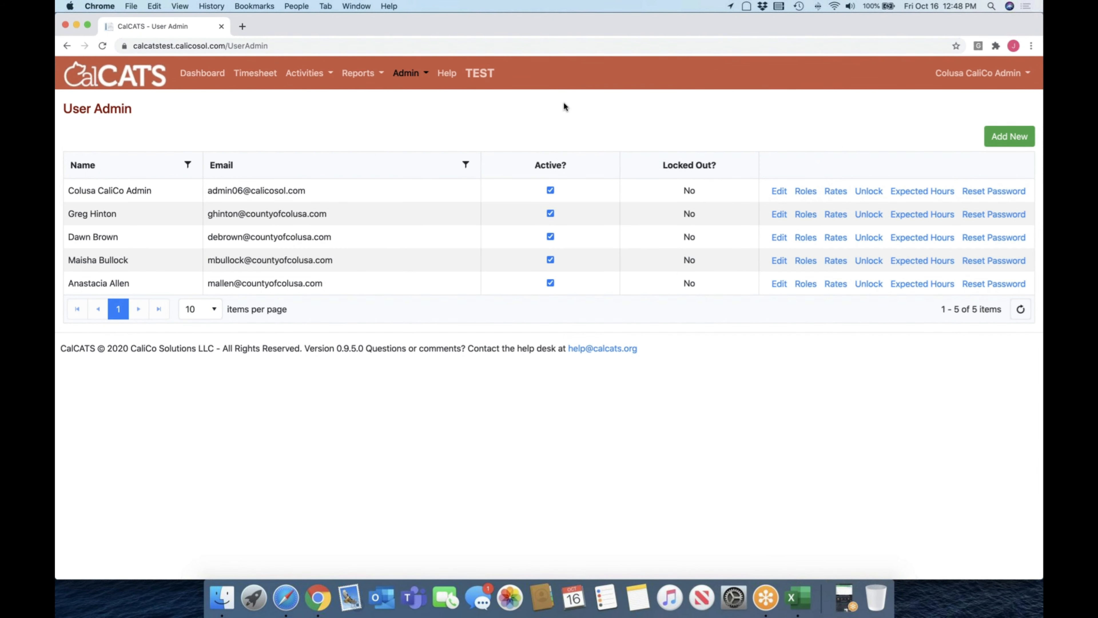
mouse_move(250, 81)
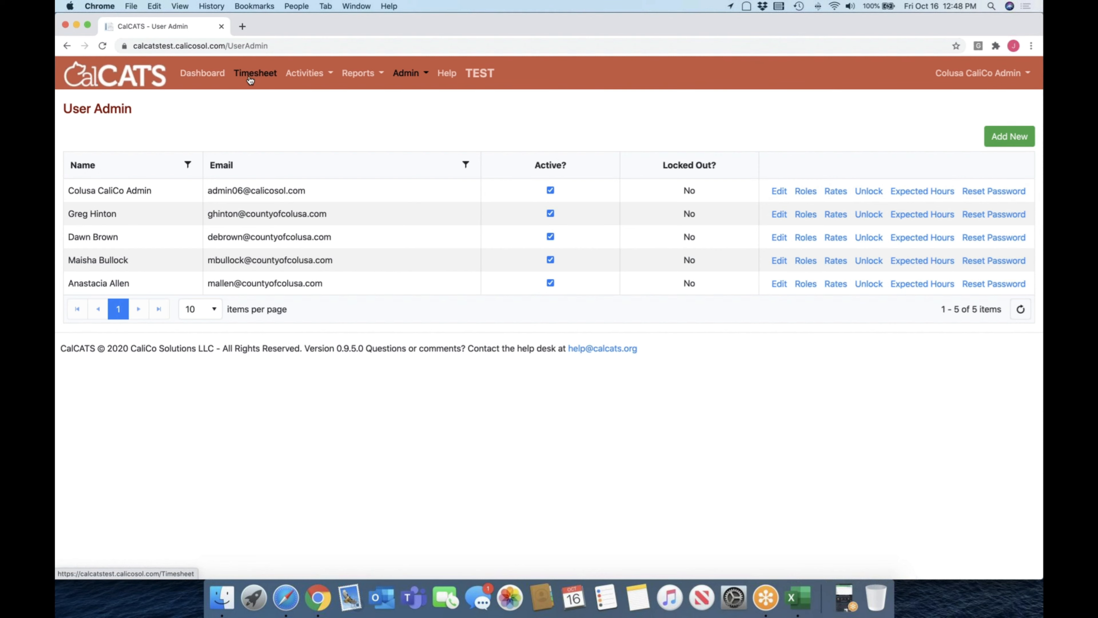
click(255, 74)
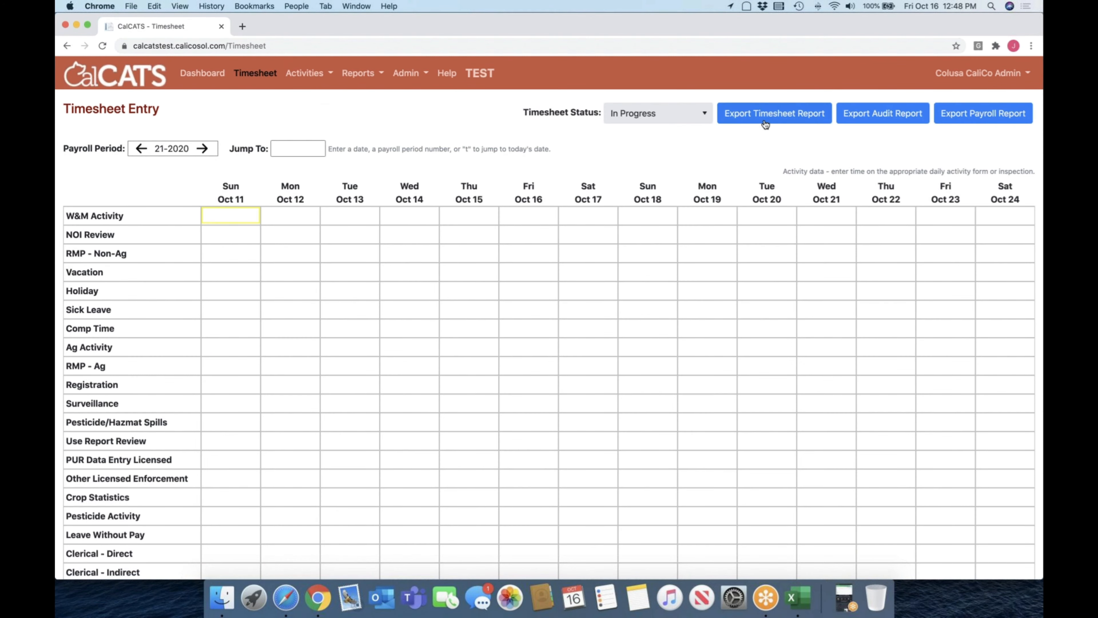
scroll(down, 3)
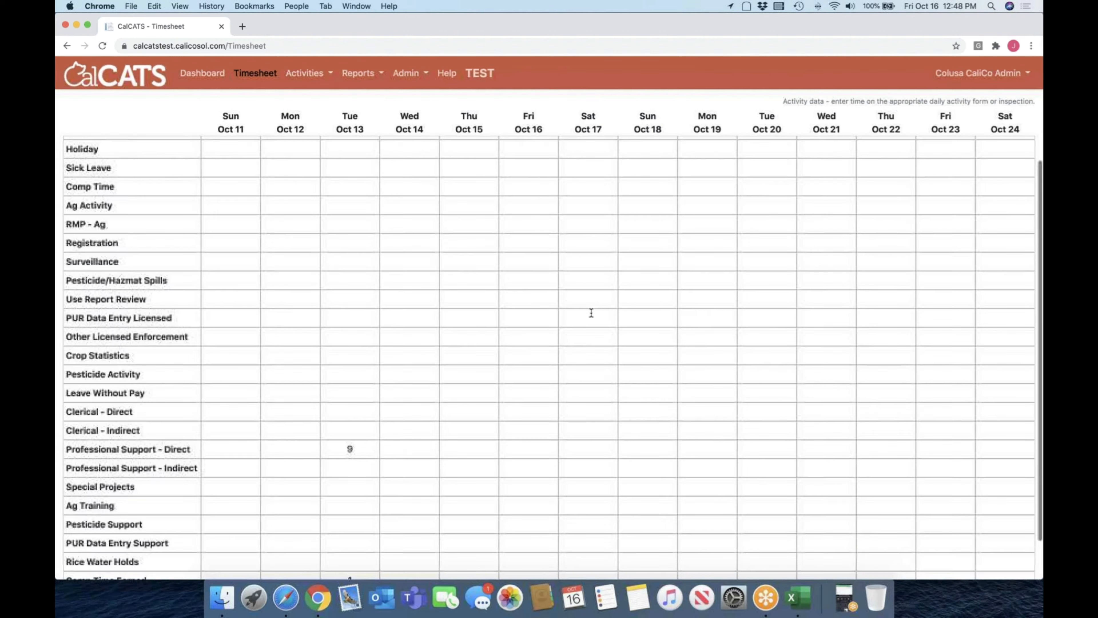
double_click(350, 448)
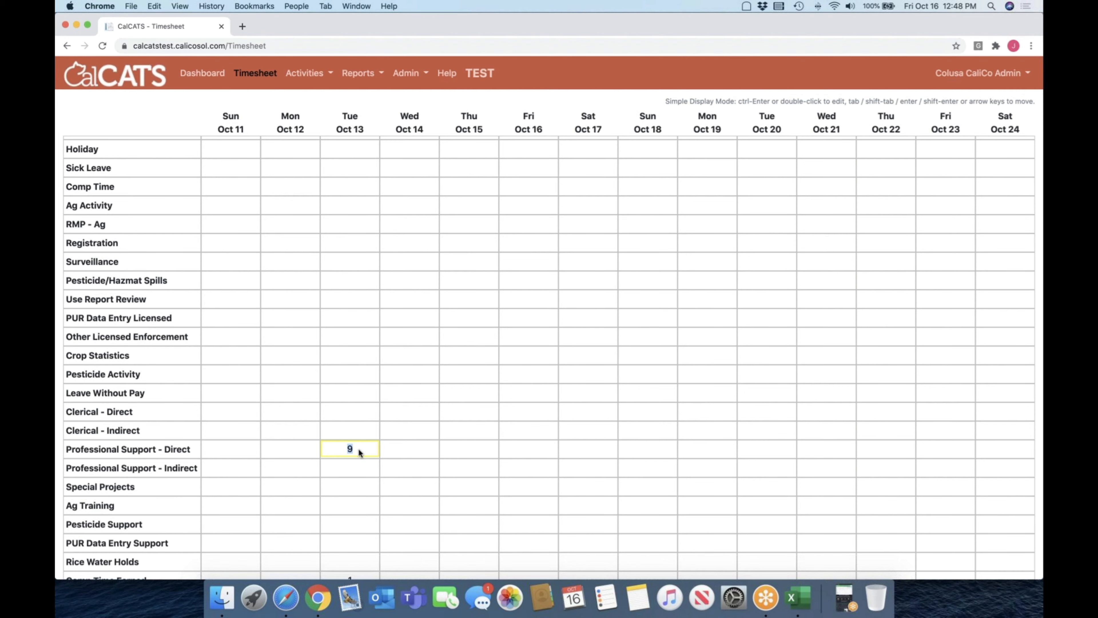
double_click(349, 449)
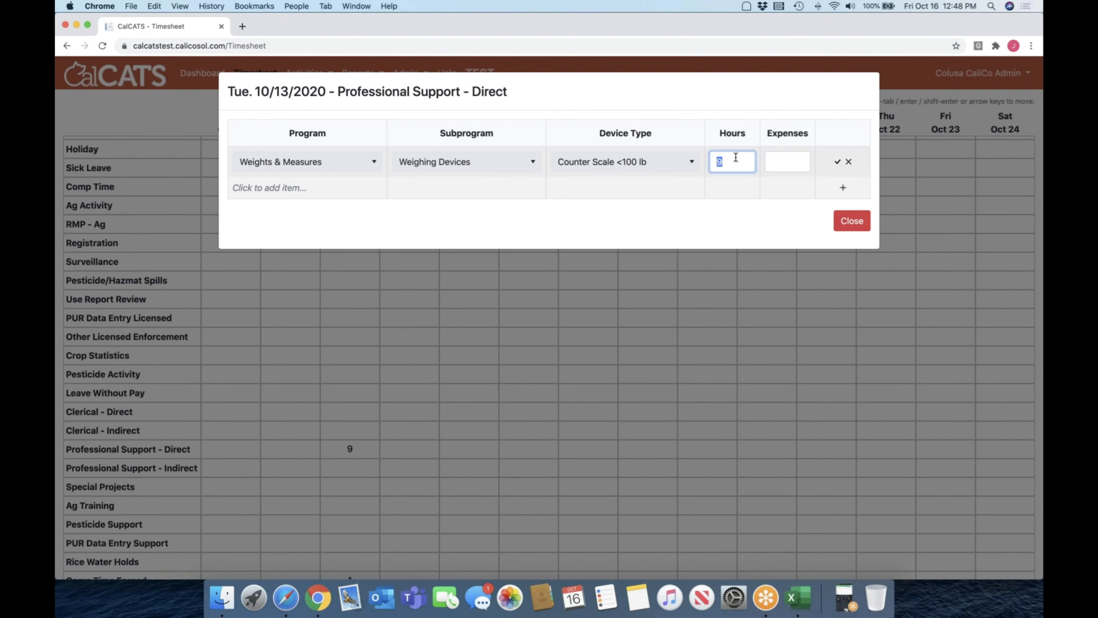
text(8.5)
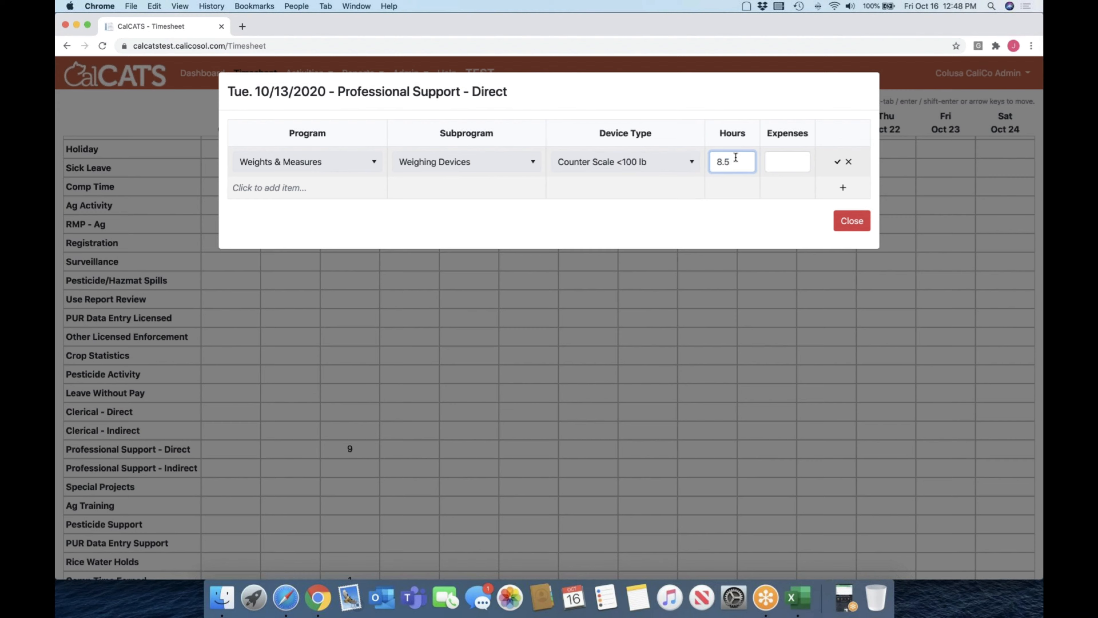
click(838, 161)
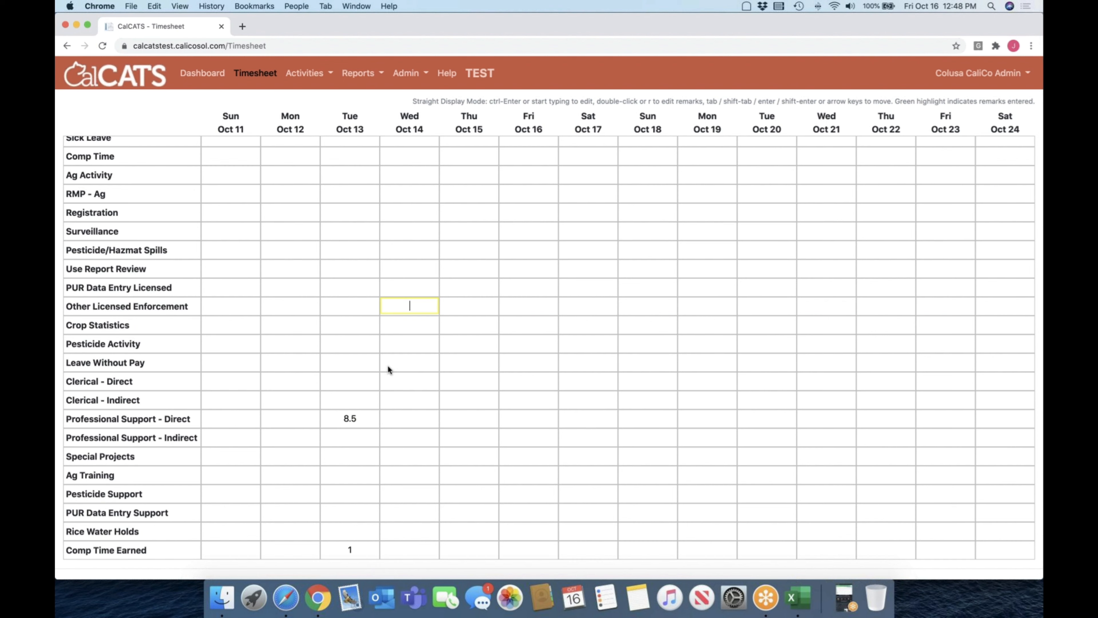
mouse_move(364, 364)
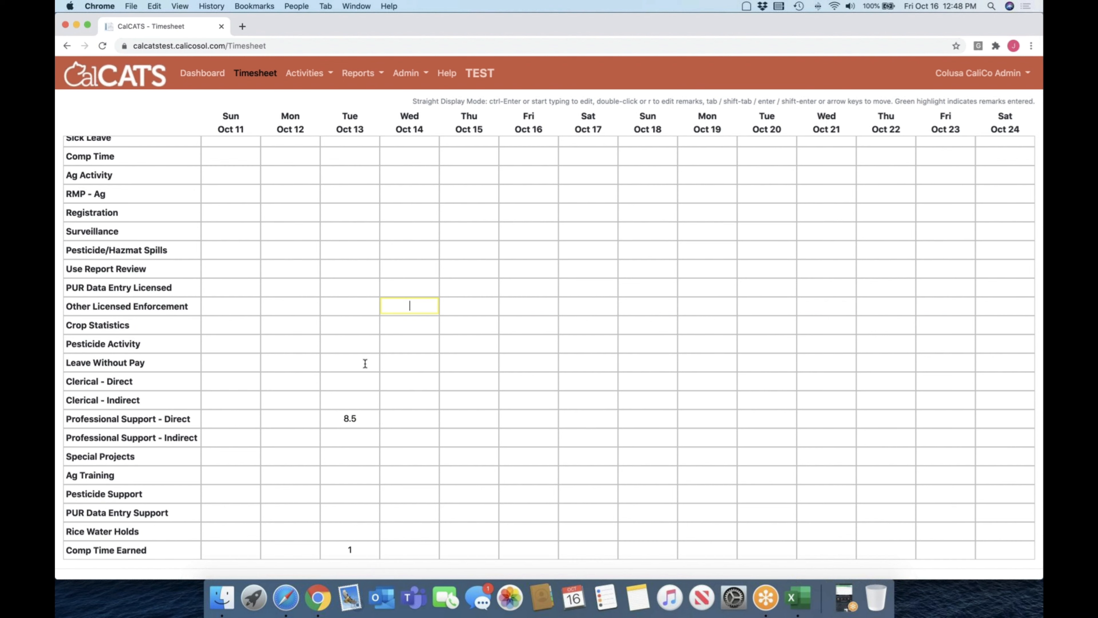
- Enter 8.5-hour Professional Support - Indirect days from Mon Oct 12 and export the timesheet report
click(410, 438)
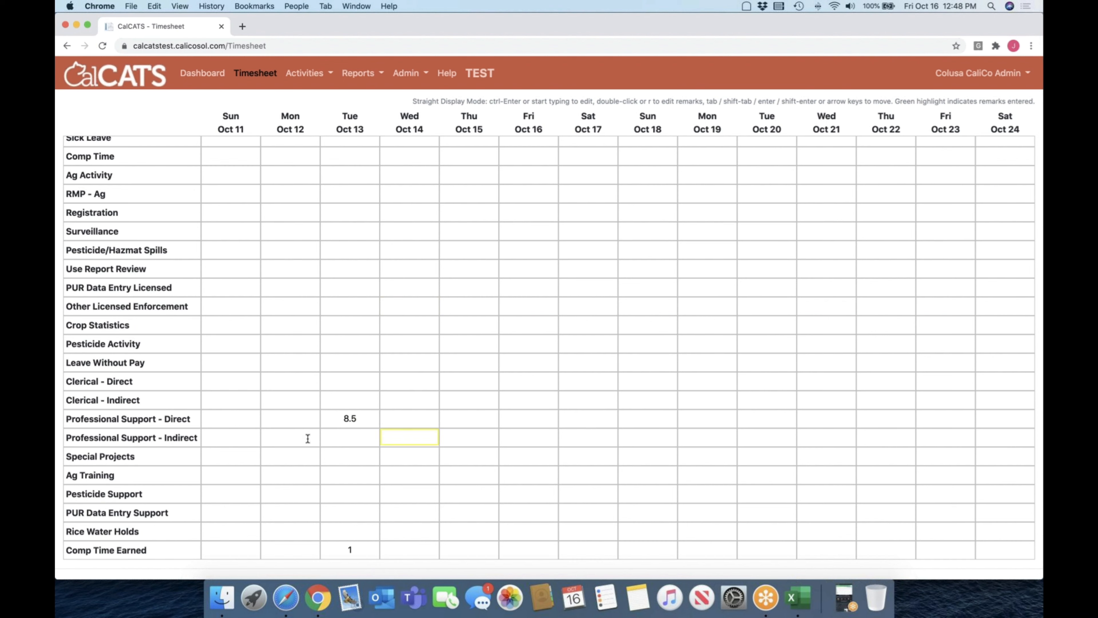
text(8.5)
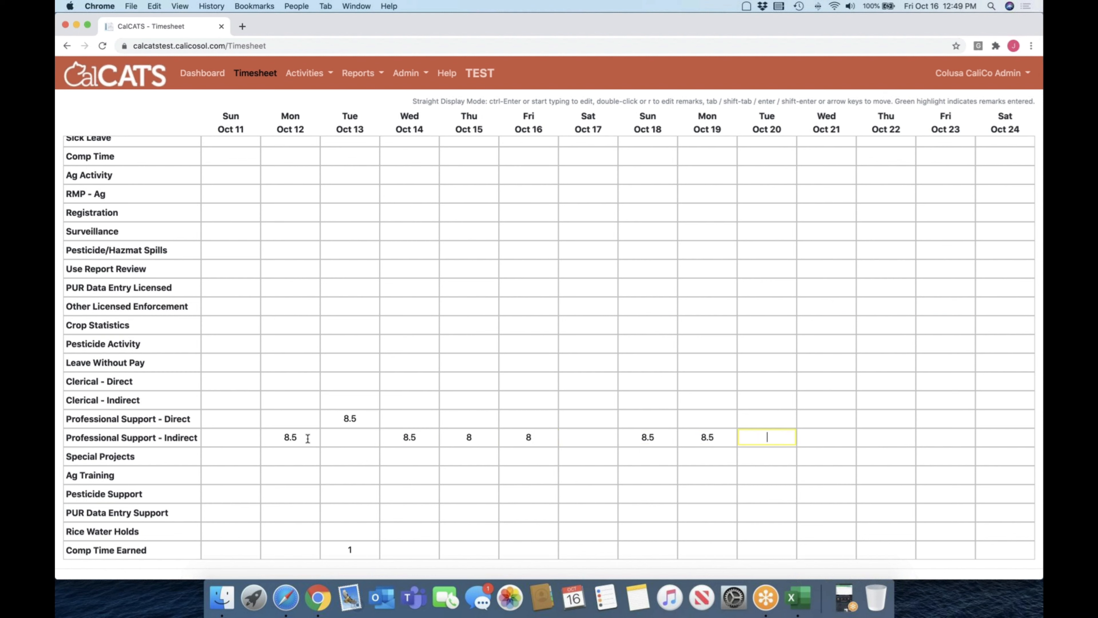
text(8.5)
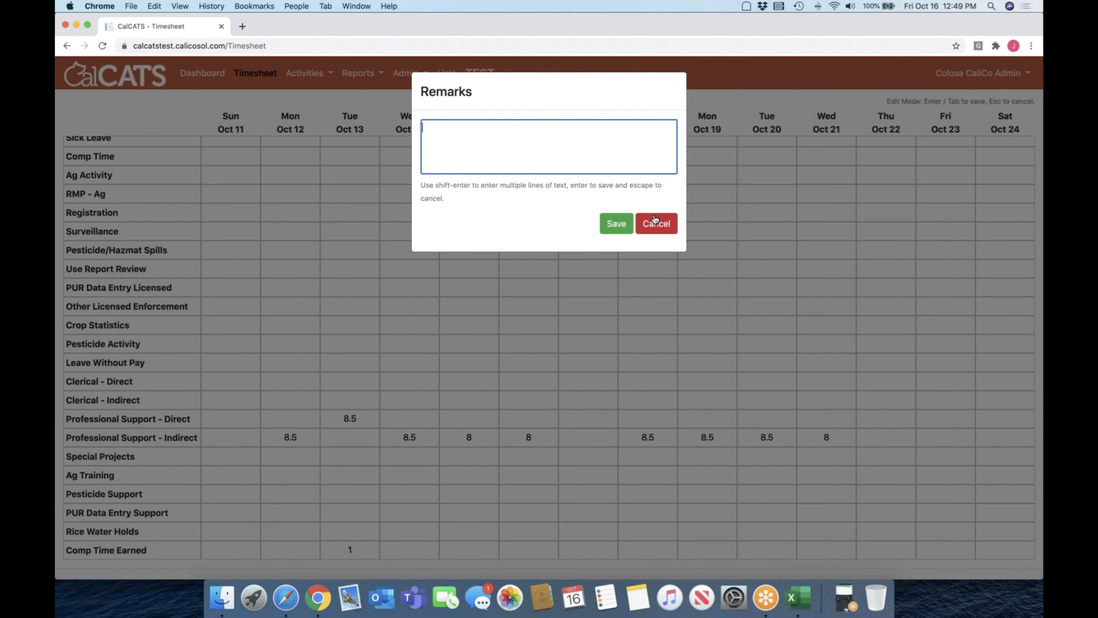
click(657, 223)
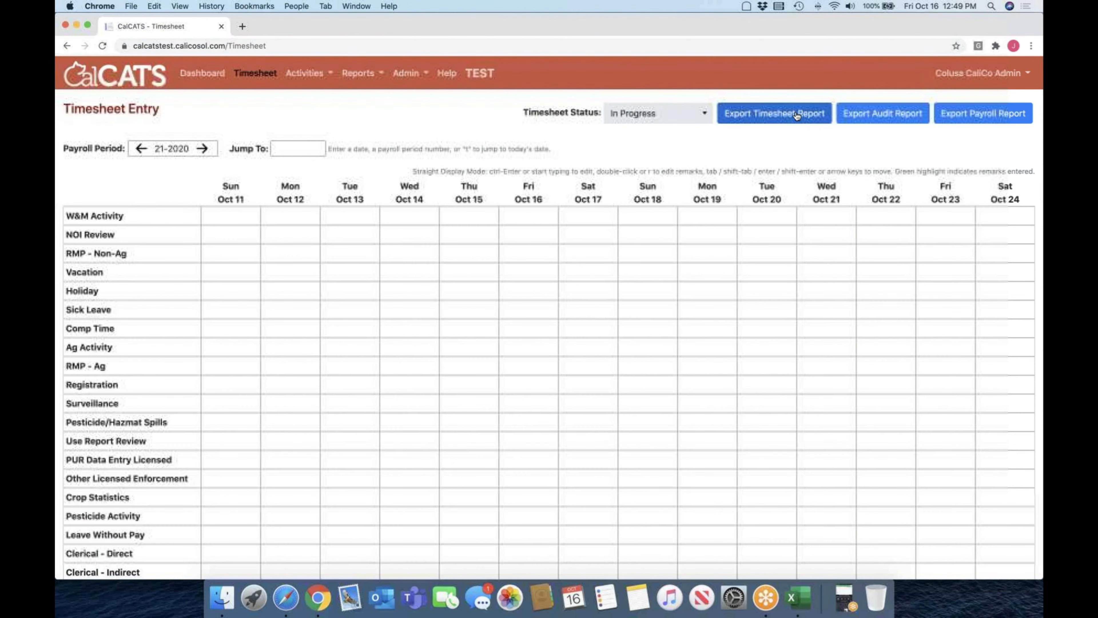
click(795, 114)
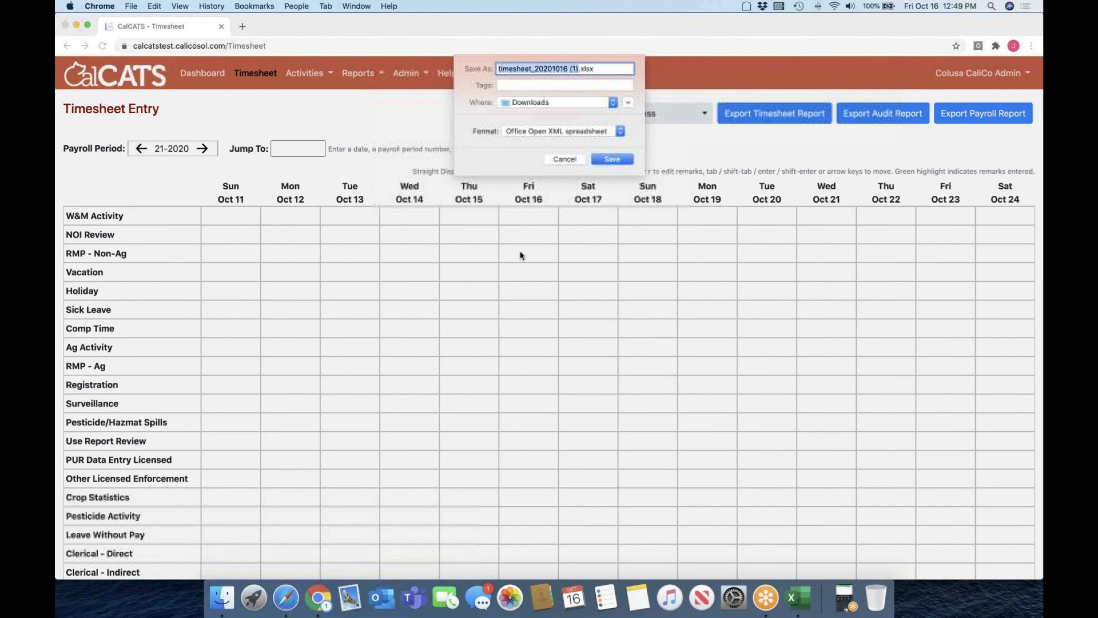
- Save and open the re-exported report showing 41.5 and 33.5 regular hours totalling 75
click(612, 159)
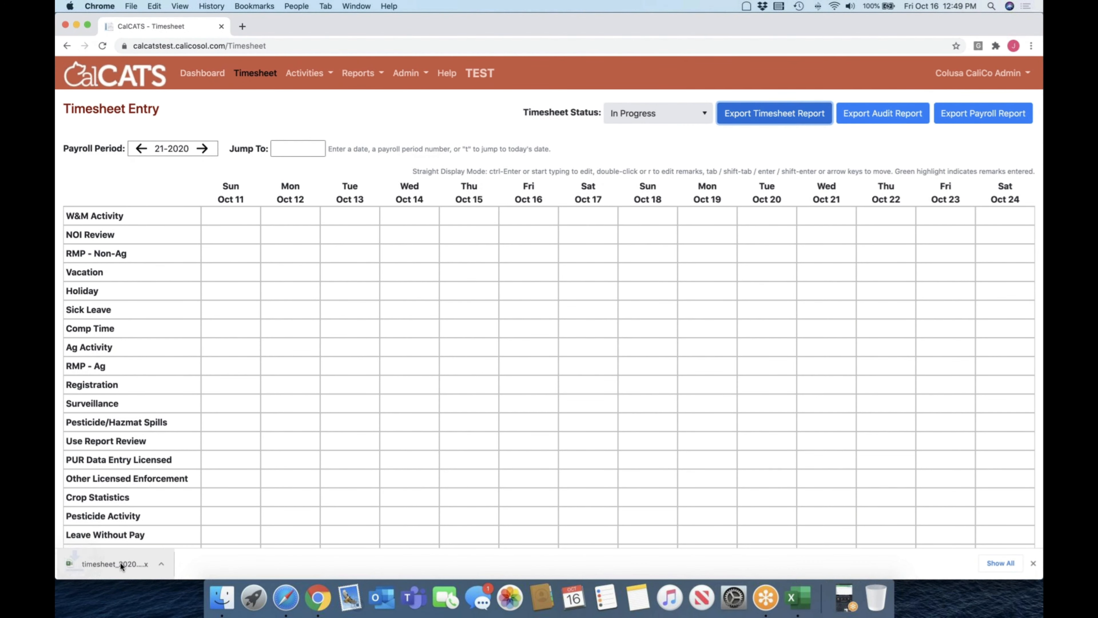
click(111, 564)
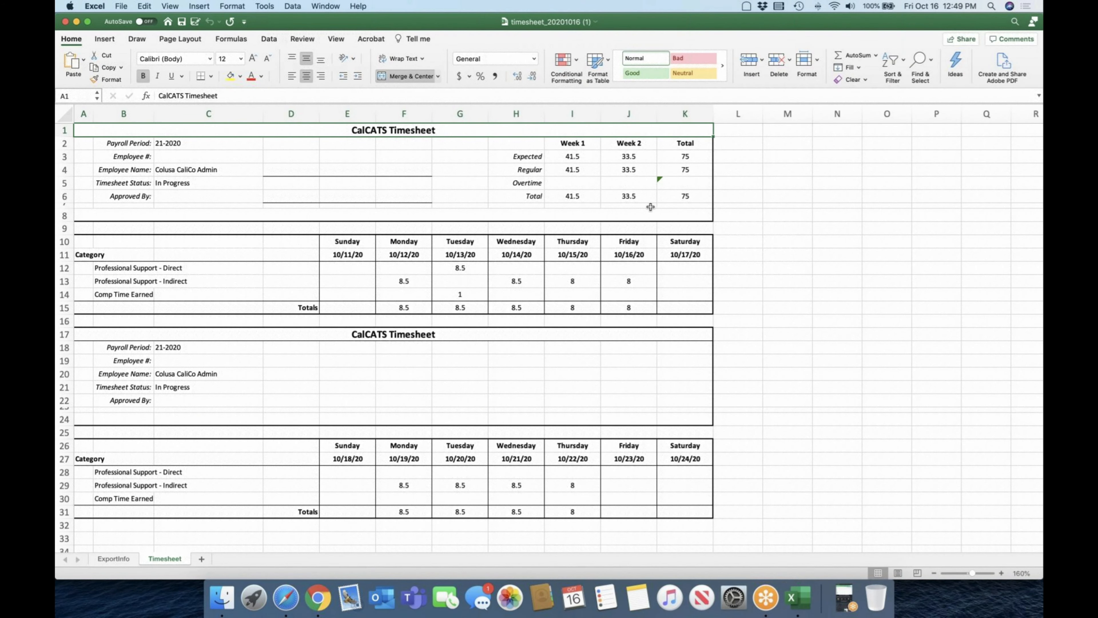
mouse_move(571, 279)
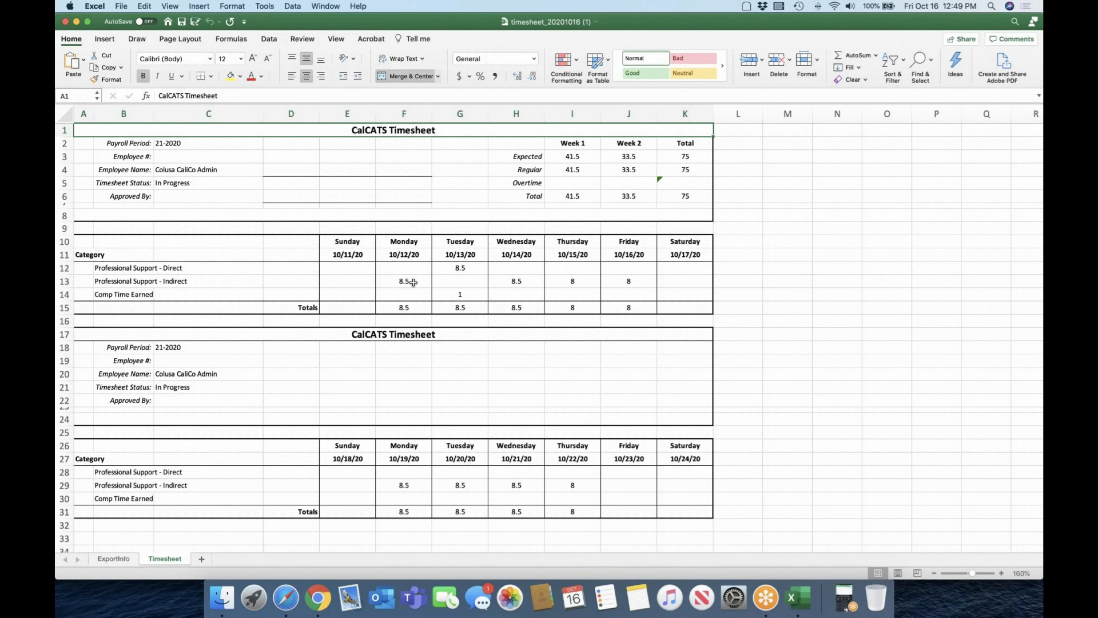
mouse_move(594, 281)
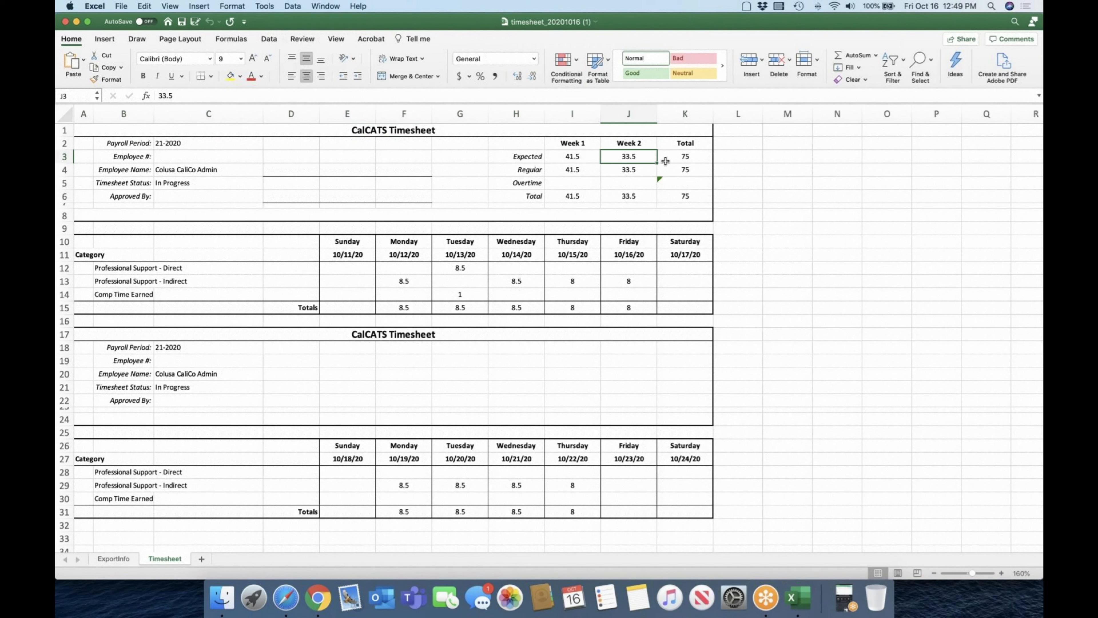
mouse_move(649, 157)
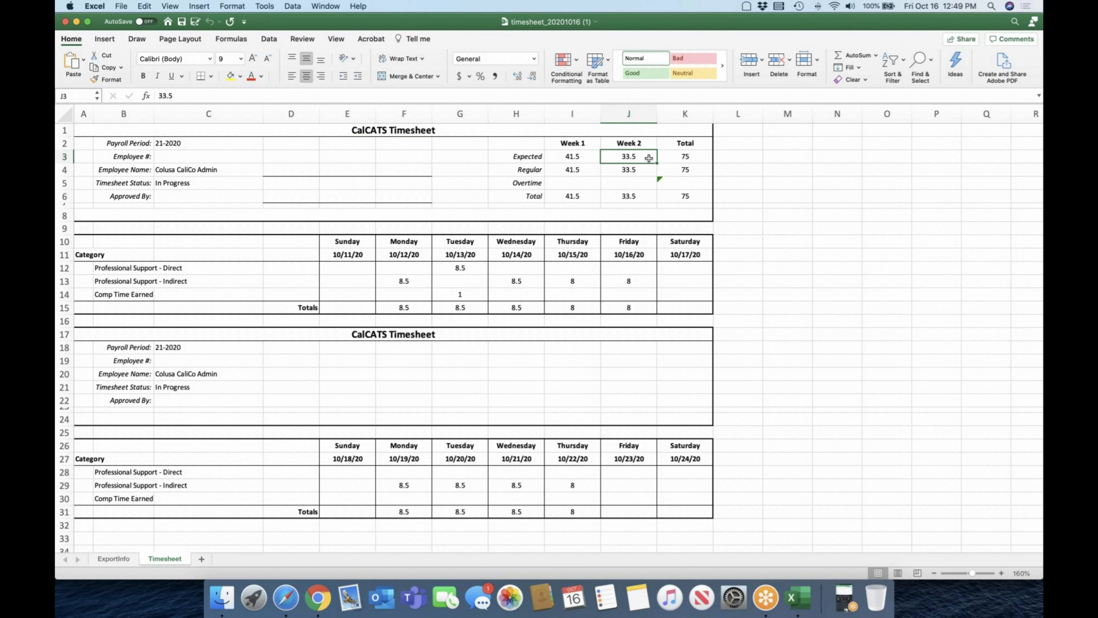
click(573, 182)
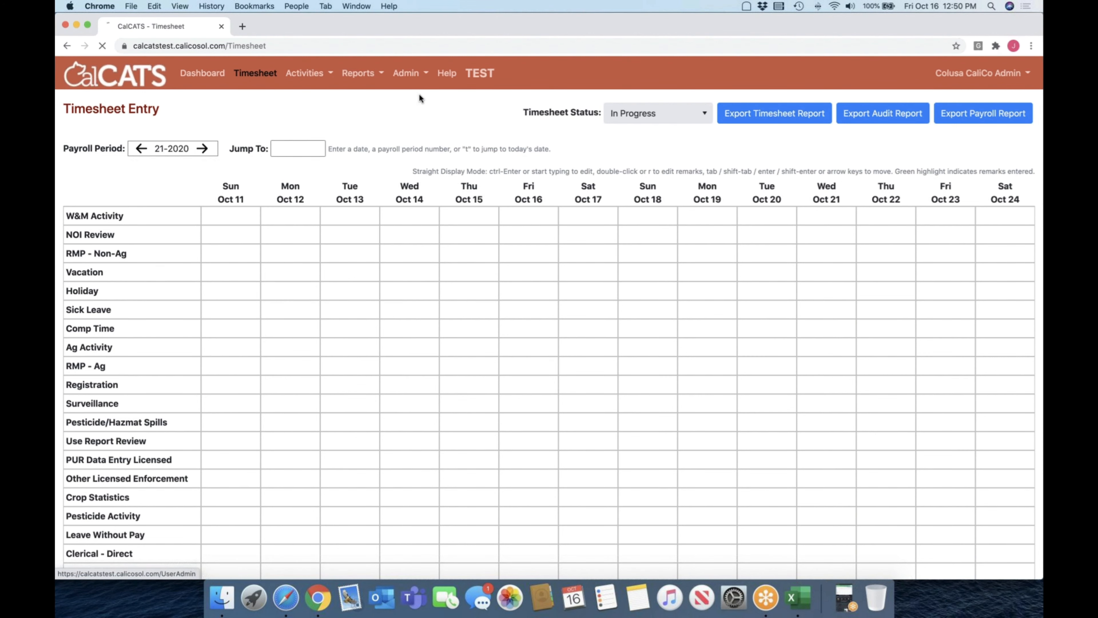
- Review and save the admin user's expected hours, then return to the timesheet entry grid
click(406, 73)
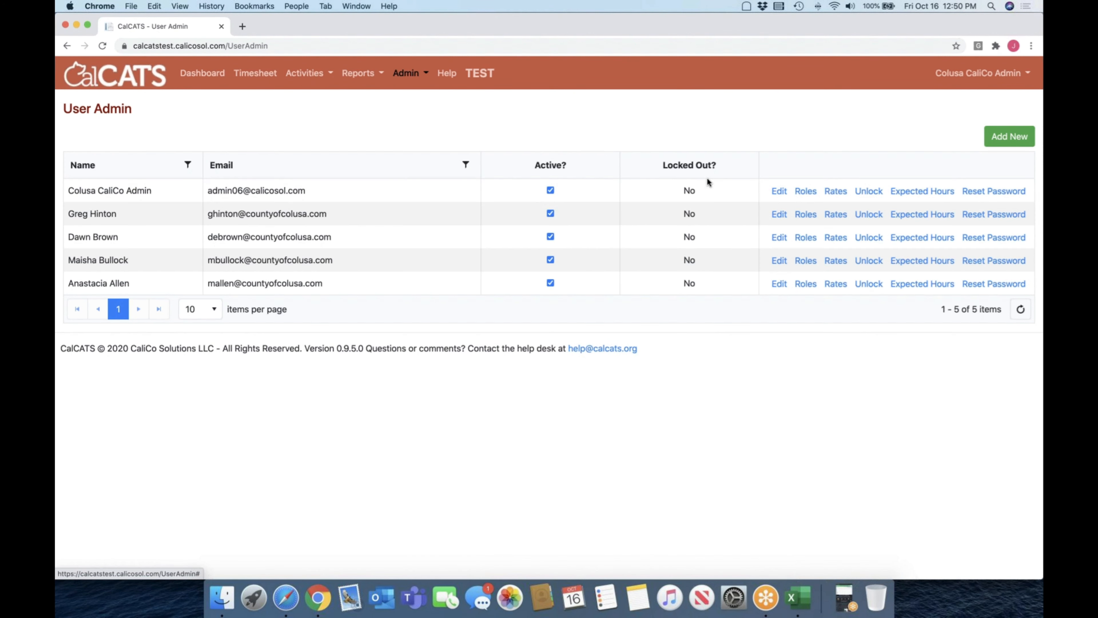
click(922, 191)
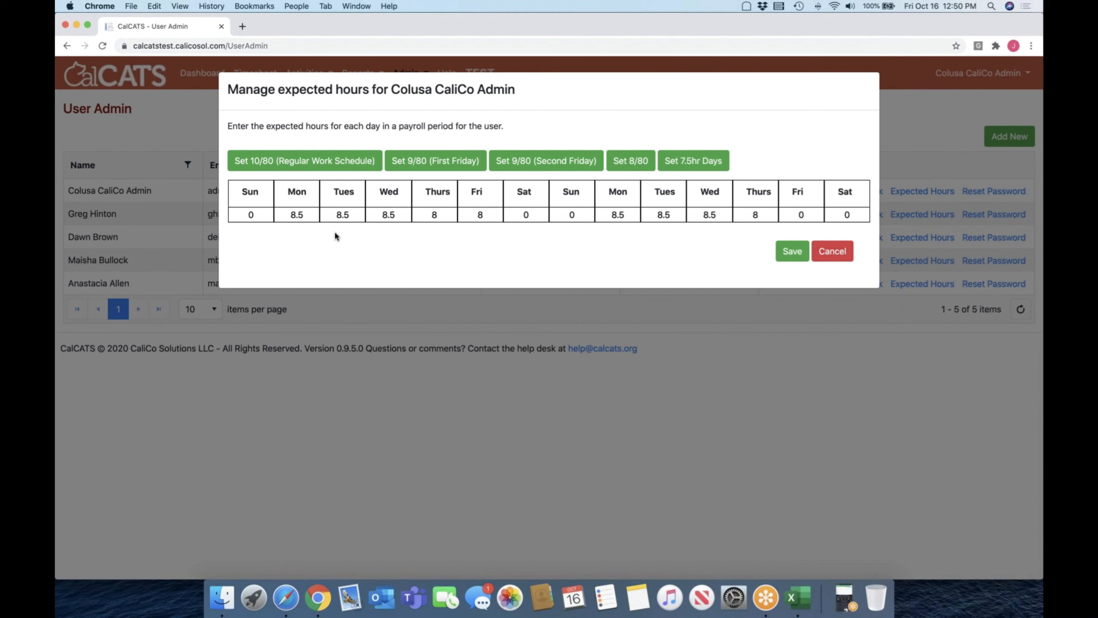
click(296, 214)
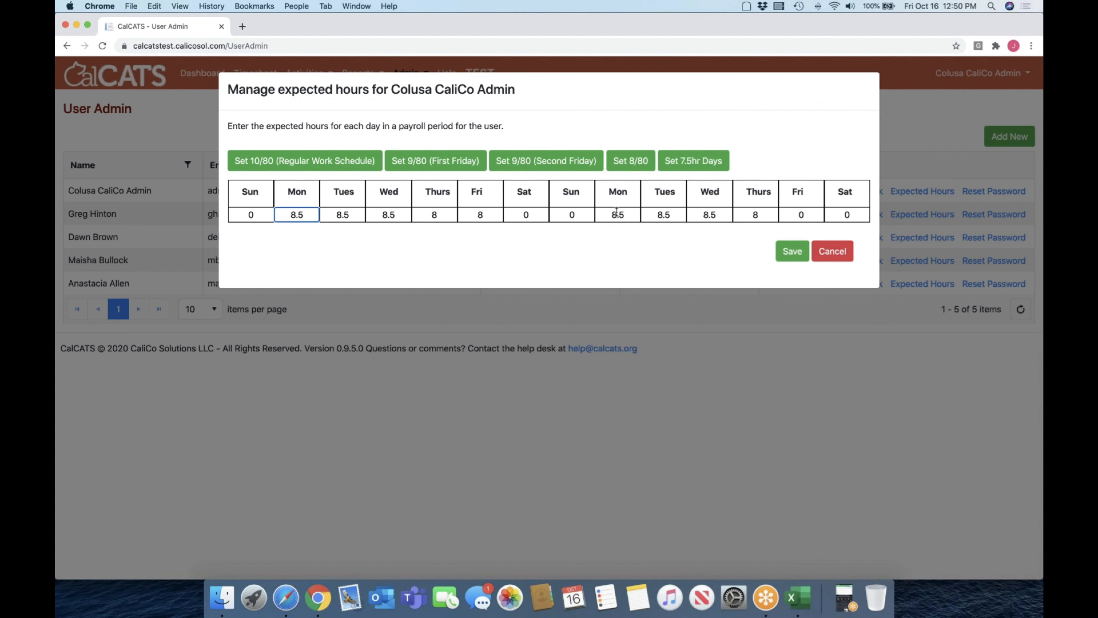
mouse_move(718, 225)
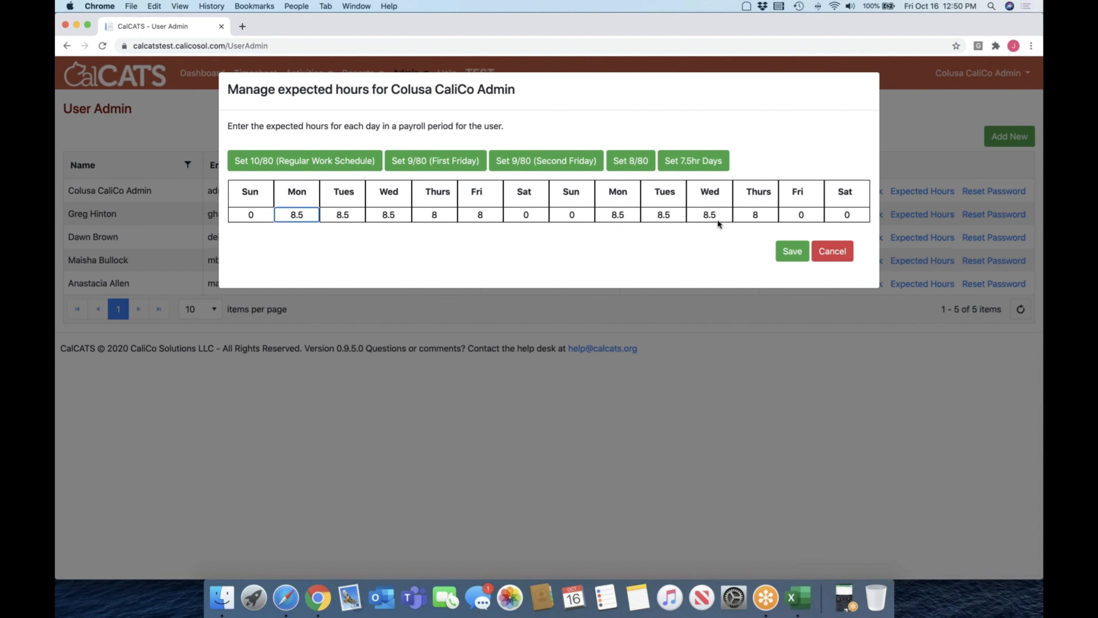
click(832, 251)
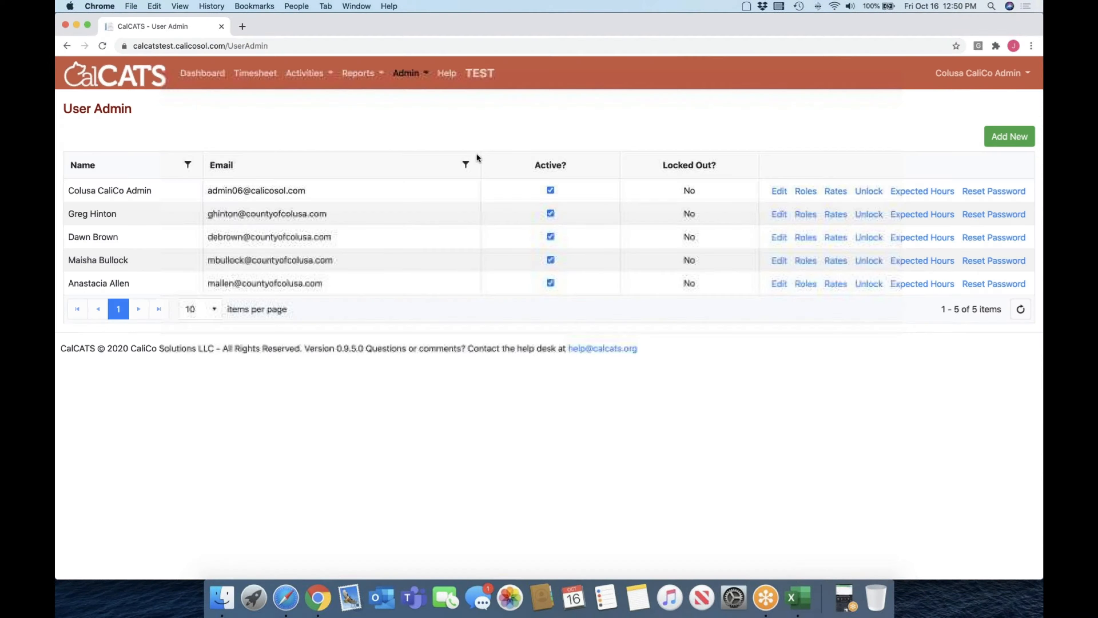
click(255, 73)
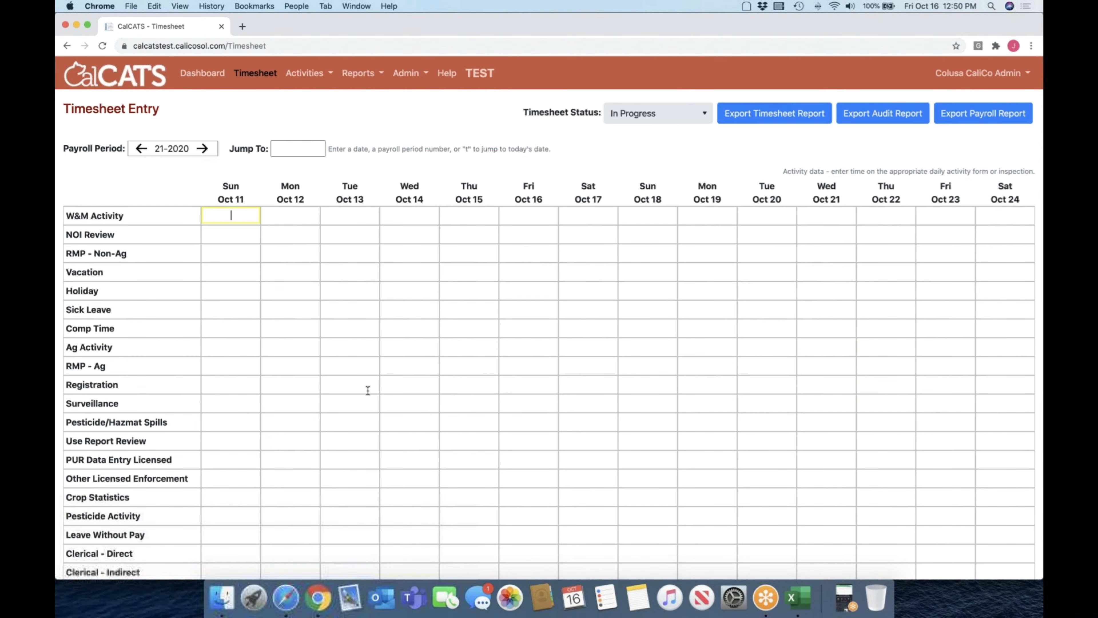
- Change Tuesday's Professional Support - Direct entry from 8.5 to 9 hours
scroll(down, 3)
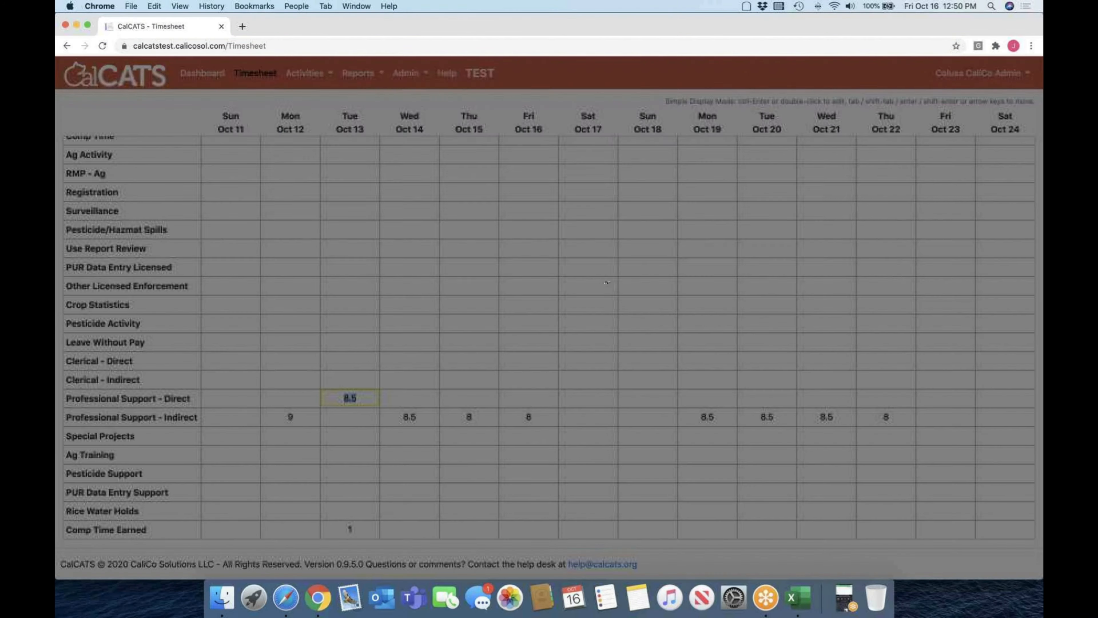
double_click(350, 399)
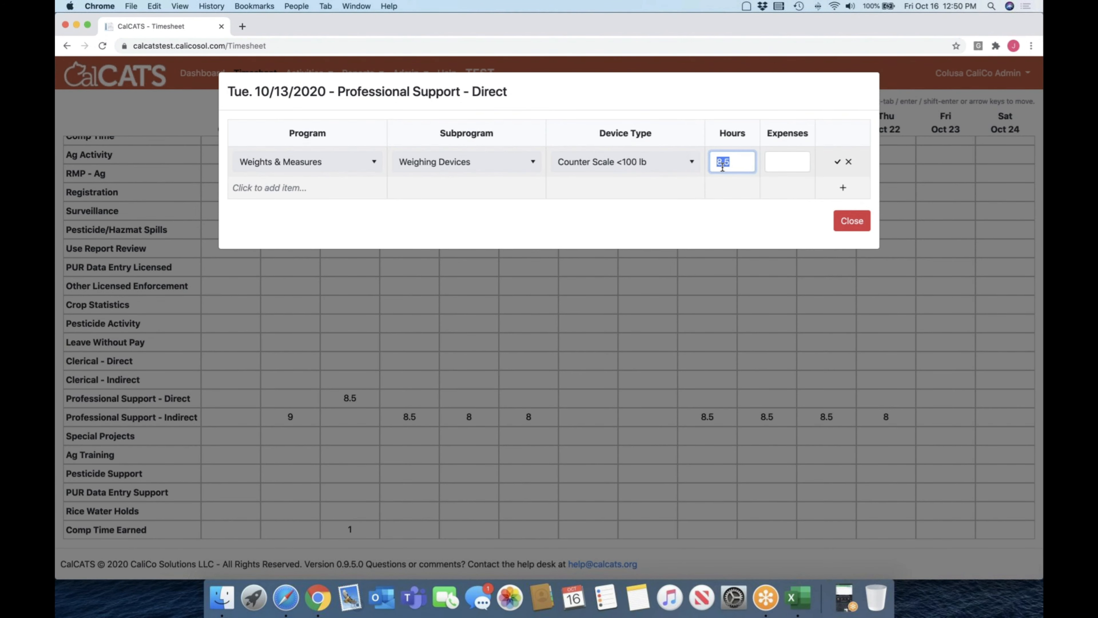
click(837, 162)
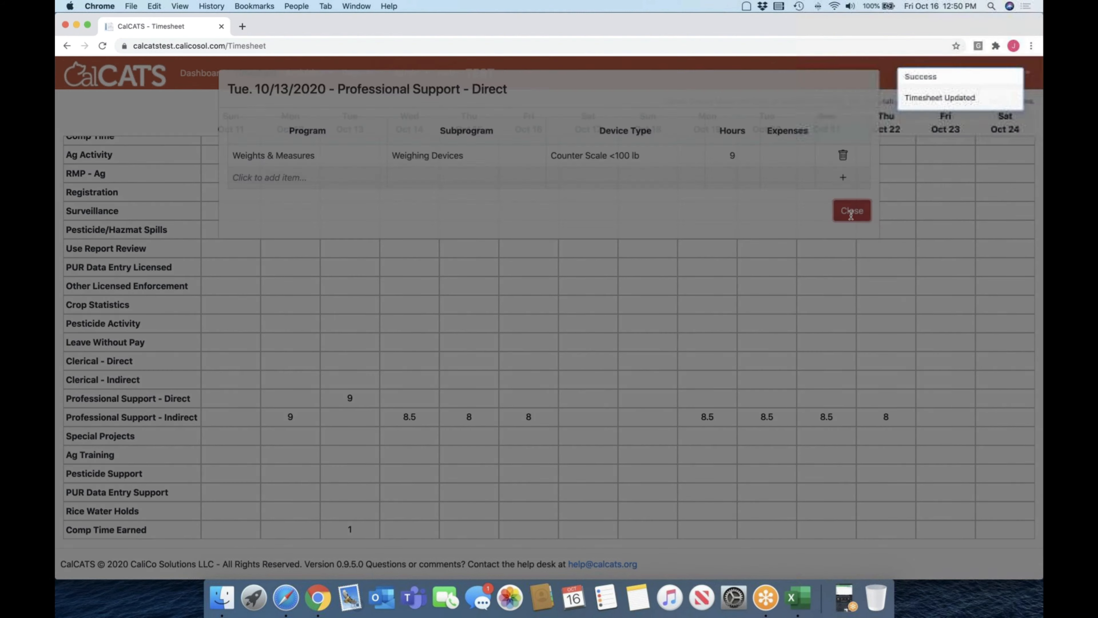
click(851, 210)
text(9)
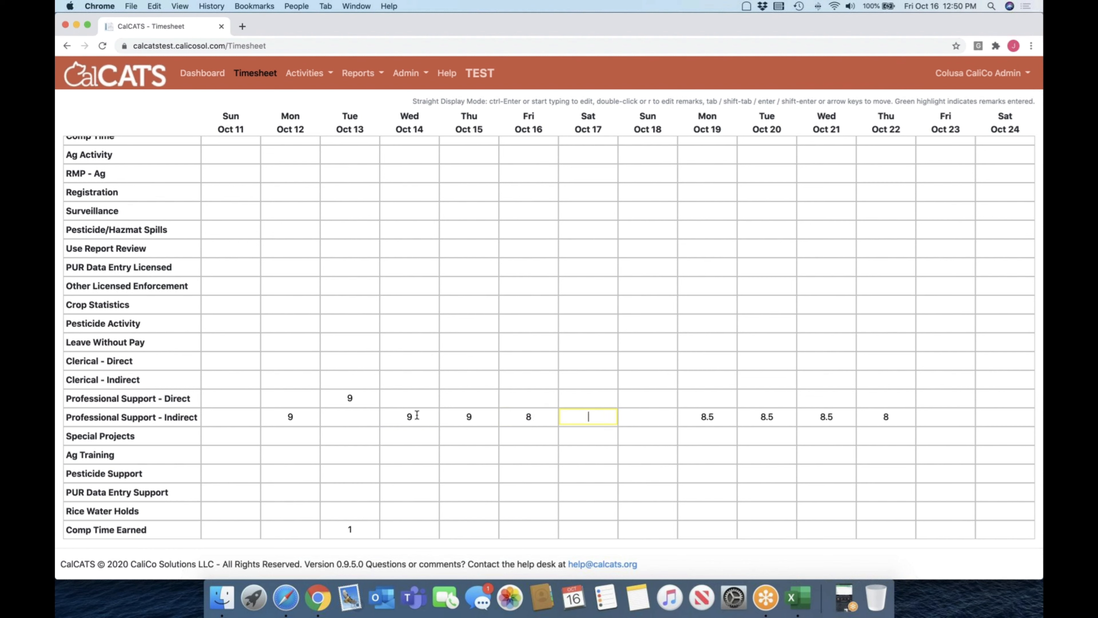
click(708, 416)
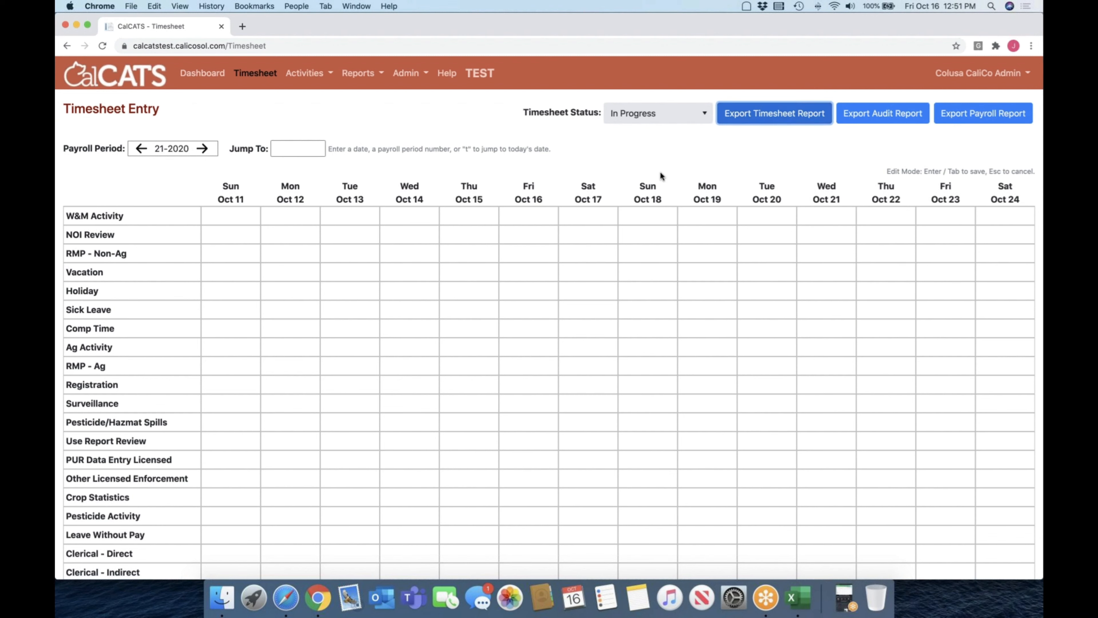
mouse_move(783, 116)
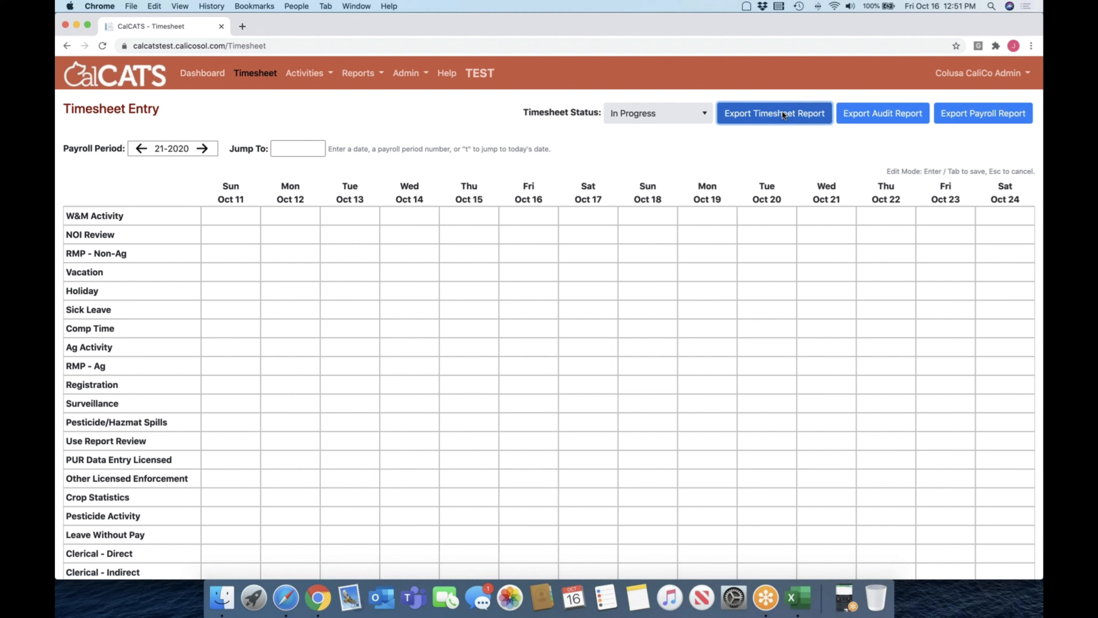
- Export the timesheet report to Excel and verify 75 regular and 5 overtime hours
click(775, 113)
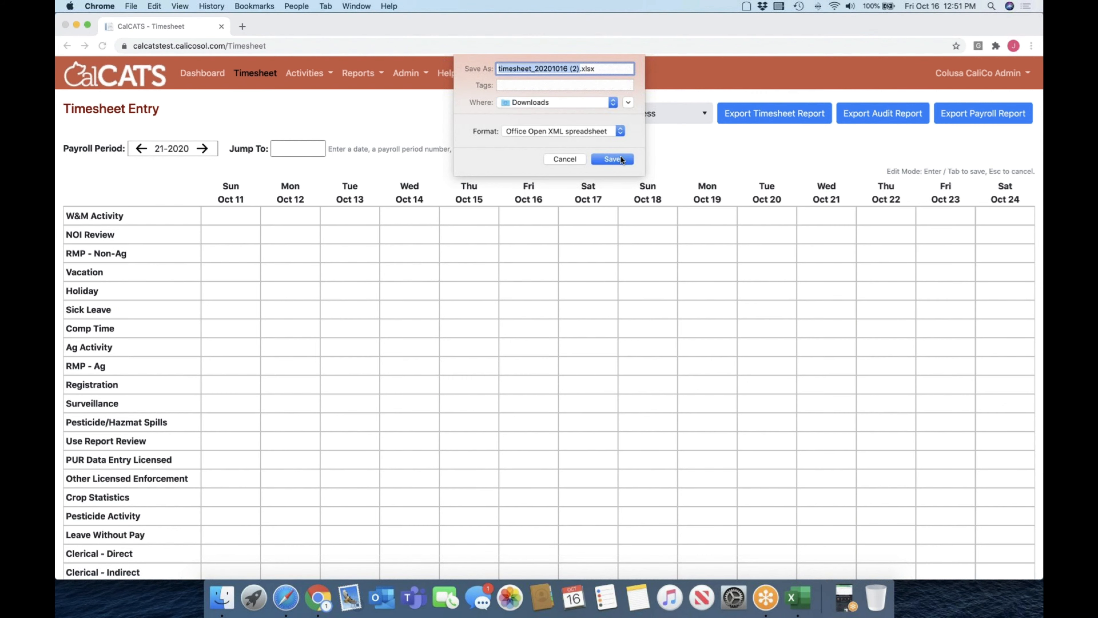
click(612, 159)
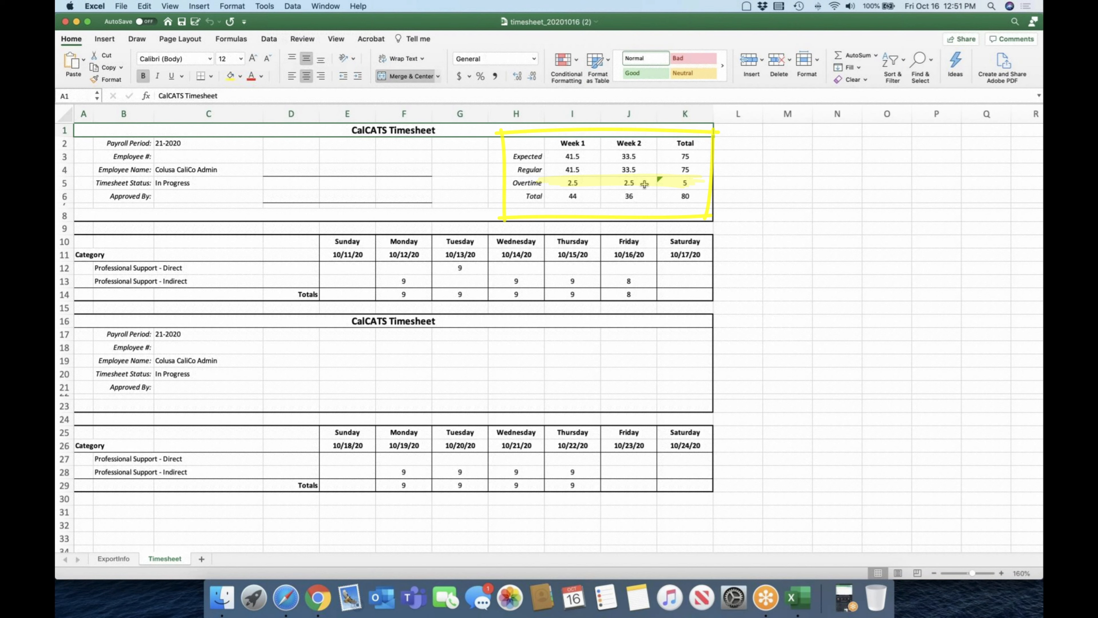
mouse_move(654, 183)
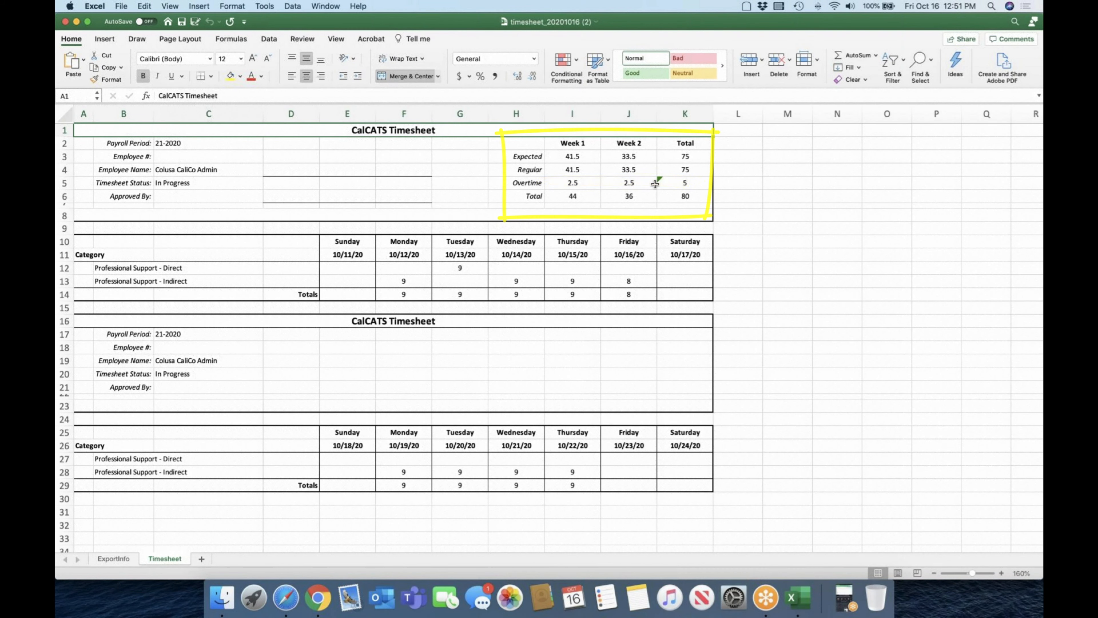
click(685, 196)
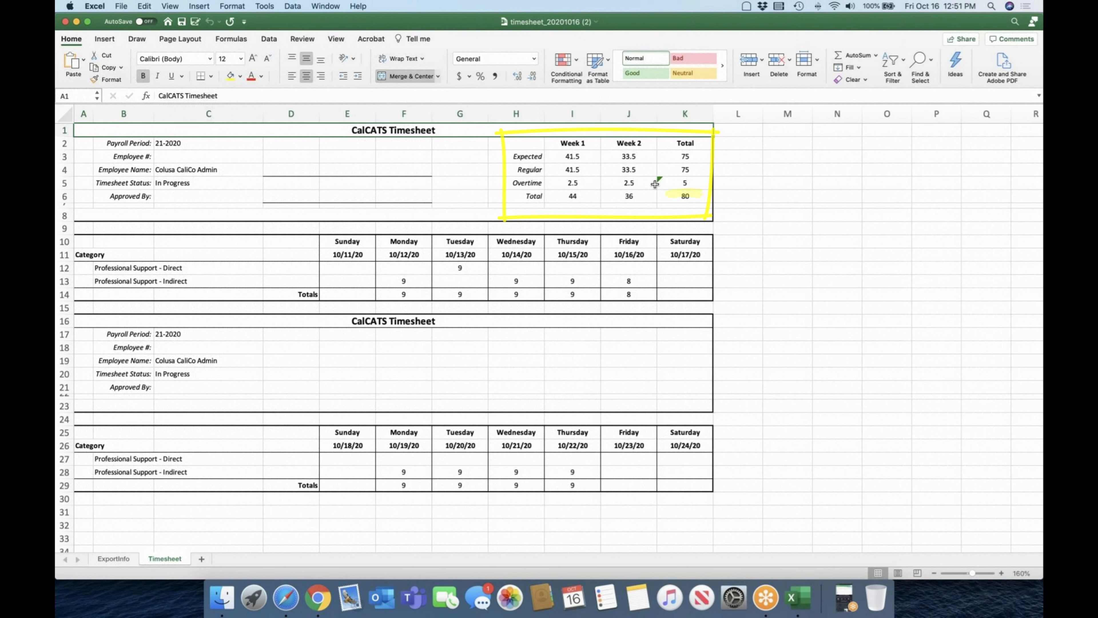
click(685, 170)
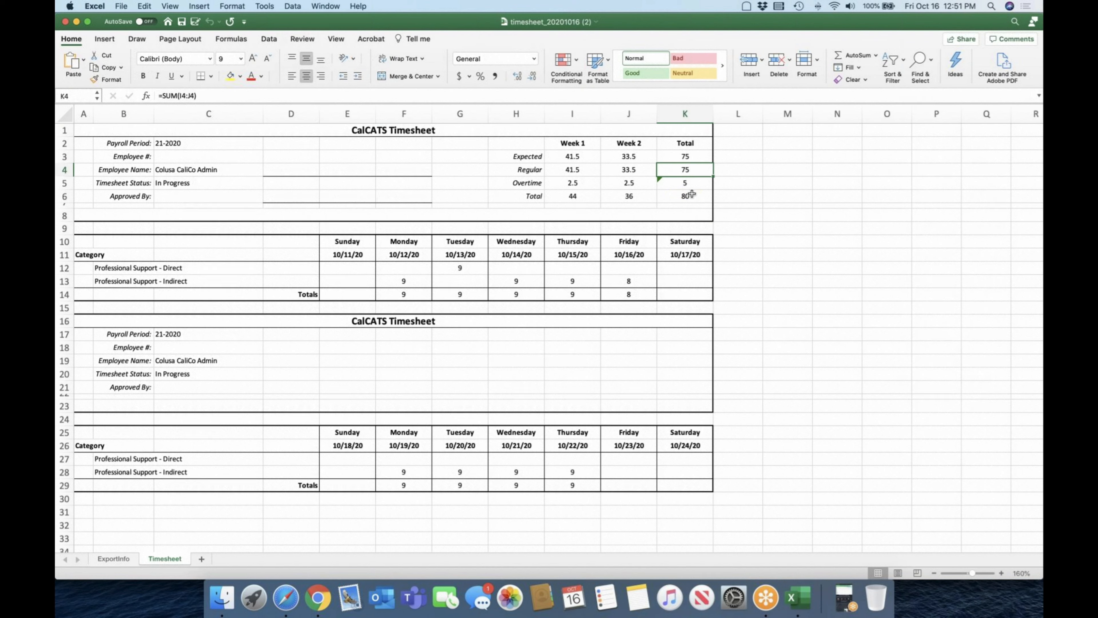
click(686, 196)
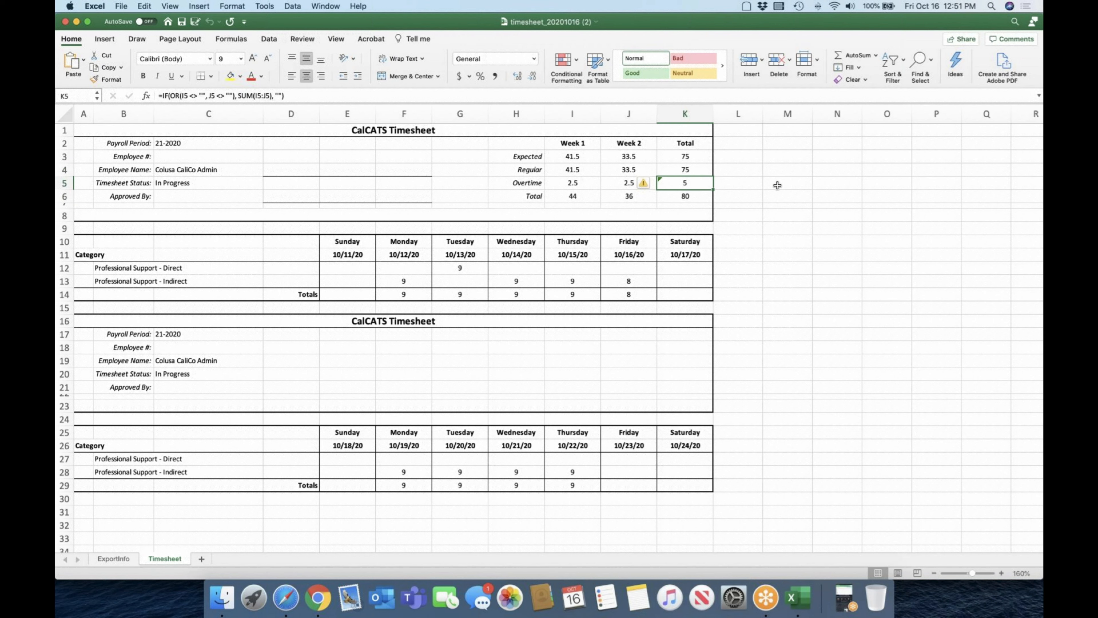
mouse_move(694, 169)
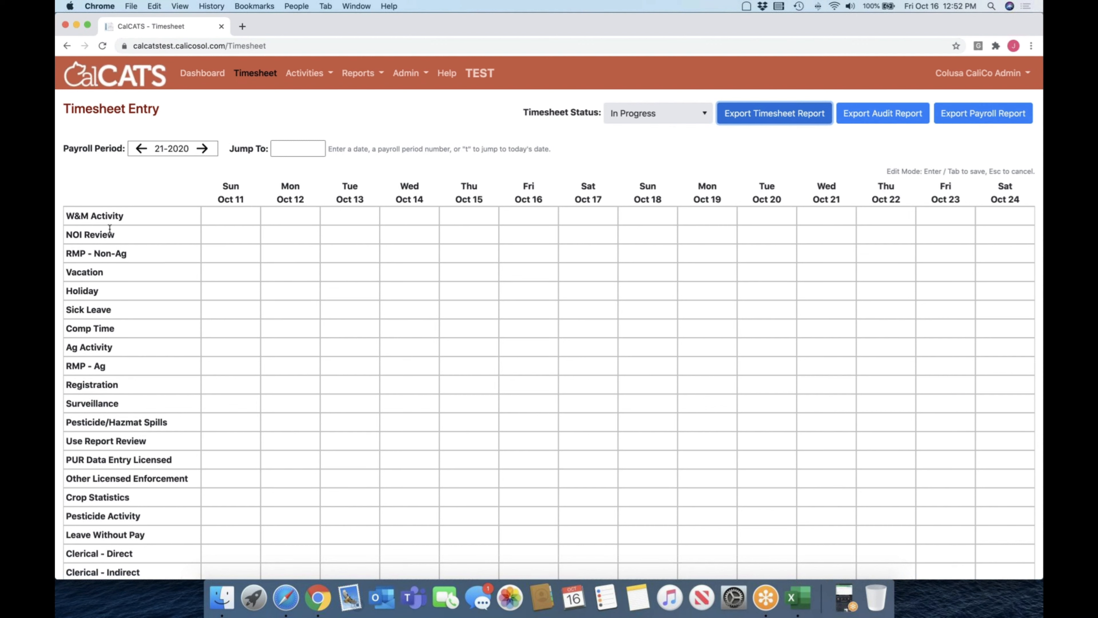
mouse_move(117, 260)
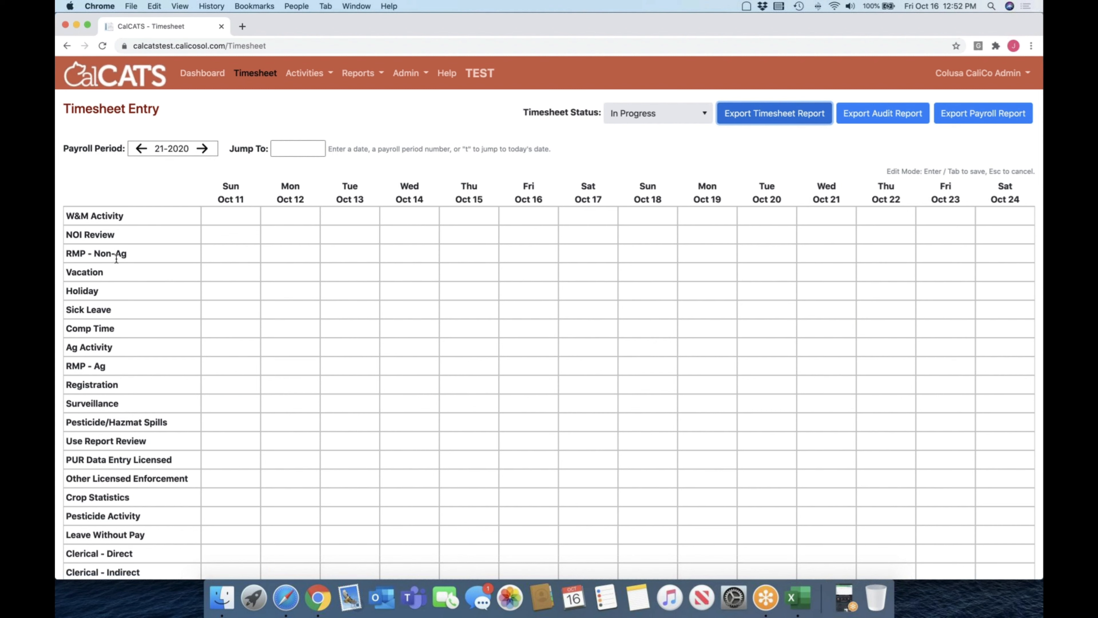
mouse_move(112, 379)
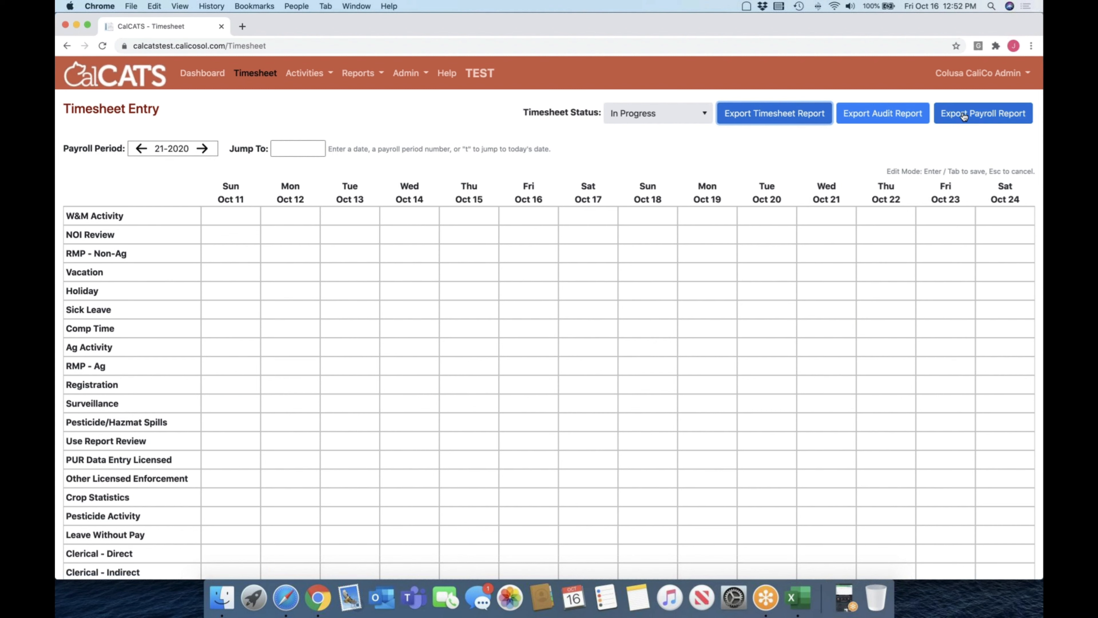
- Export the payroll report and open the downloaded spreadsheet in Excel
click(966, 113)
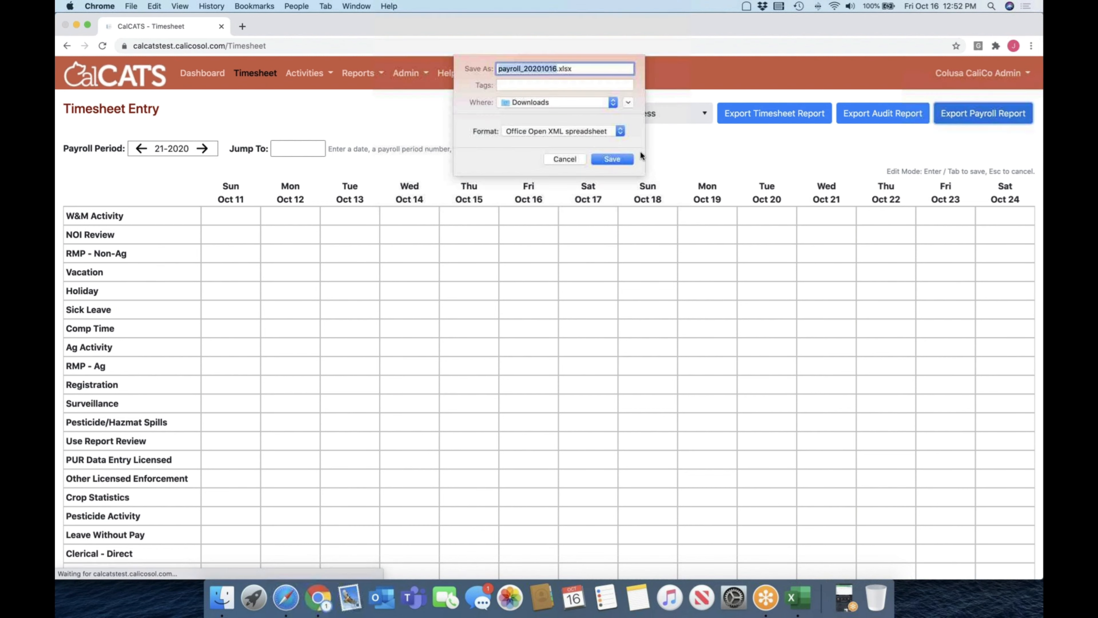
click(613, 159)
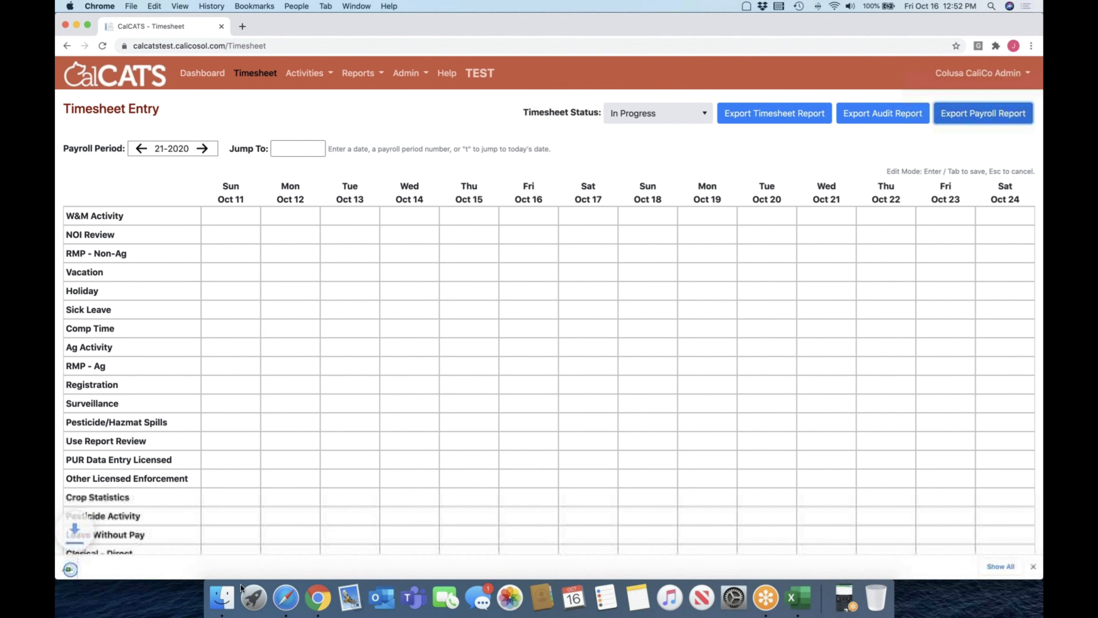
click(984, 113)
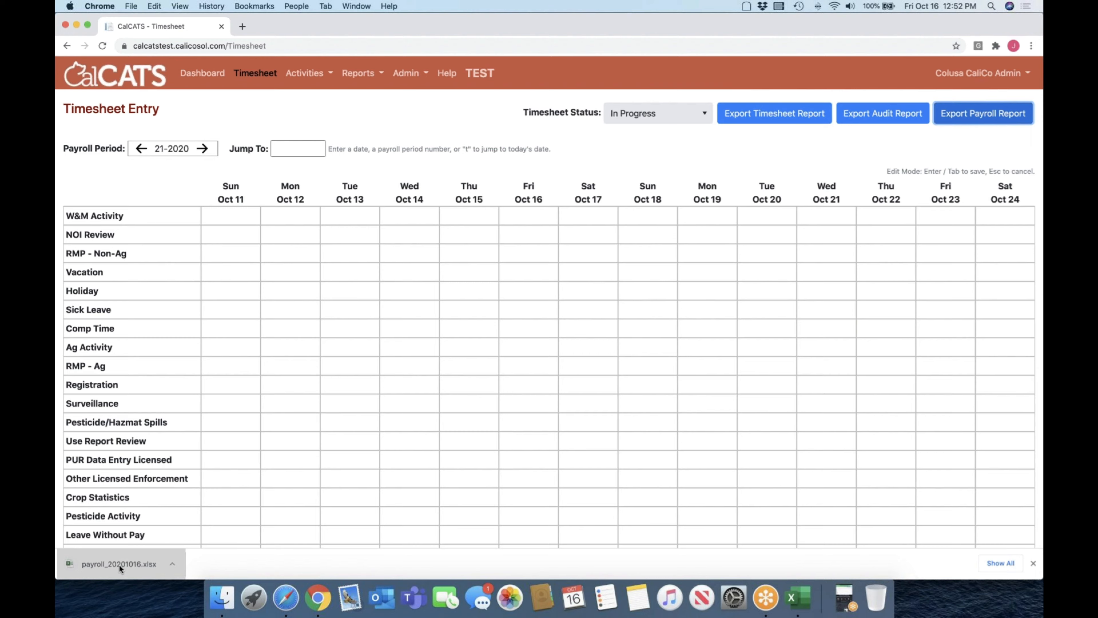
click(119, 564)
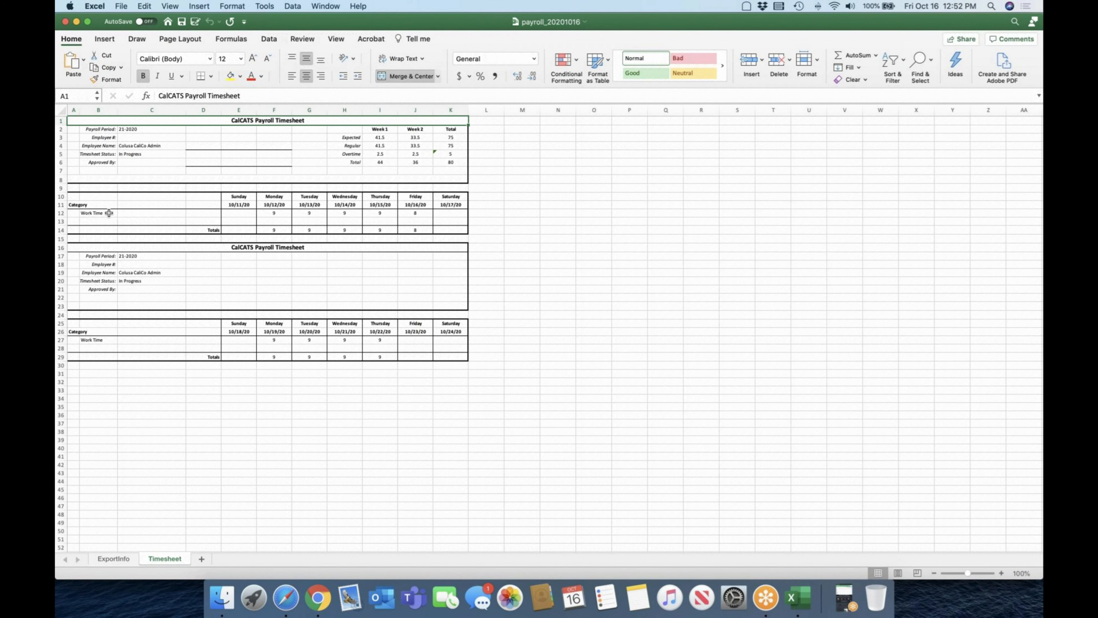
- Inspect the Work Time category and 5 overtime hours, enlarging the sheet view
click(98, 212)
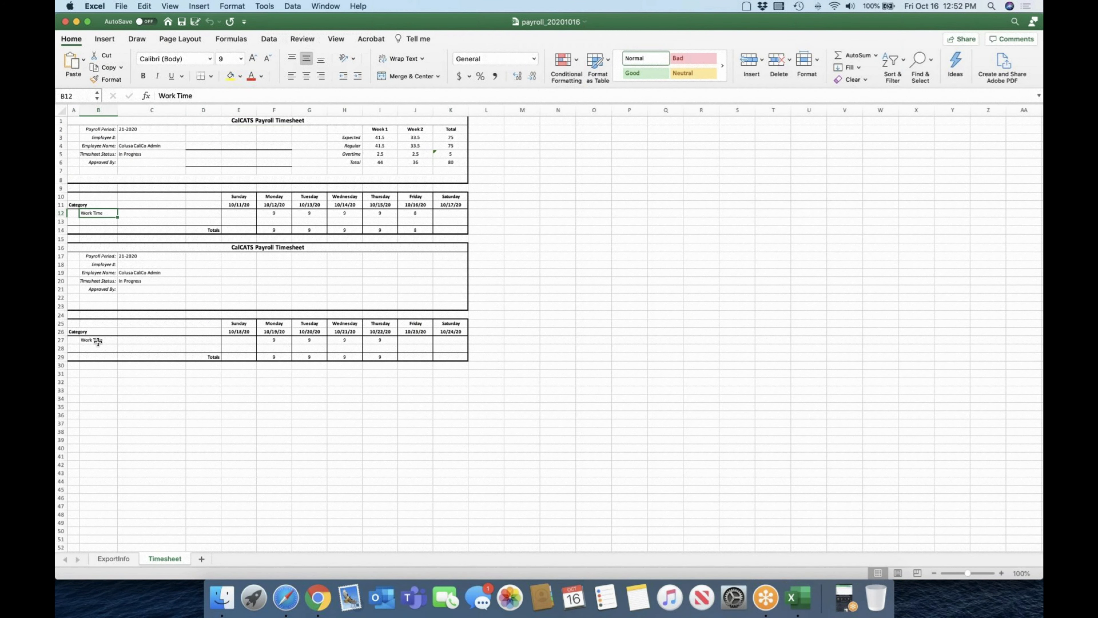
click(451, 154)
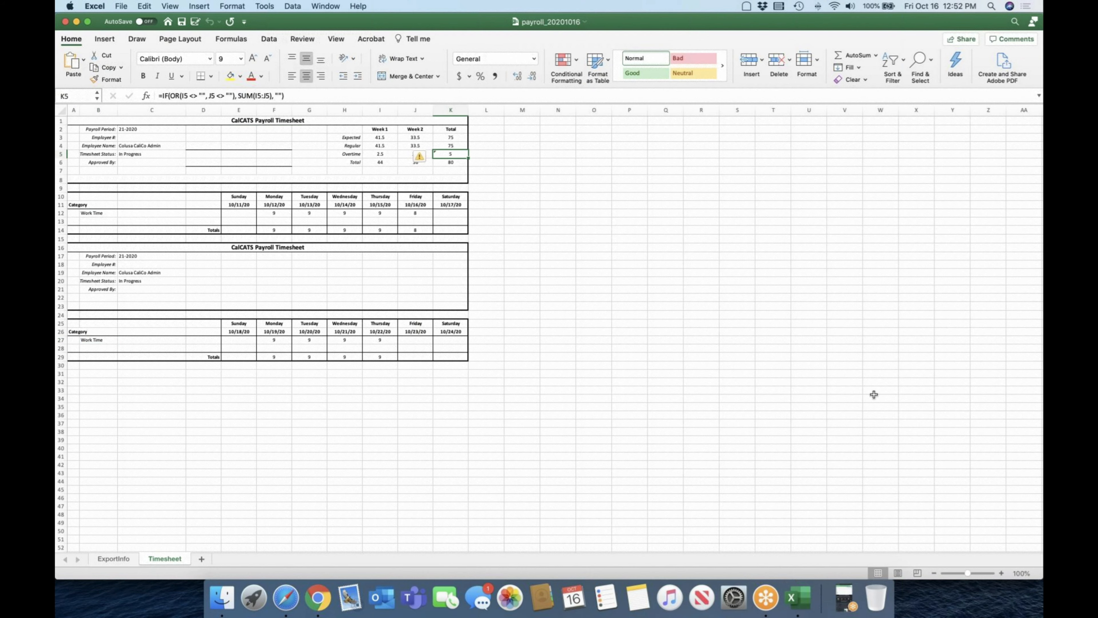
click(1001, 573)
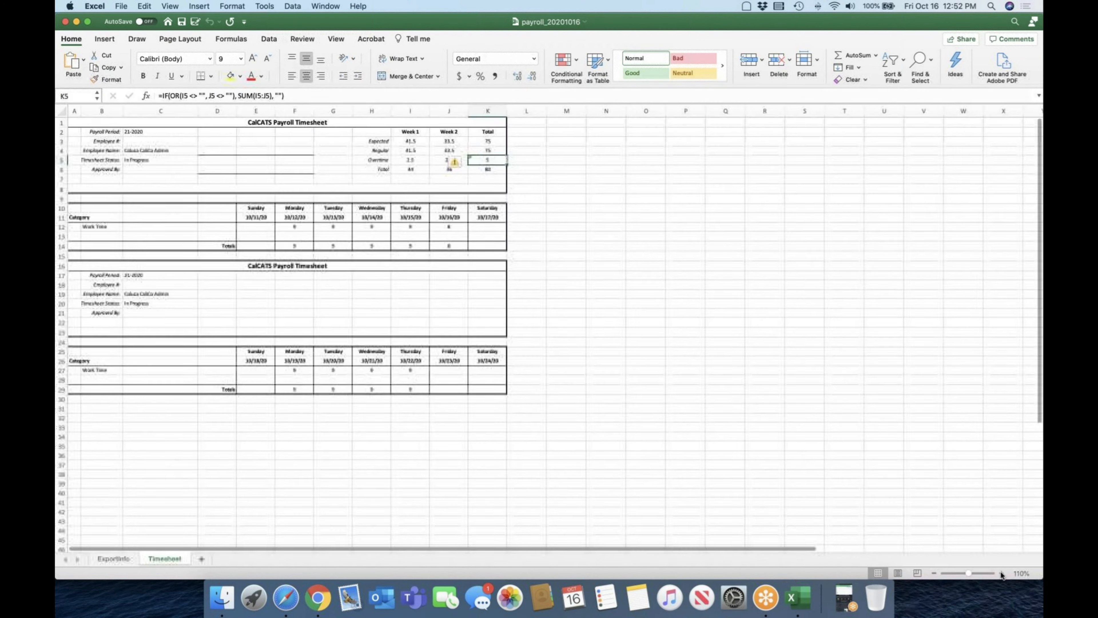